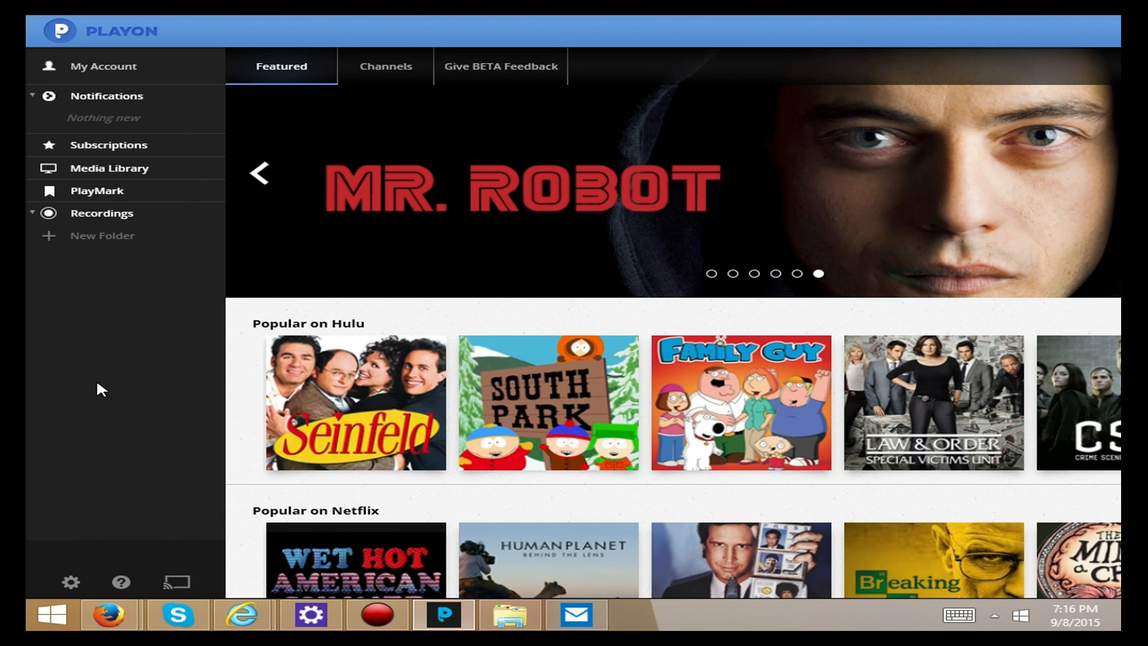
{"action": "mouse_move", "coordinate": [111, 350]}
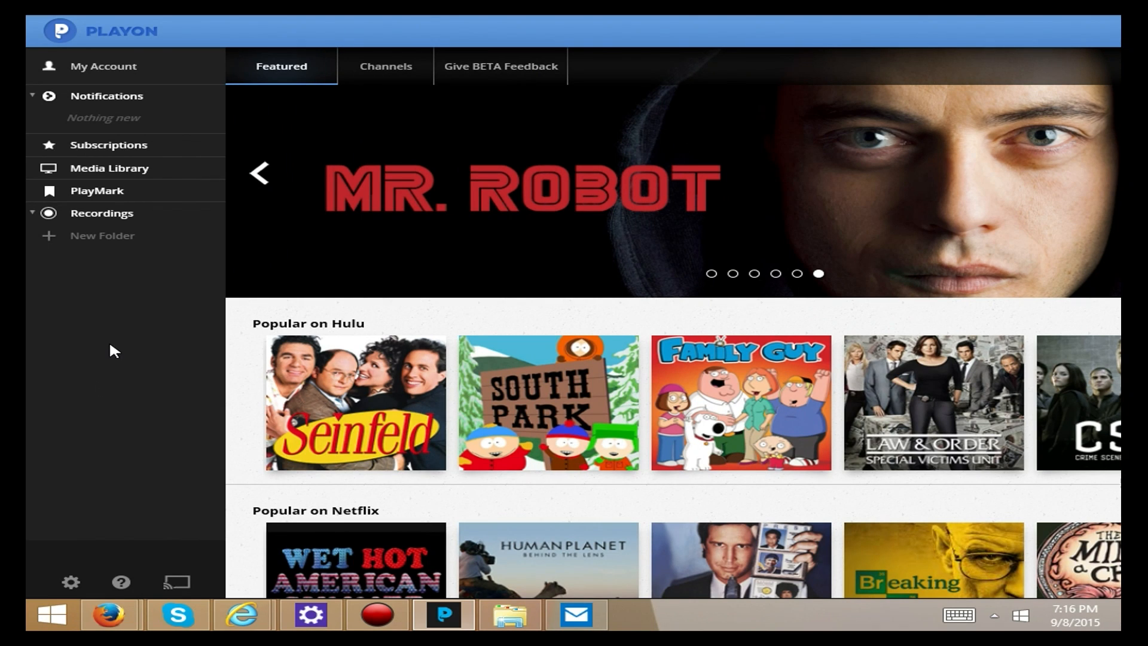
{"action": "mouse_move", "coordinate": [492, 316]}
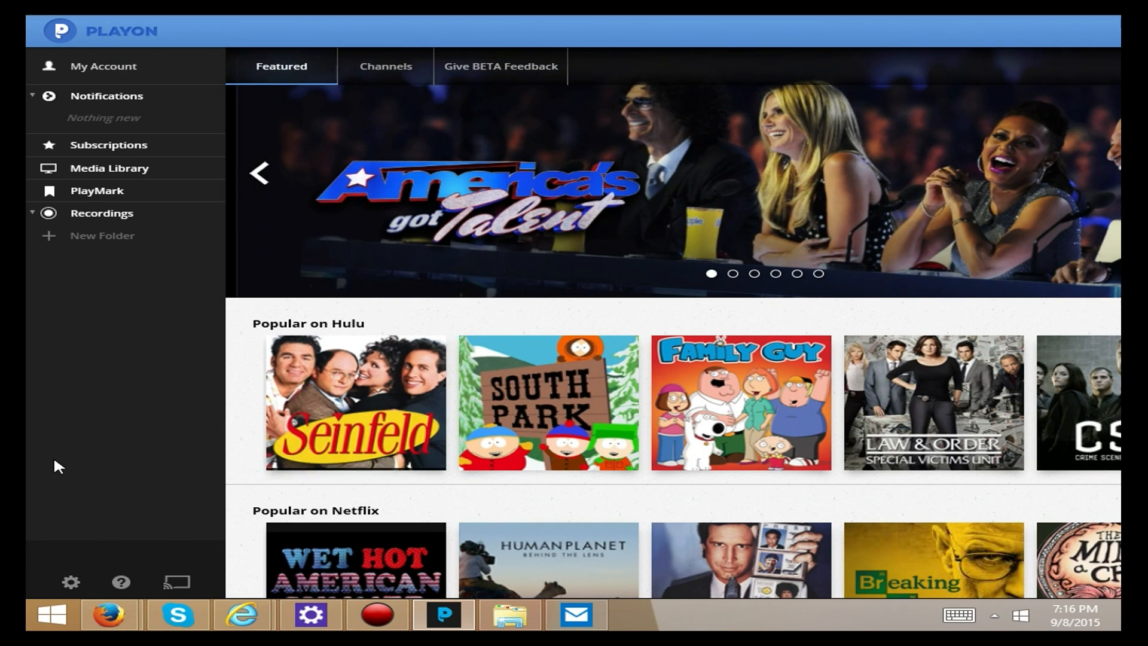
{"action": "mouse_move", "coordinate": [575, 414]}
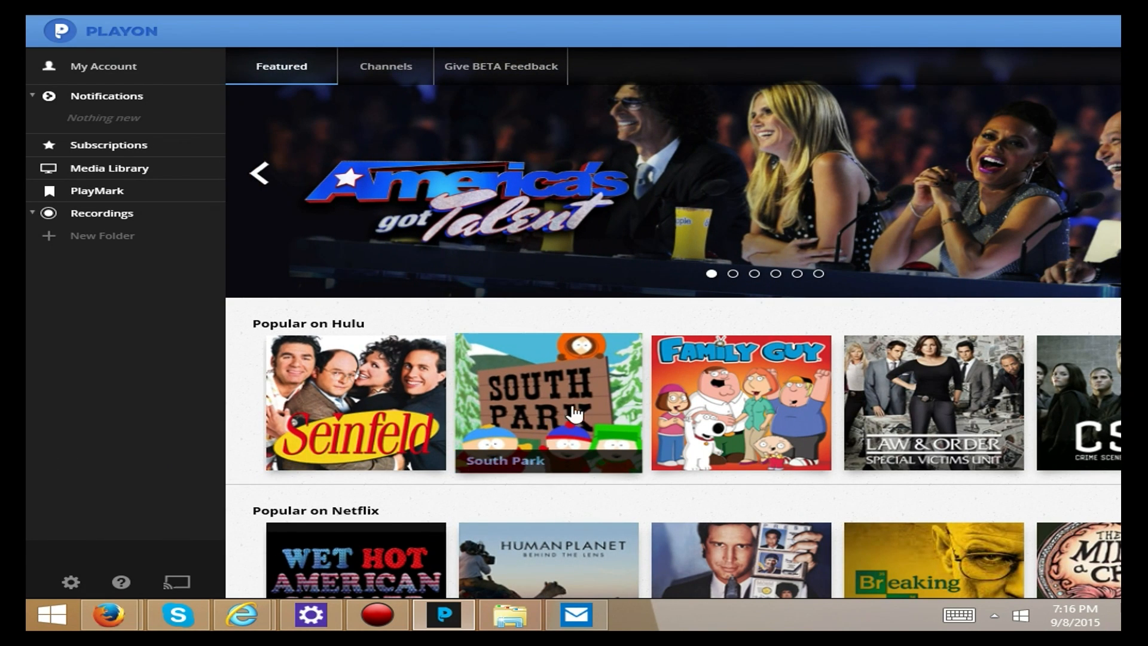
{"action": "mouse_move", "coordinate": [609, 306]}
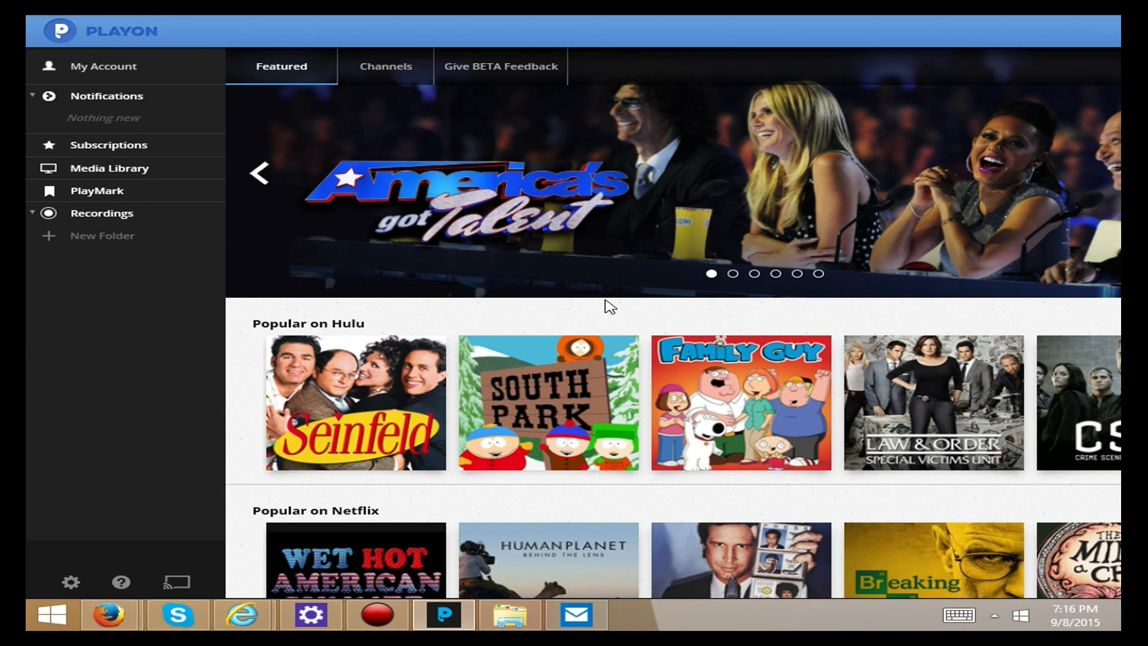
{"action": "mouse_move", "coordinate": [146, 307]}
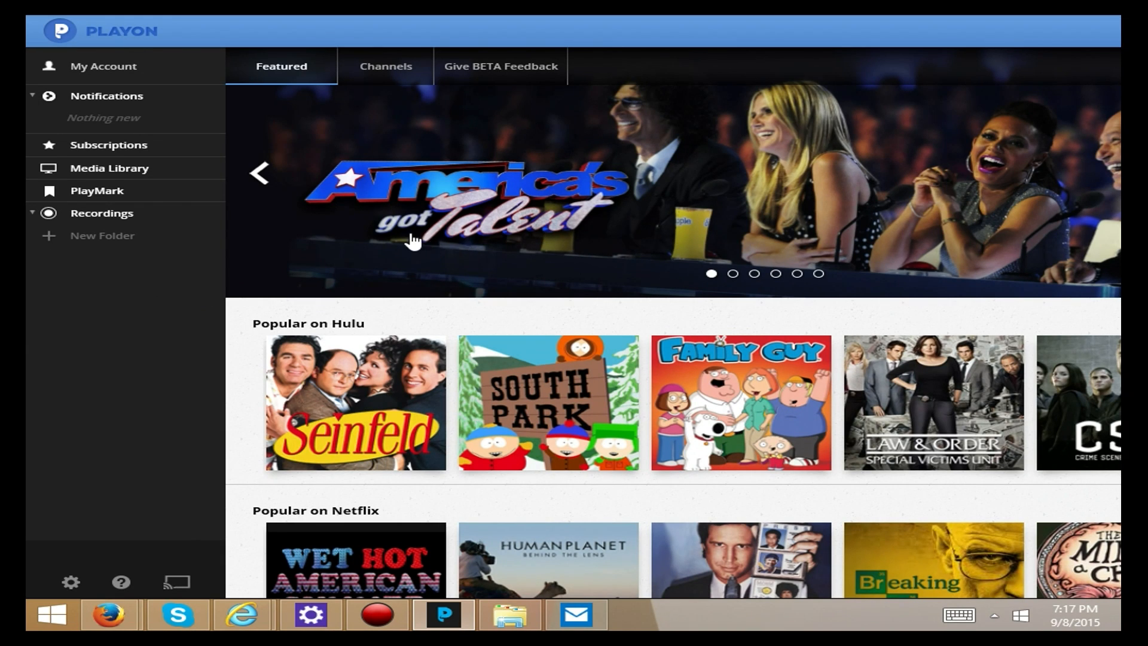
{"action": "mouse_move", "coordinate": [73, 376]}
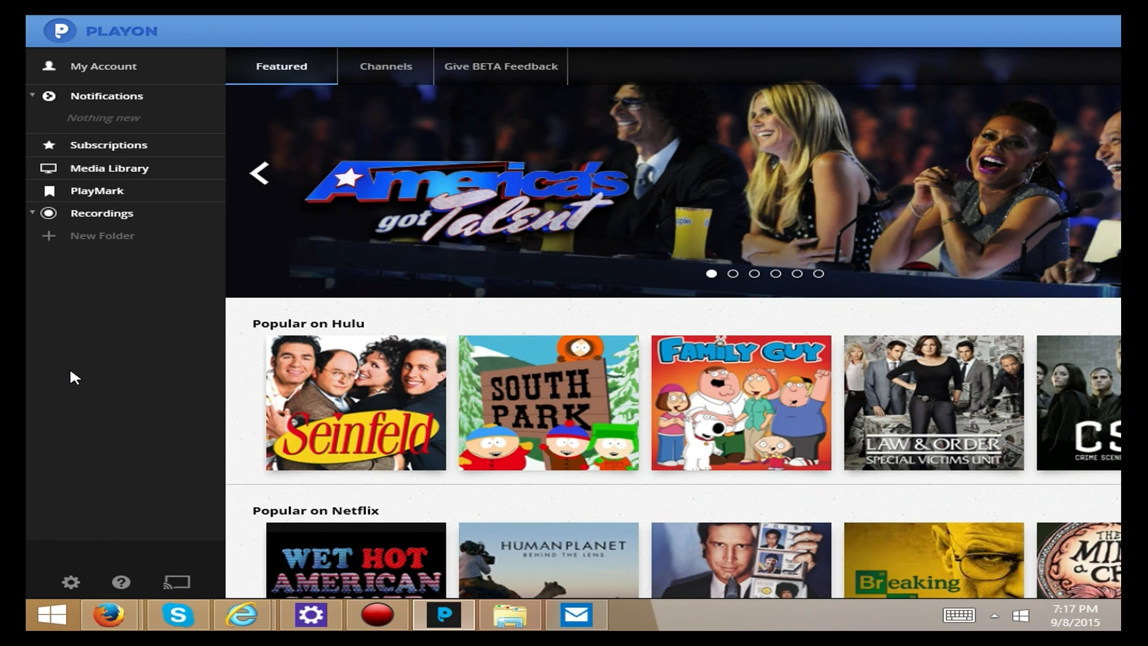
{"action": "mouse_move", "coordinate": [99, 342]}
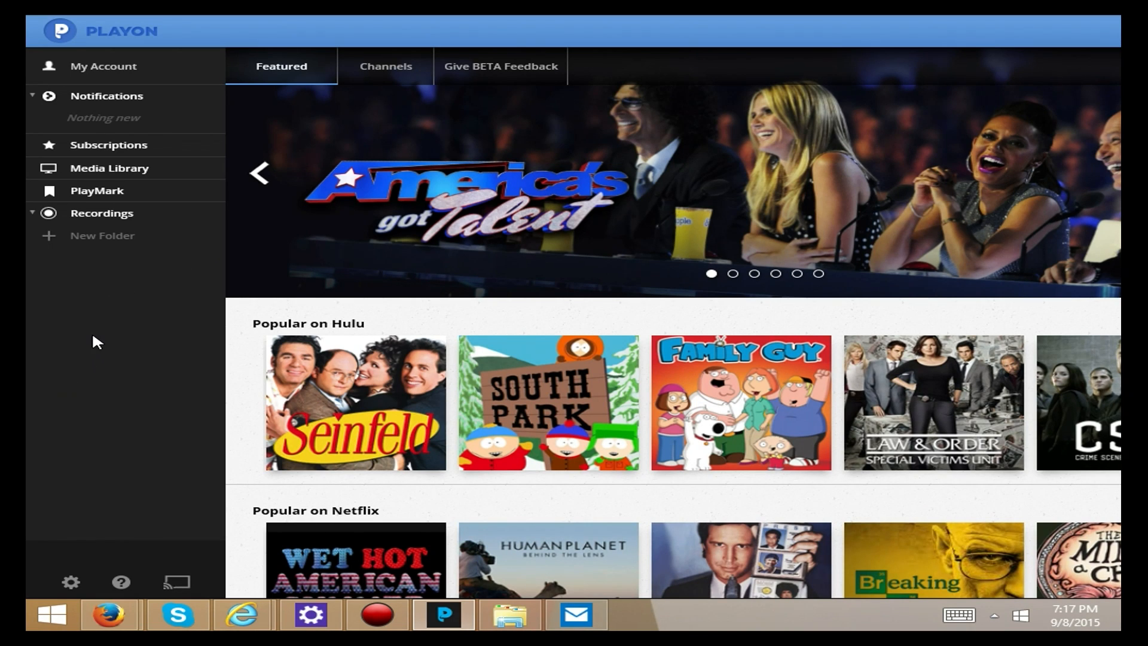
{"action": "mouse_move", "coordinate": [79, 286]}
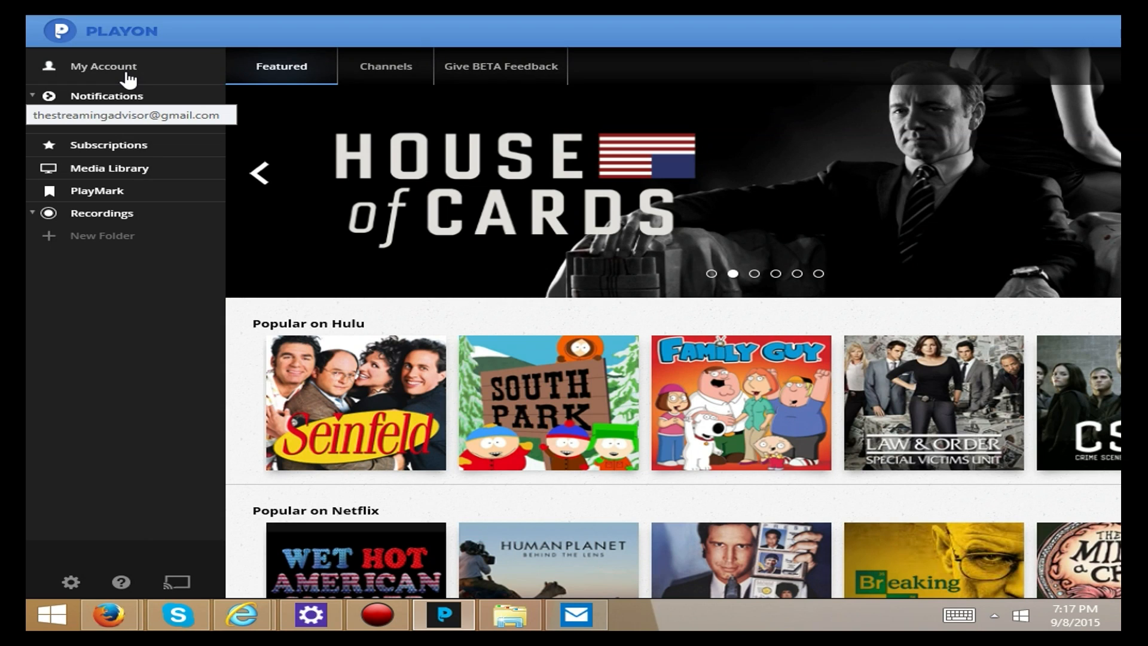
{"action": "mouse_move", "coordinate": [126, 104]}
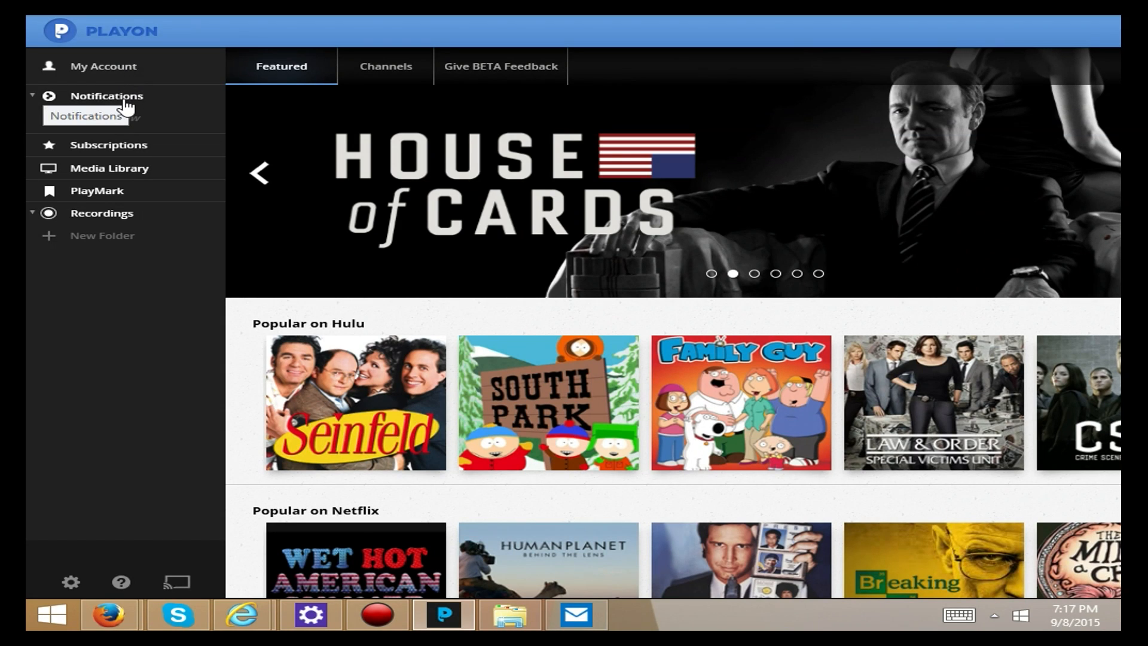
Visit Notifications, Subscription Center, Media Library, PlayMark and the empty Recordings list from the sidebar.
{"action": "left_click", "coordinate": [106, 96]}
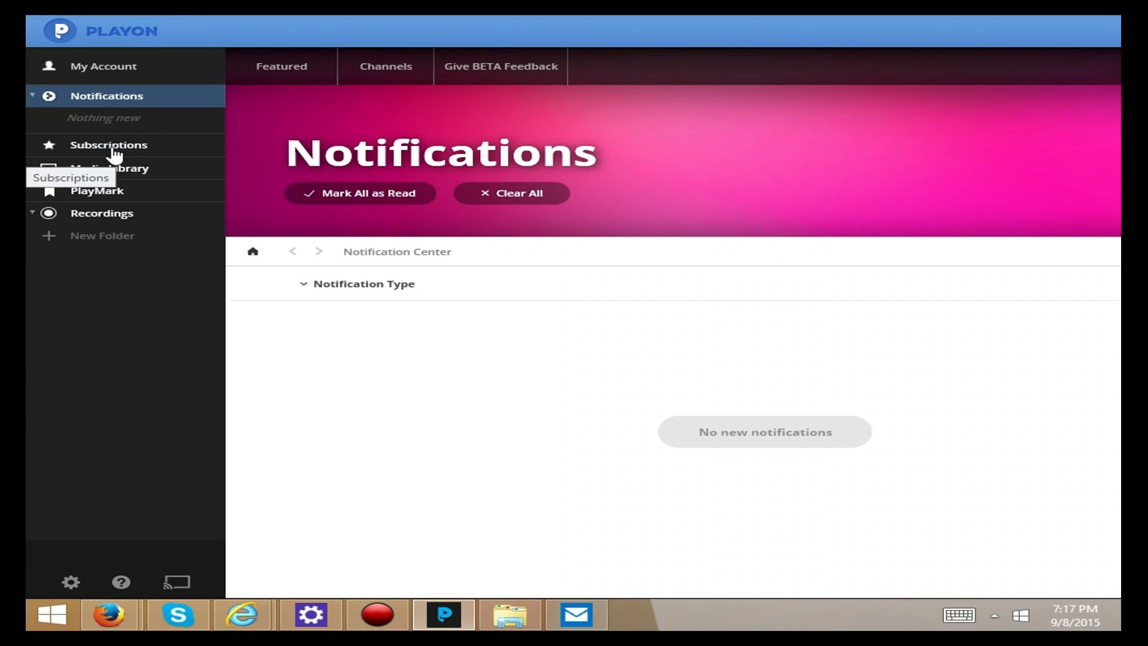
{"action": "left_click", "coordinate": [108, 145]}
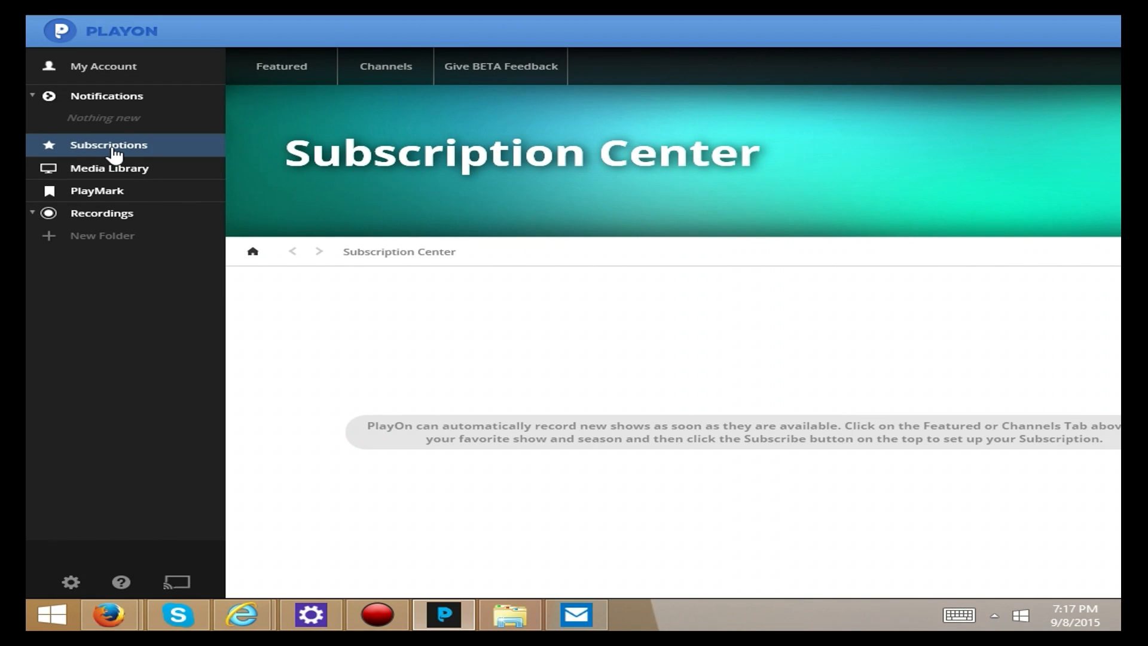
{"action": "left_click", "coordinate": [110, 168]}
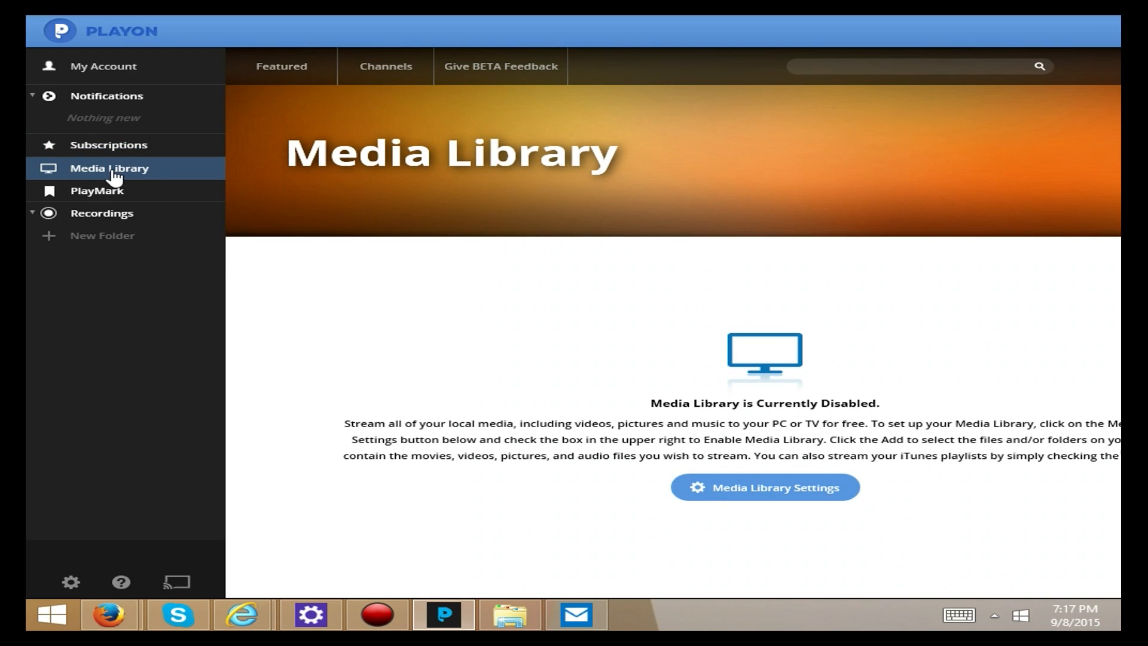
{"action": "left_click", "coordinate": [97, 190]}
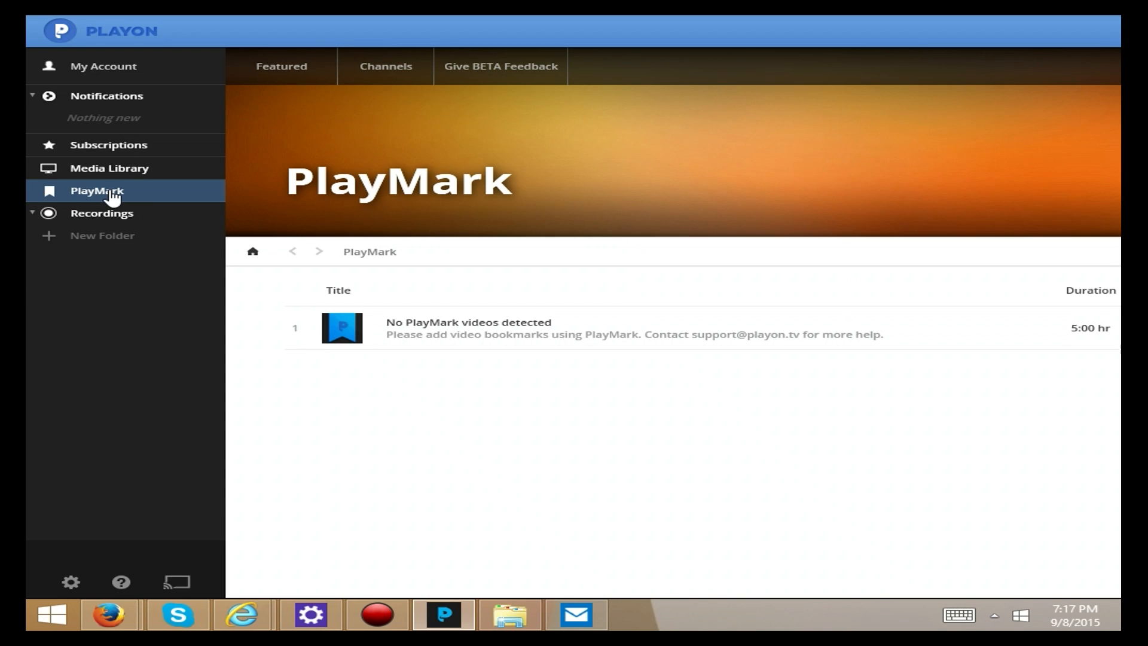
{"action": "left_click", "coordinate": [101, 212]}
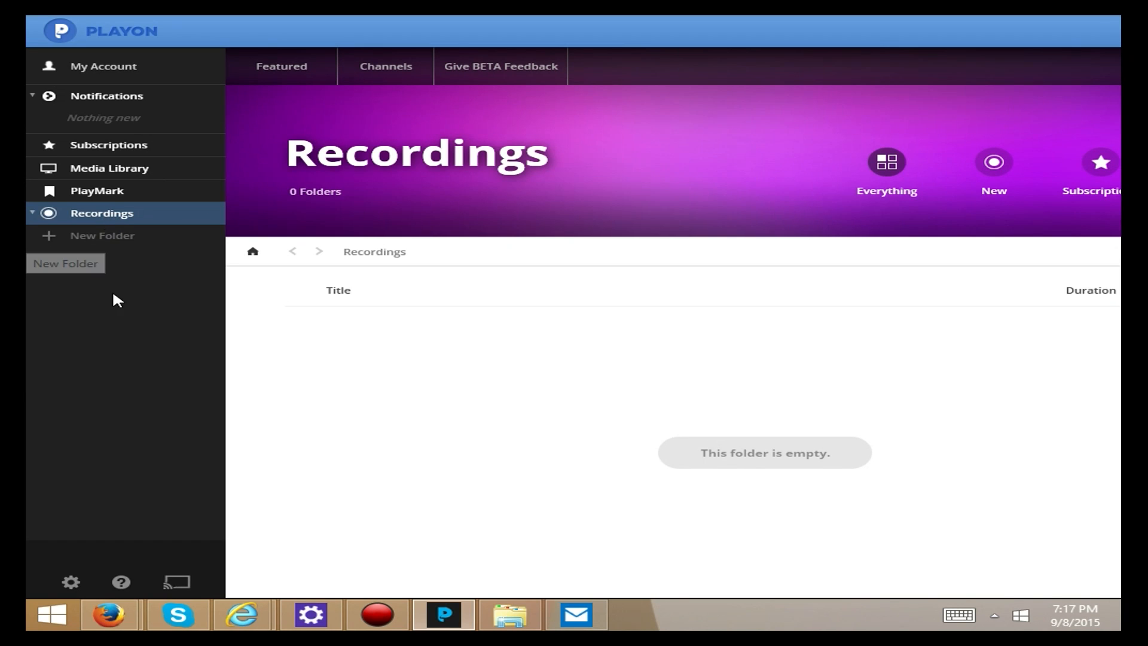
{"action": "mouse_move", "coordinate": [292, 195]}
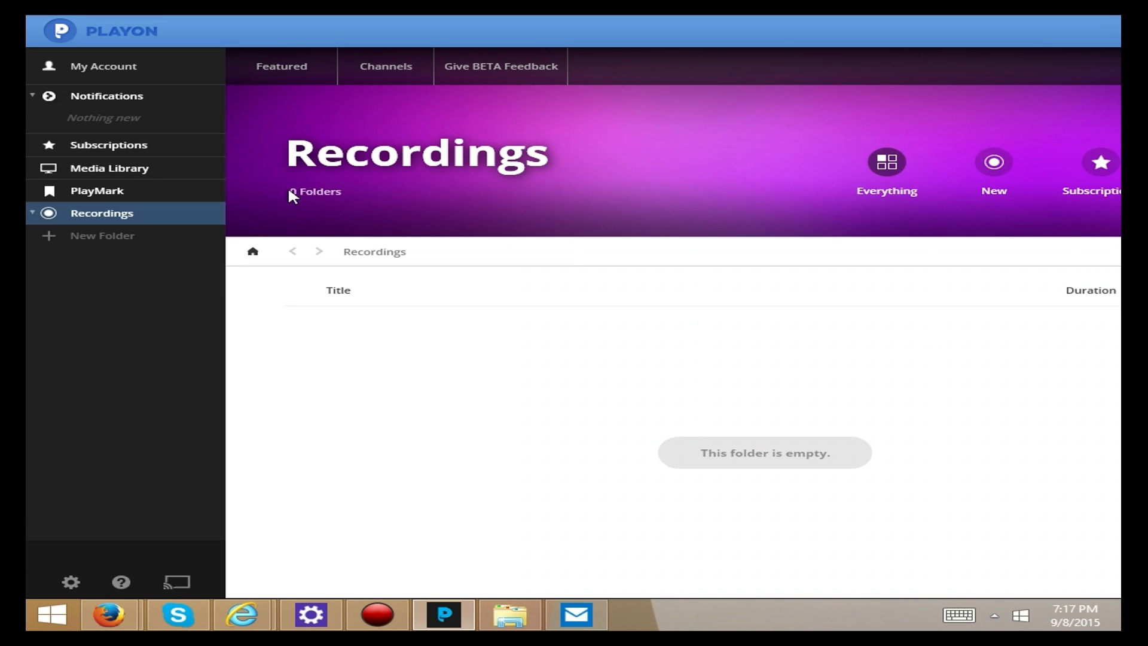
Return to the Featured page and browse down its rows of shows and channels.
{"action": "left_click", "coordinate": [281, 66]}
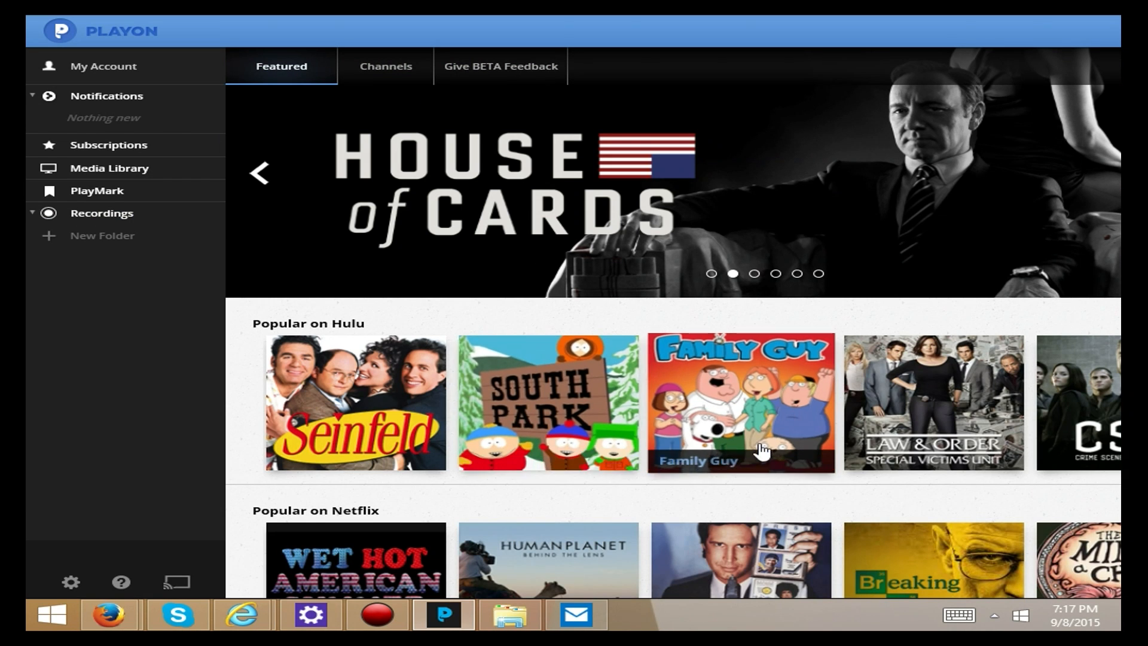
{"action": "mouse_move", "coordinate": [436, 554]}
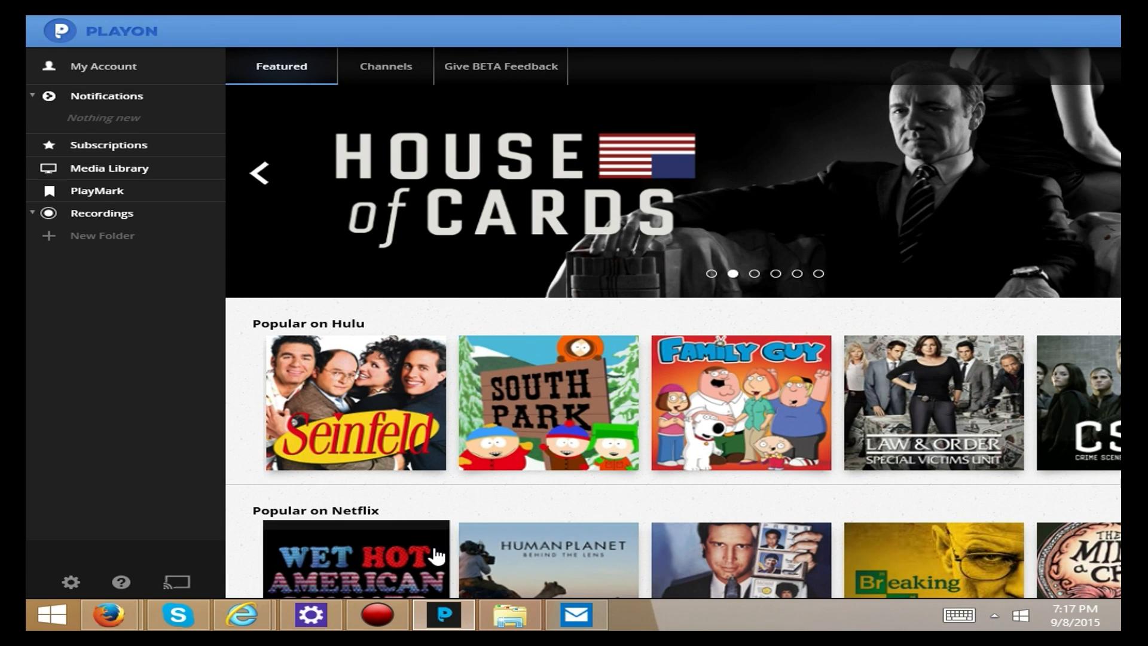
{"action": "mouse_move", "coordinate": [856, 33]}
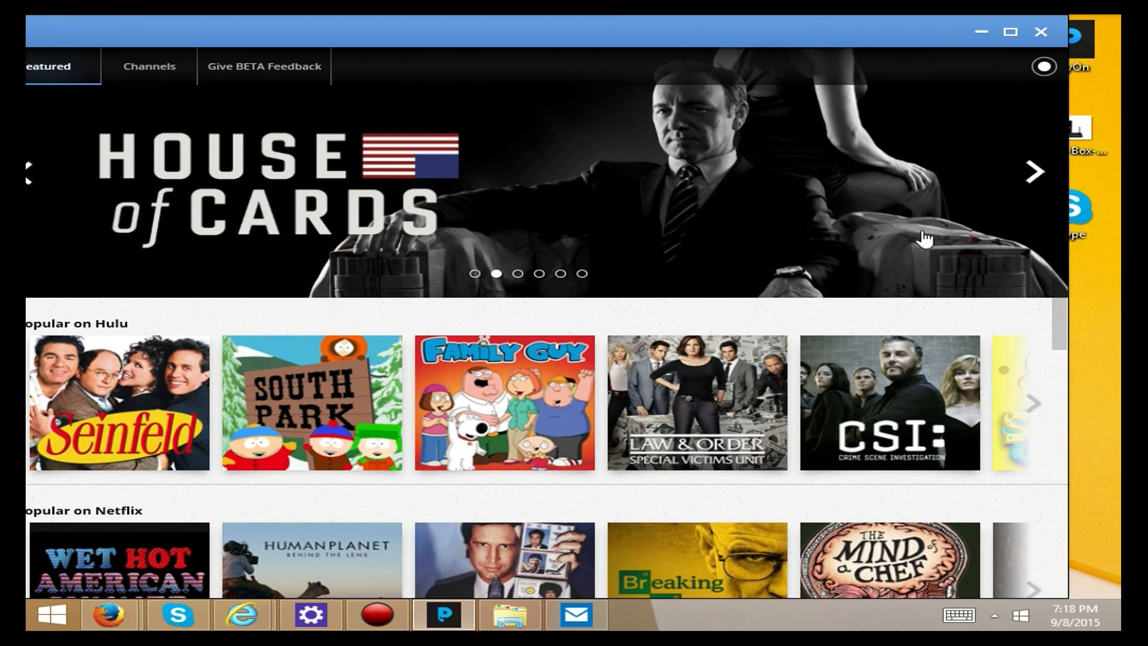
{"action": "scroll", "scroll_direction": "down", "scroll_amount": 3}
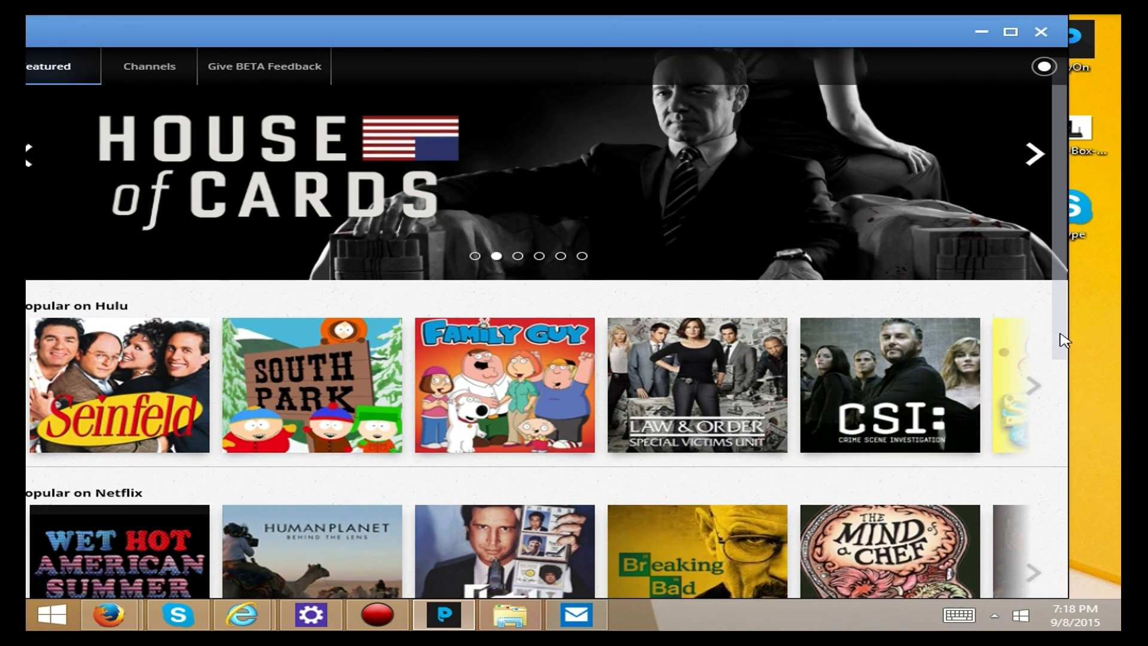
{"action": "scroll", "scroll_direction": "down", "scroll_amount": 3}
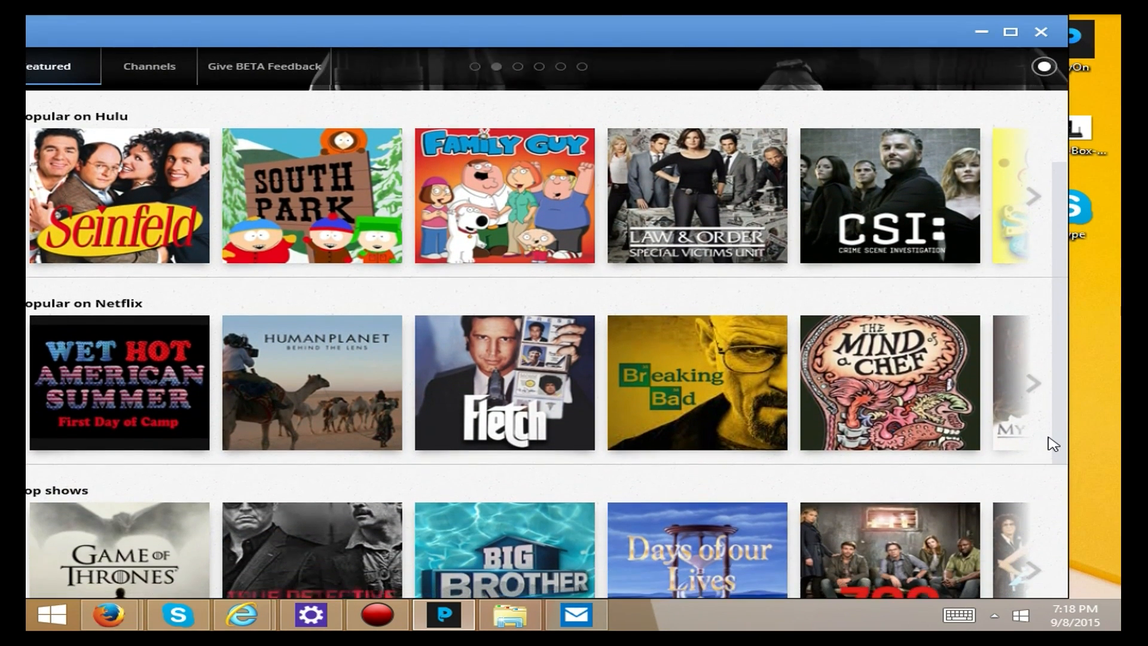
{"action": "scroll", "scroll_direction": "down", "scroll_amount": 3}
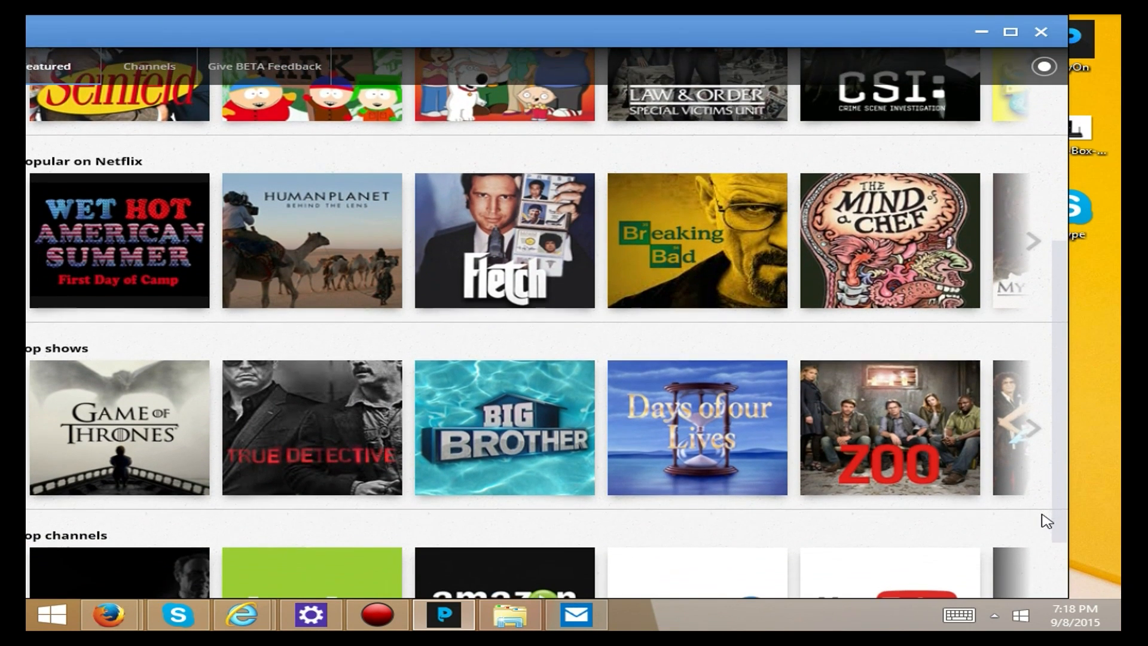
{"action": "scroll", "scroll_direction": "down", "scroll_amount": 3}
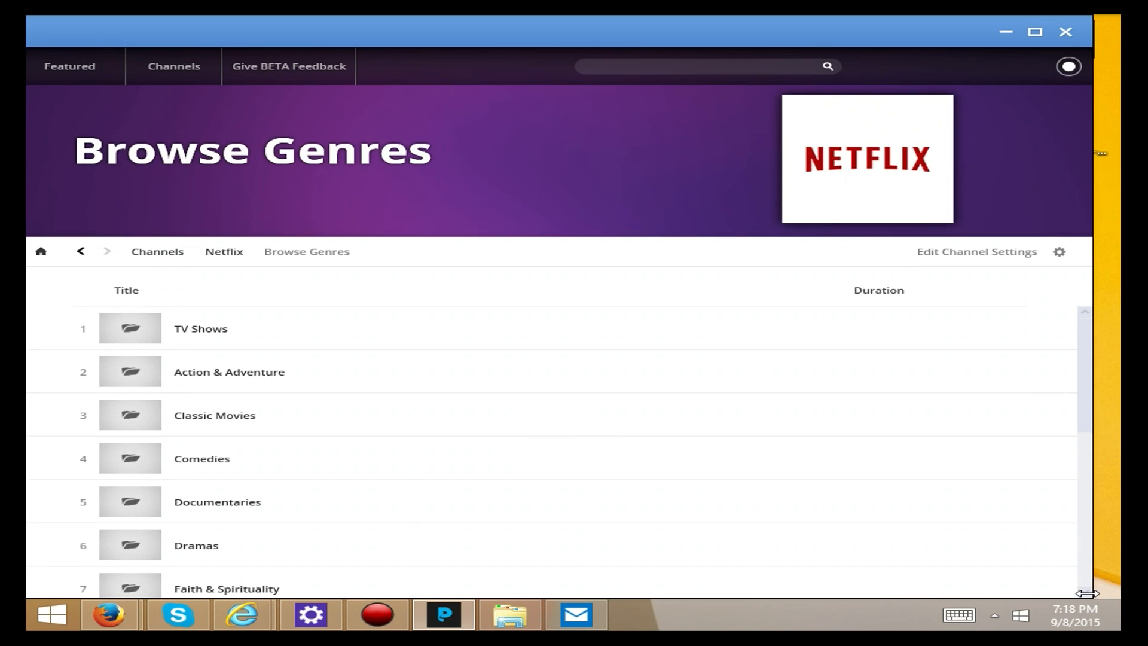
{"action": "mouse_move", "coordinate": [503, 249]}
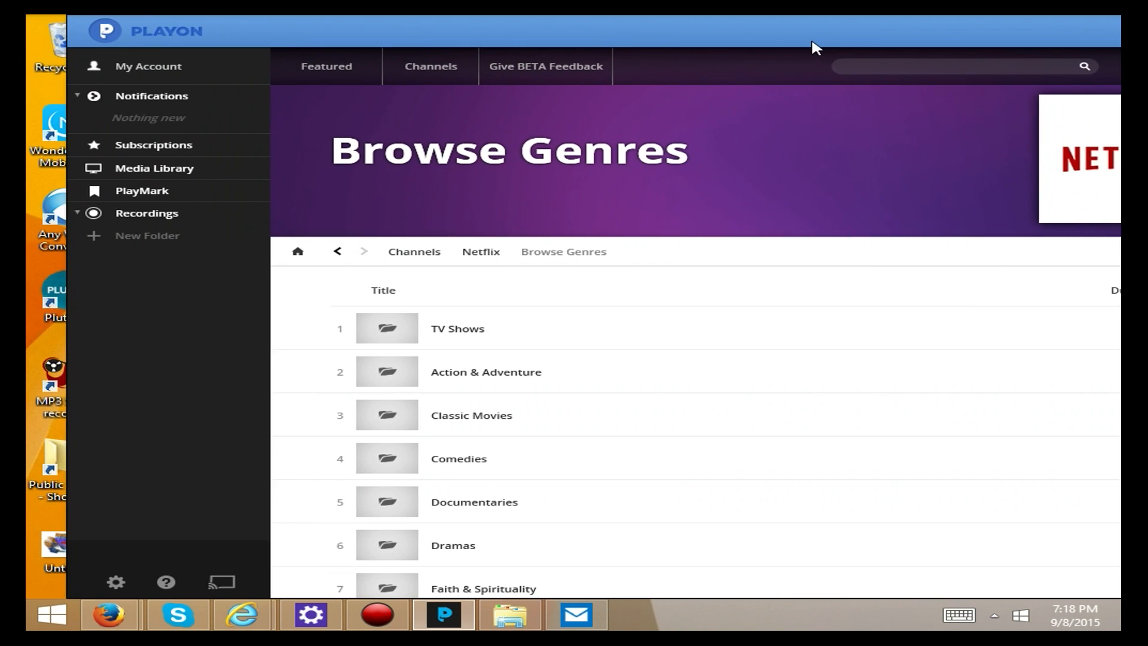
Go back to Featured and look down the popular Netflix titles, top shows and top channels.
{"action": "left_click", "coordinate": [259, 65]}
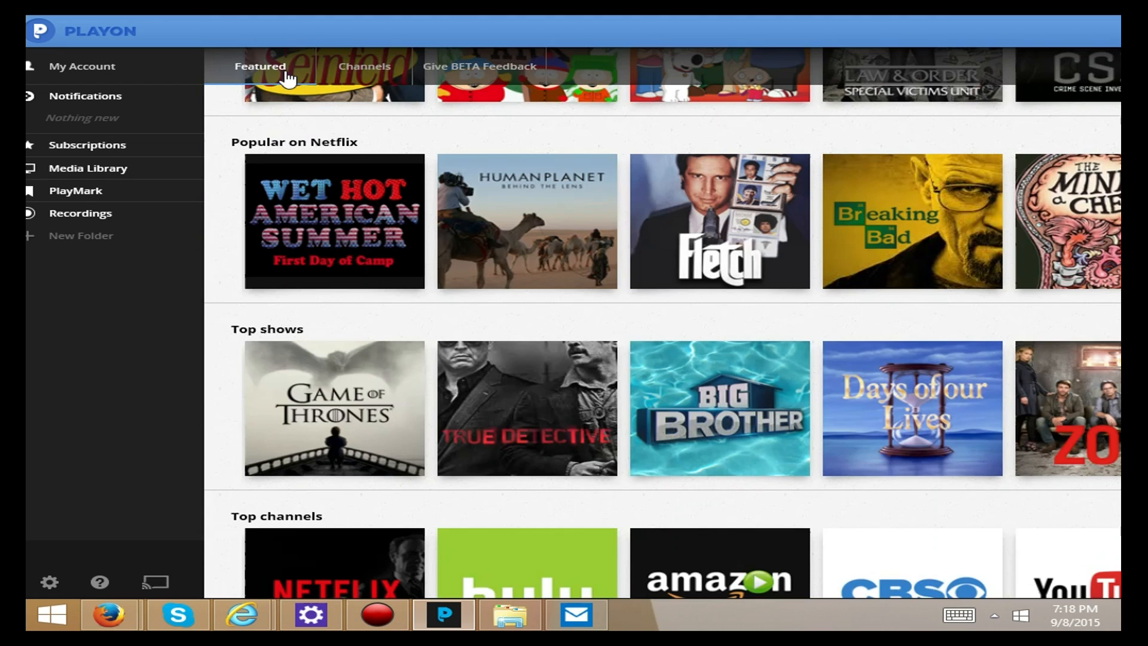
{"action": "mouse_move", "coordinate": [511, 415]}
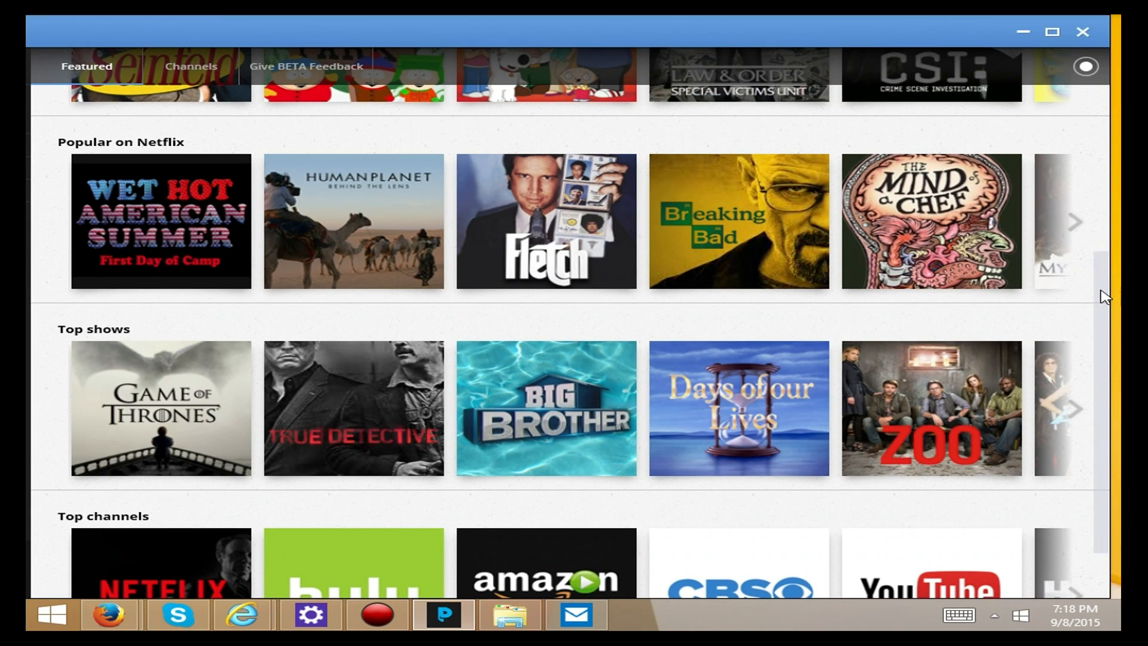
{"action": "scroll", "scroll_direction": "down", "scroll_amount": 3}
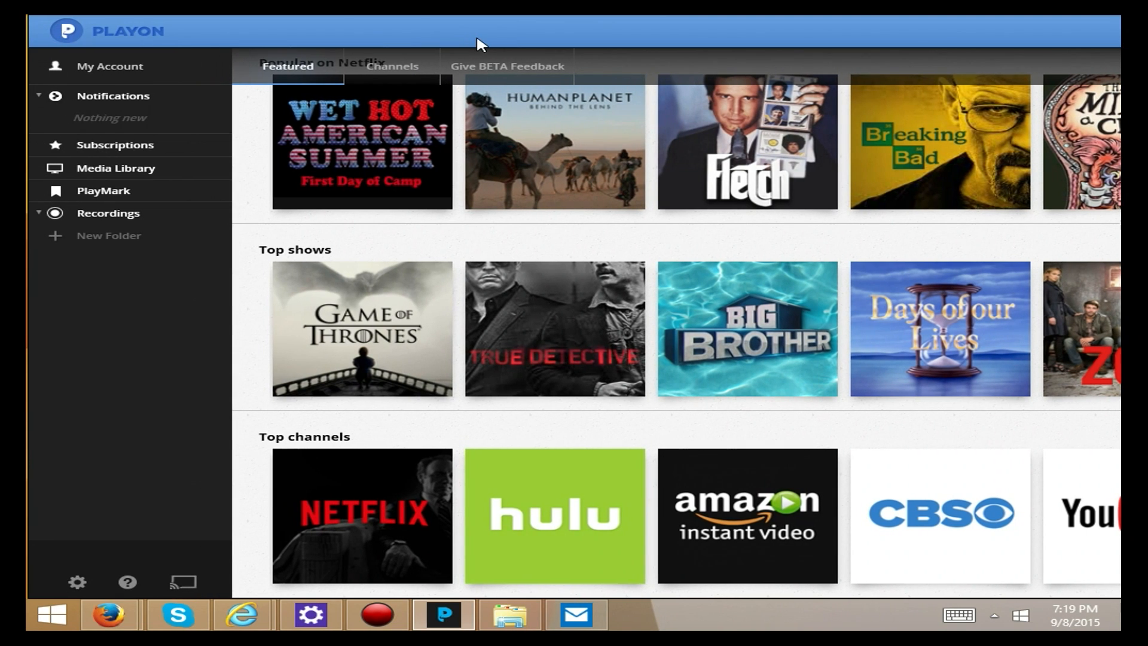
Go to the Channels grid and browse down through the network tiles.
{"action": "left_click", "coordinate": [361, 515]}
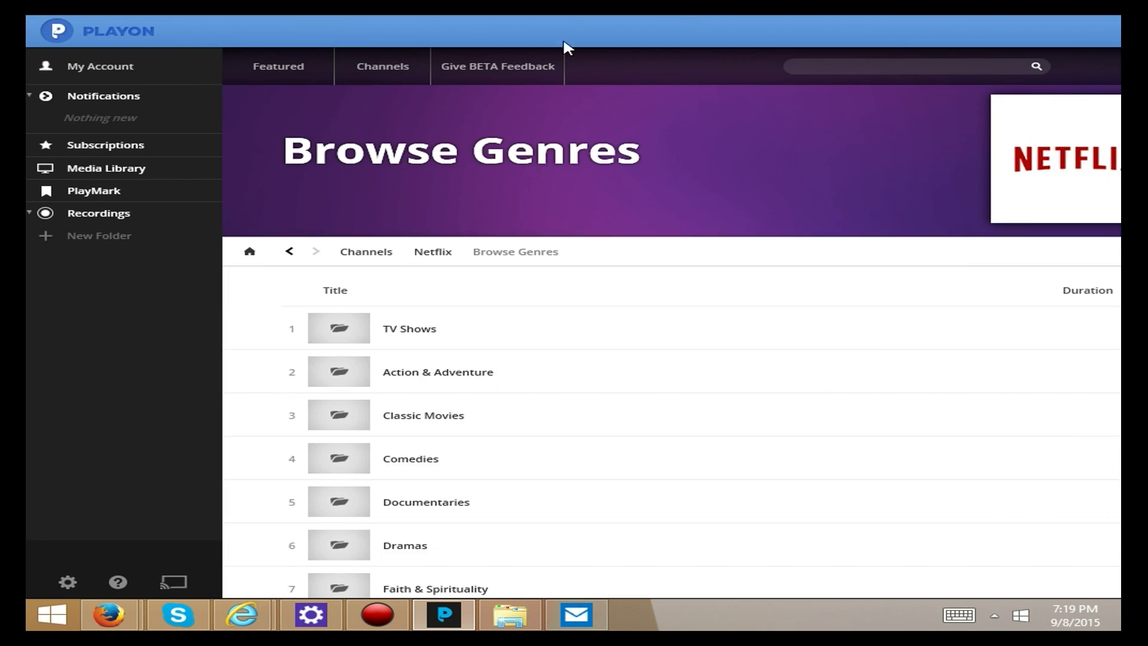
{"action": "mouse_move", "coordinate": [383, 65]}
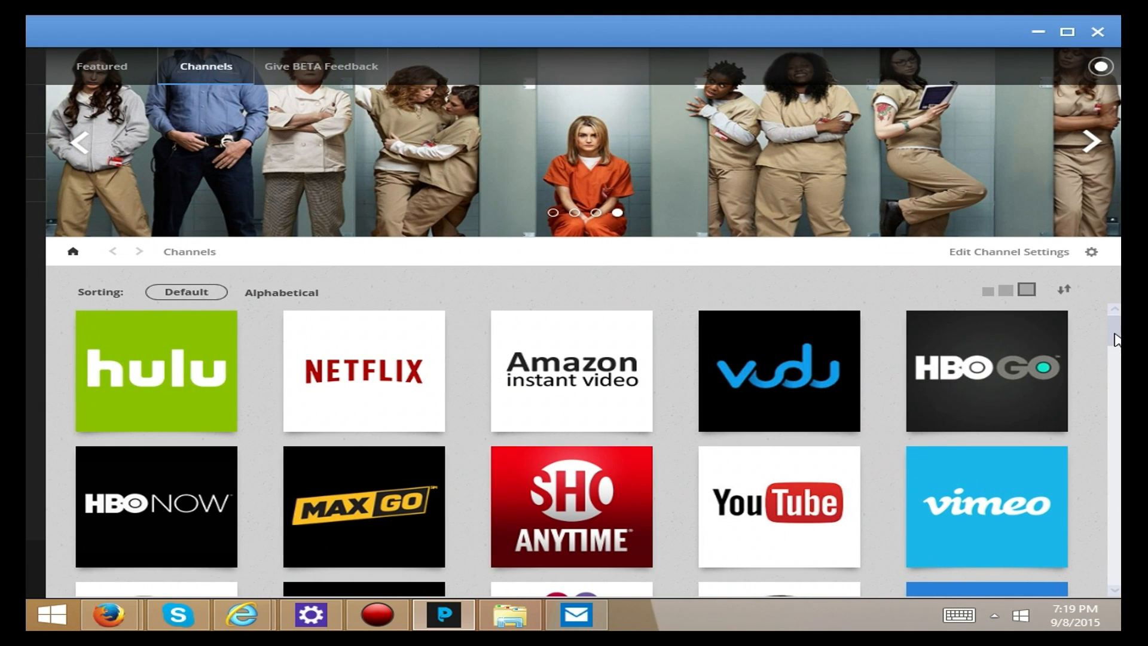
{"action": "scroll", "scroll_direction": "down", "scroll_amount": 3}
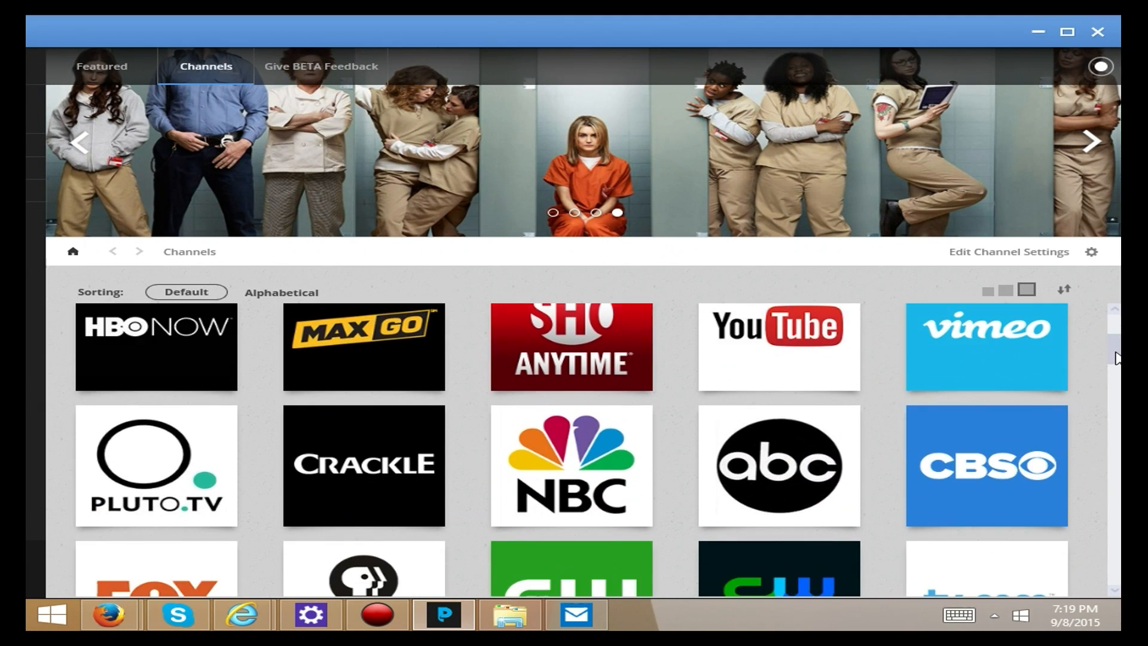
{"action": "scroll", "scroll_direction": "down", "scroll_amount": 3}
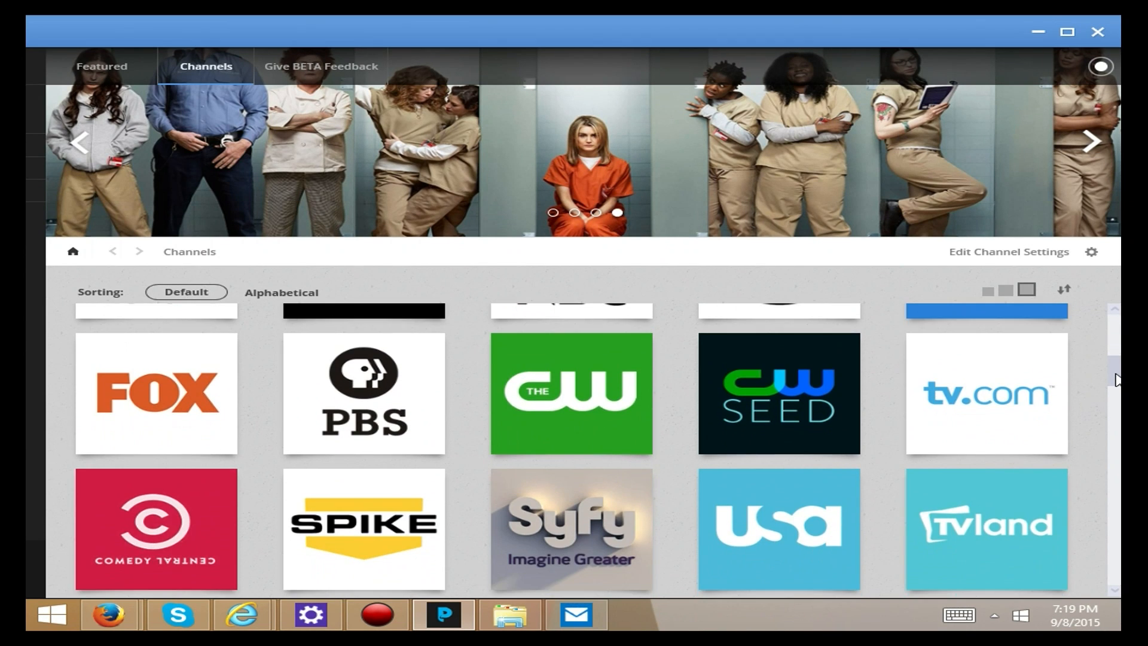
{"action": "scroll", "scroll_direction": "down", "scroll_amount": 3}
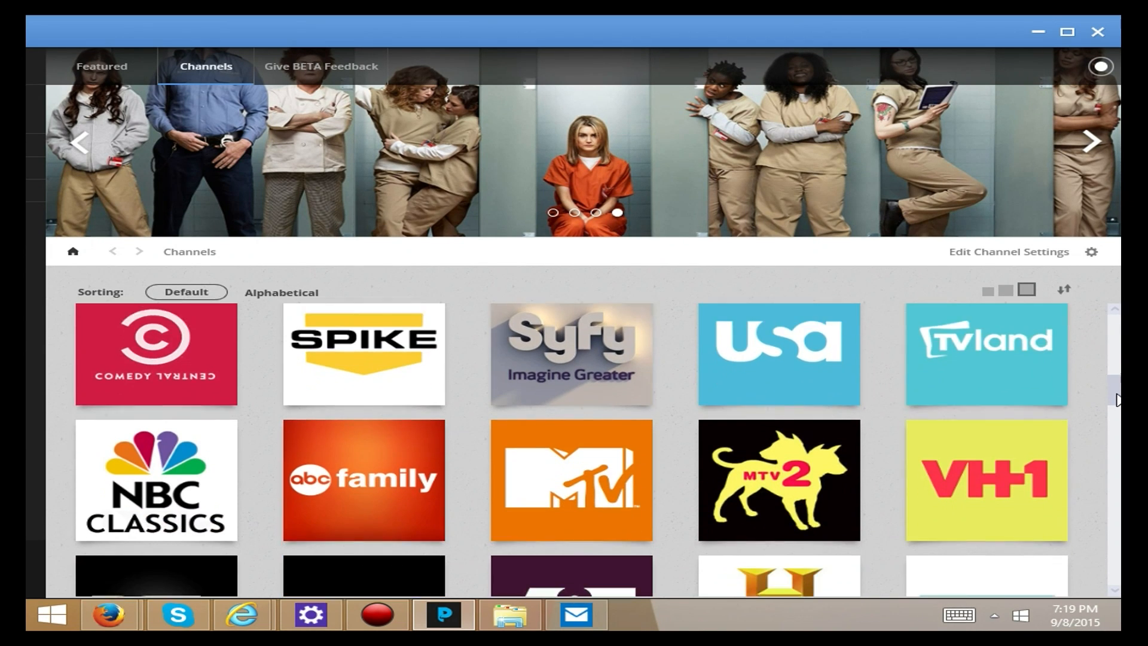
{"action": "scroll", "scroll_direction": "down", "scroll_amount": 3}
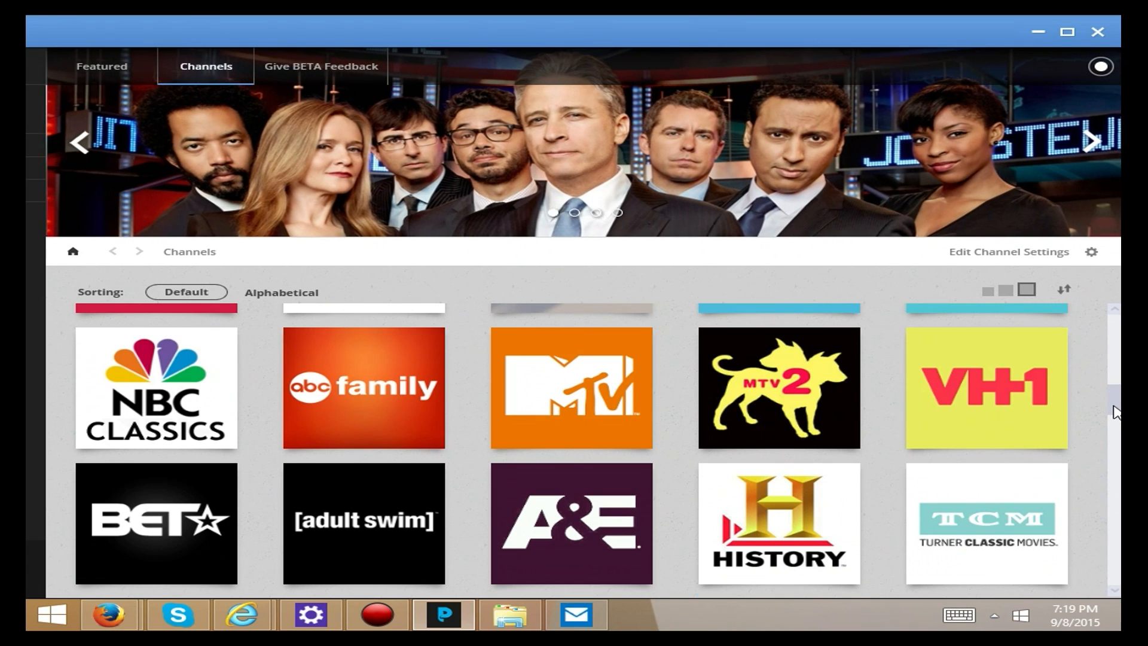
{"action": "scroll", "scroll_direction": "down", "scroll_amount": 3}
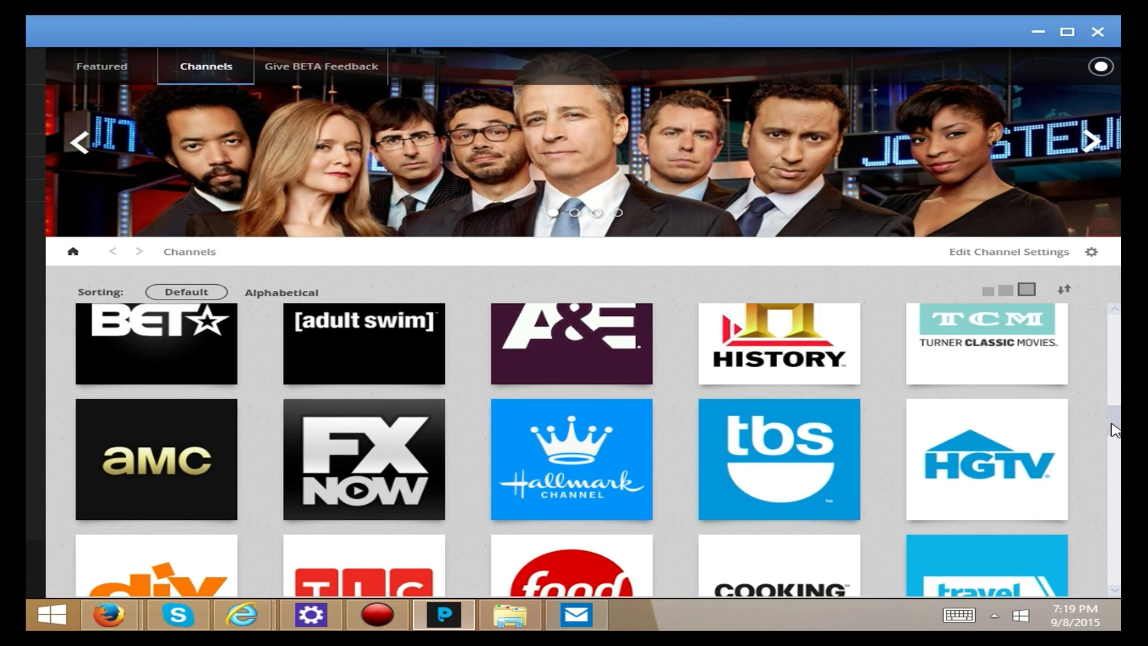
{"action": "scroll", "scroll_direction": "down", "scroll_amount": 3}
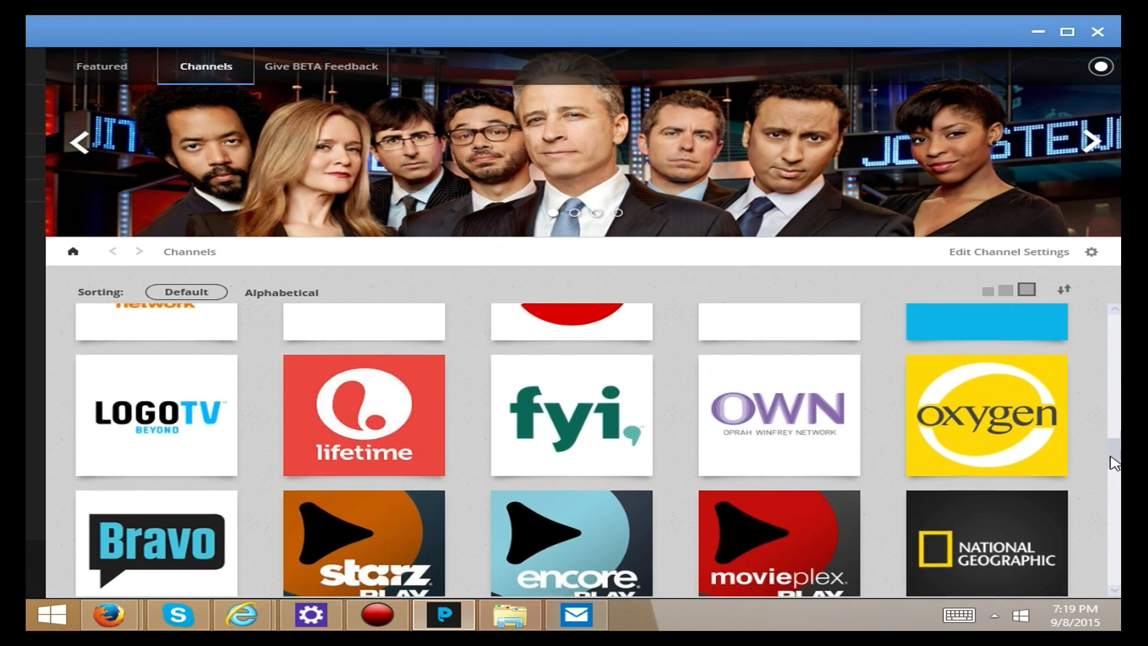
{"action": "scroll", "scroll_direction": "down", "scroll_amount": 3}
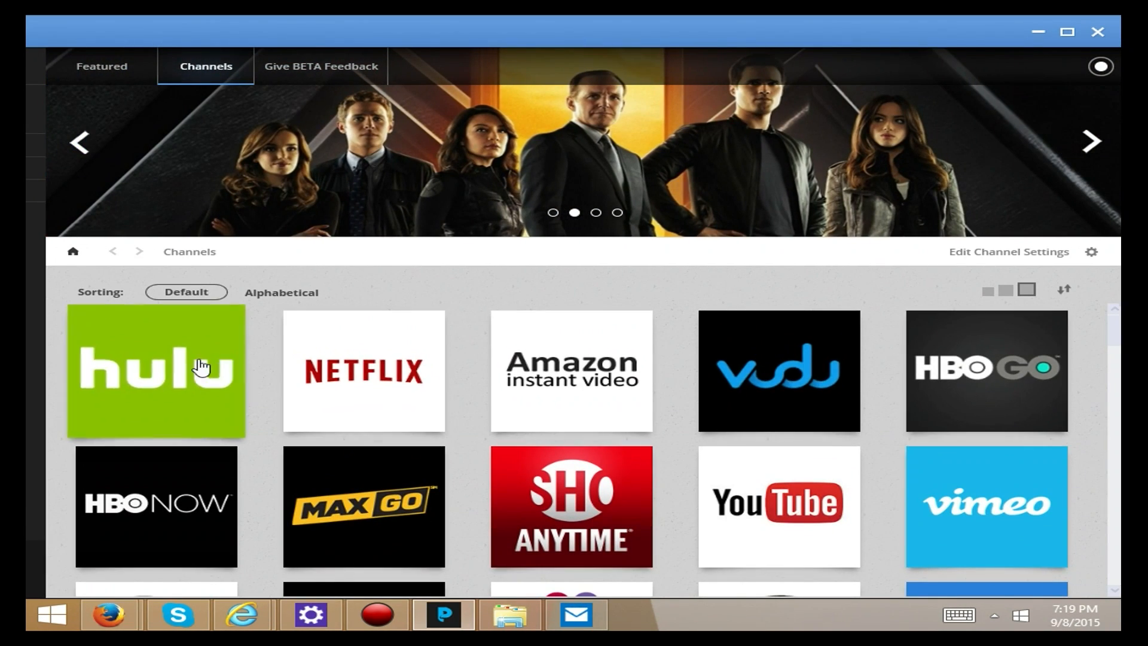
Look inside Hulu's TV Shows folder, then return to the full Channels grid.
{"action": "left_click", "coordinate": [156, 371]}
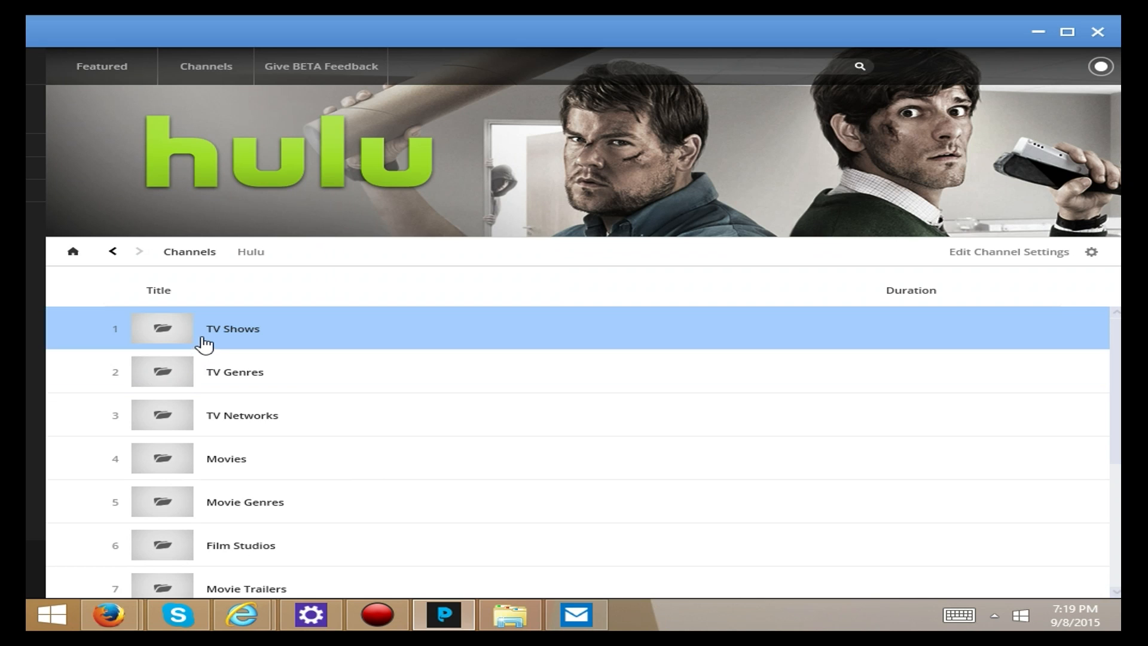
{"action": "left_click", "coordinate": [232, 328]}
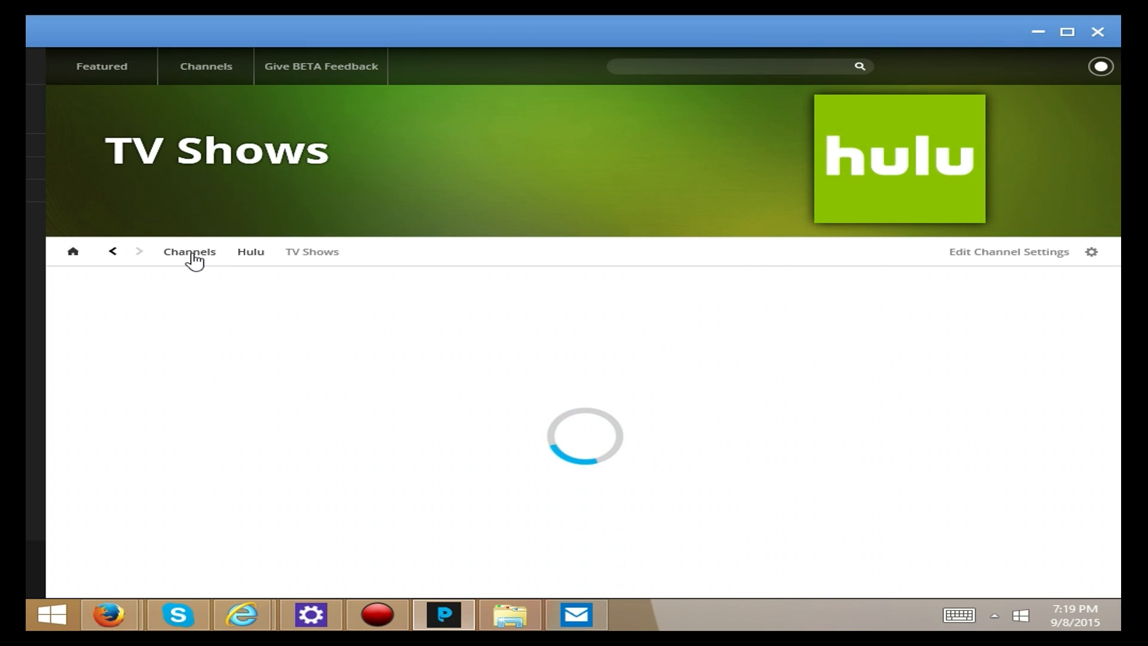
{"action": "left_click", "coordinate": [189, 251]}
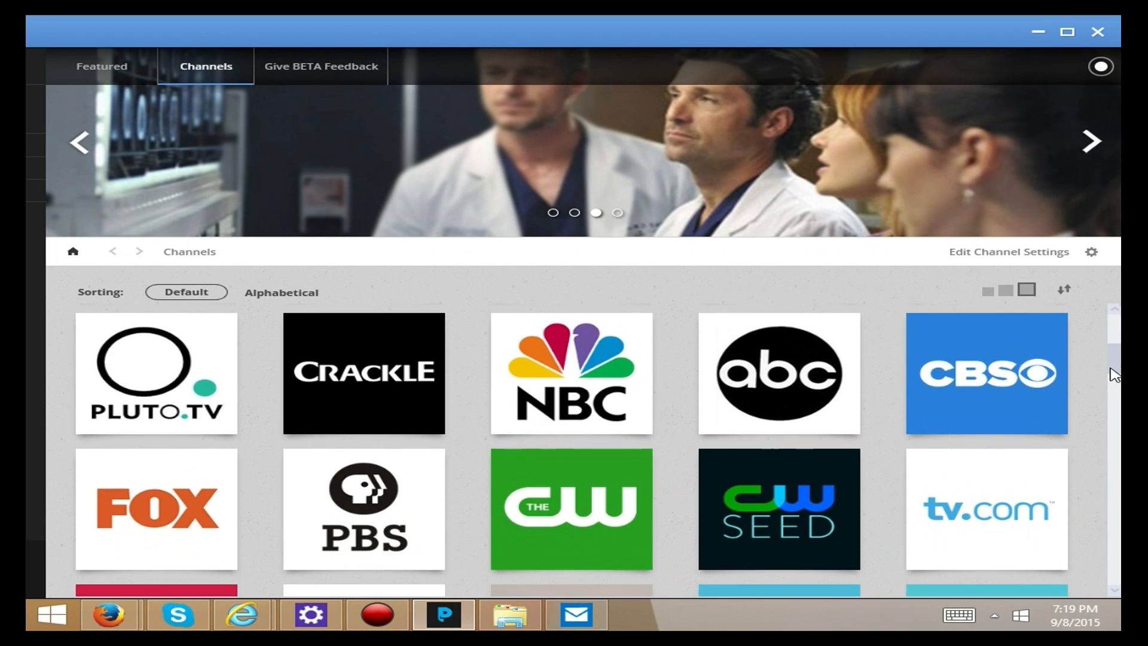
Browse further down the grid to networks like Telemundo, Univision, Vevo and Pandora.
{"action": "scroll", "scroll_direction": "down", "scroll_amount": 3}
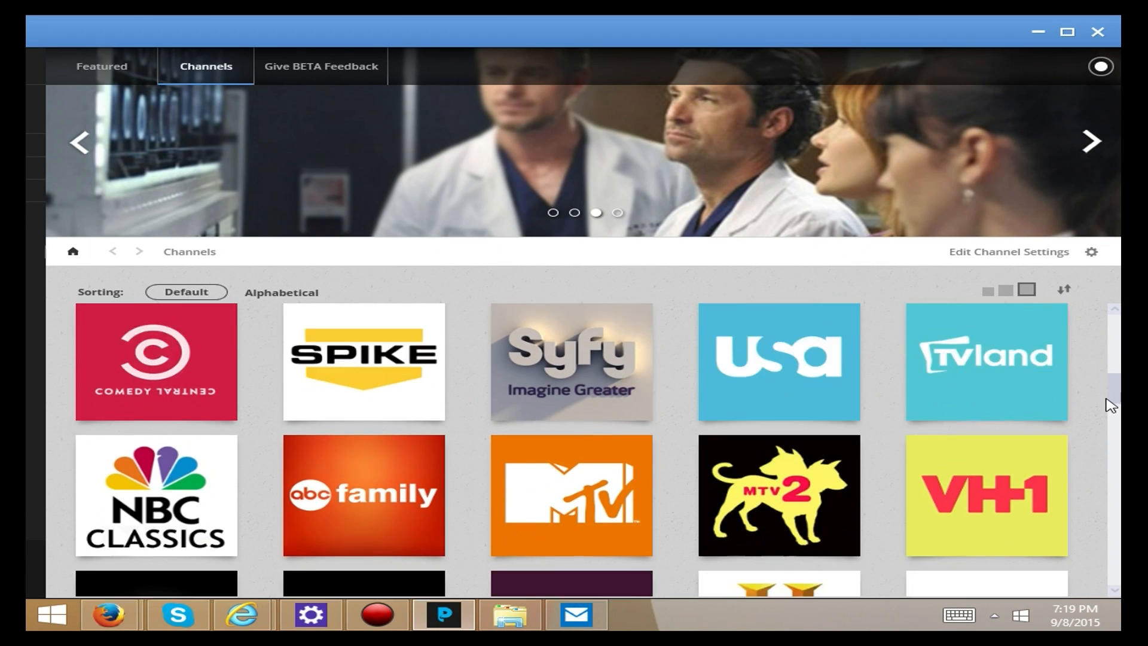
{"action": "scroll", "scroll_direction": "down", "scroll_amount": 3}
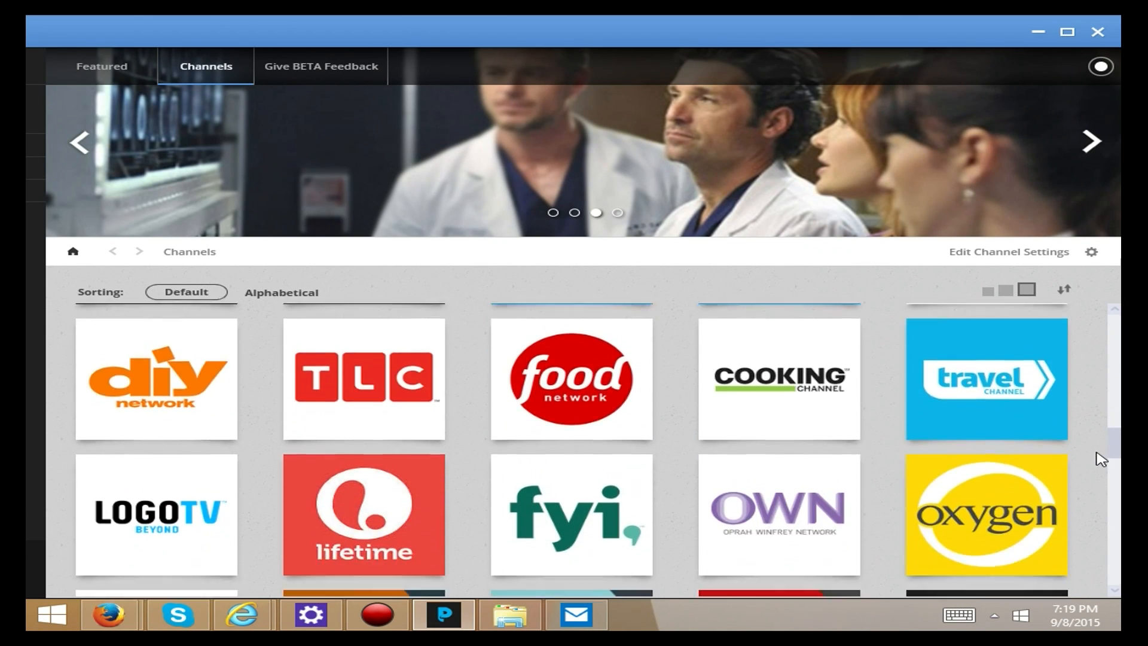
{"action": "scroll", "scroll_direction": "down", "scroll_amount": 3}
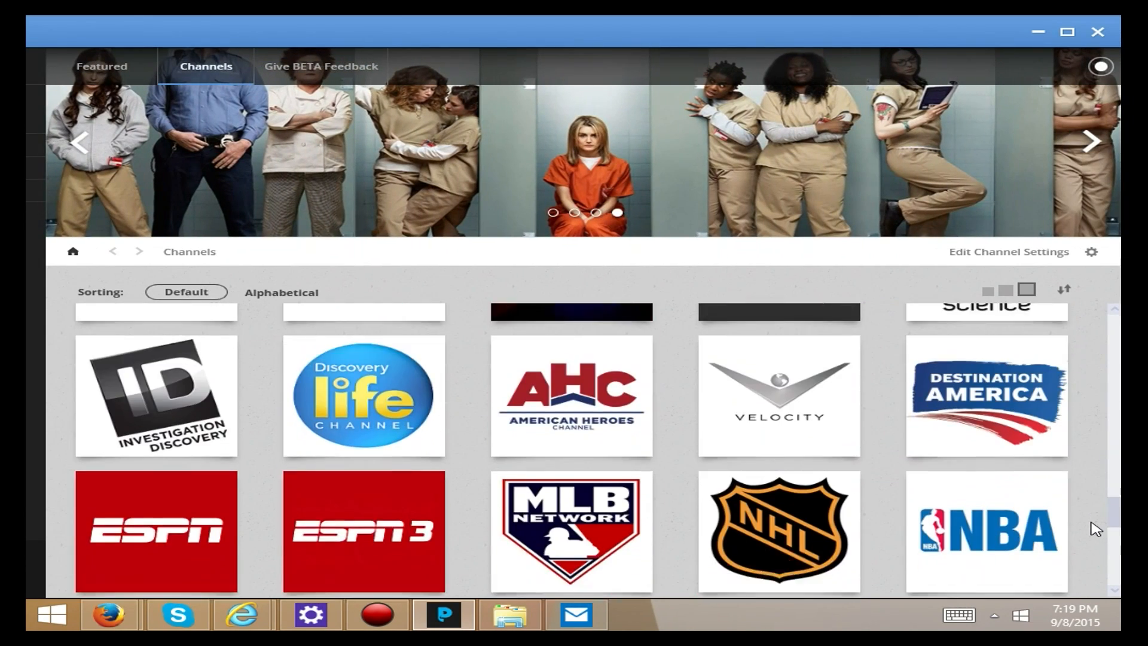
{"action": "scroll", "scroll_direction": "down", "scroll_amount": 3}
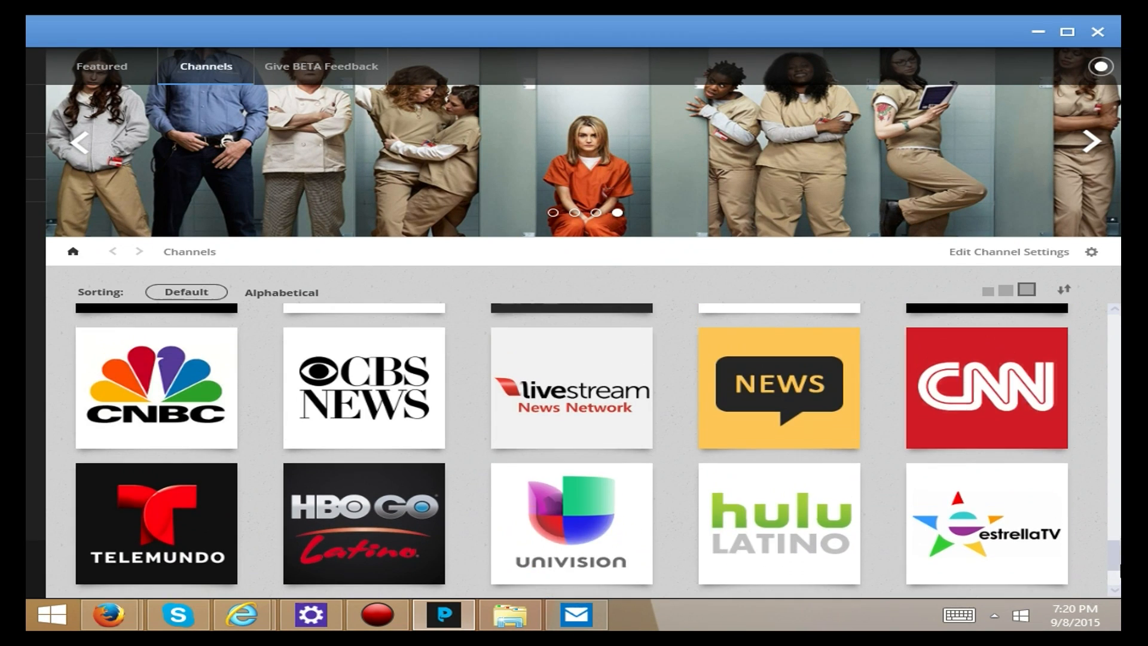
{"action": "scroll", "scroll_direction": "down", "scroll_amount": 3}
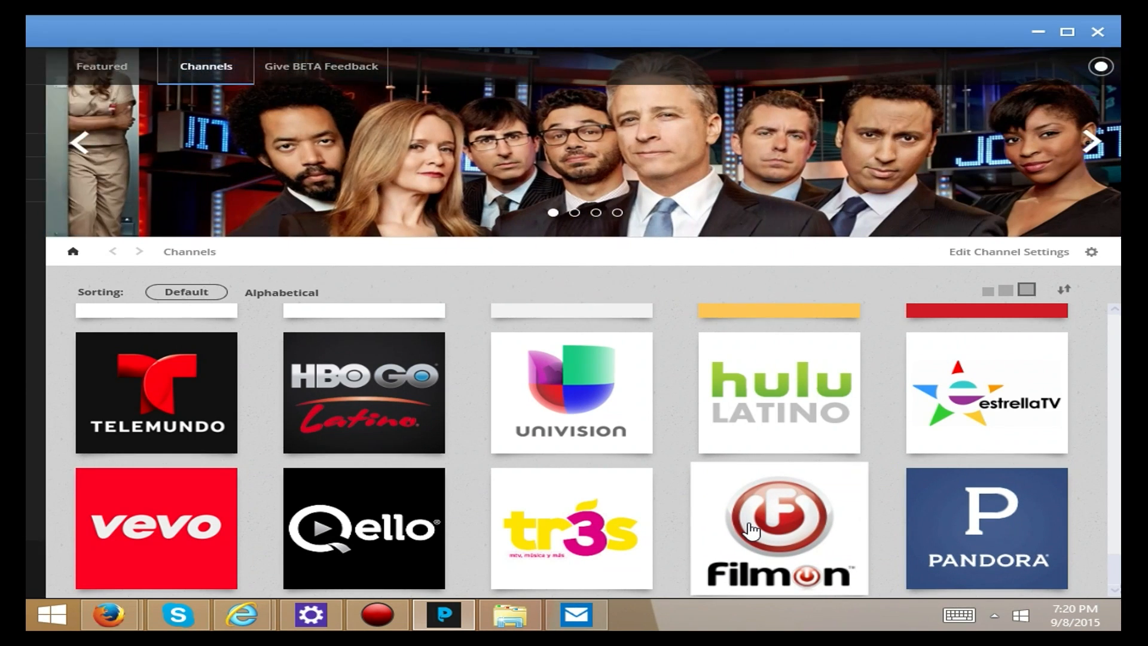
Open FilmOn's Entertainment list, try casting EZ Way TV (no devices found), and expand its entry.
{"action": "left_click", "coordinate": [779, 528]}
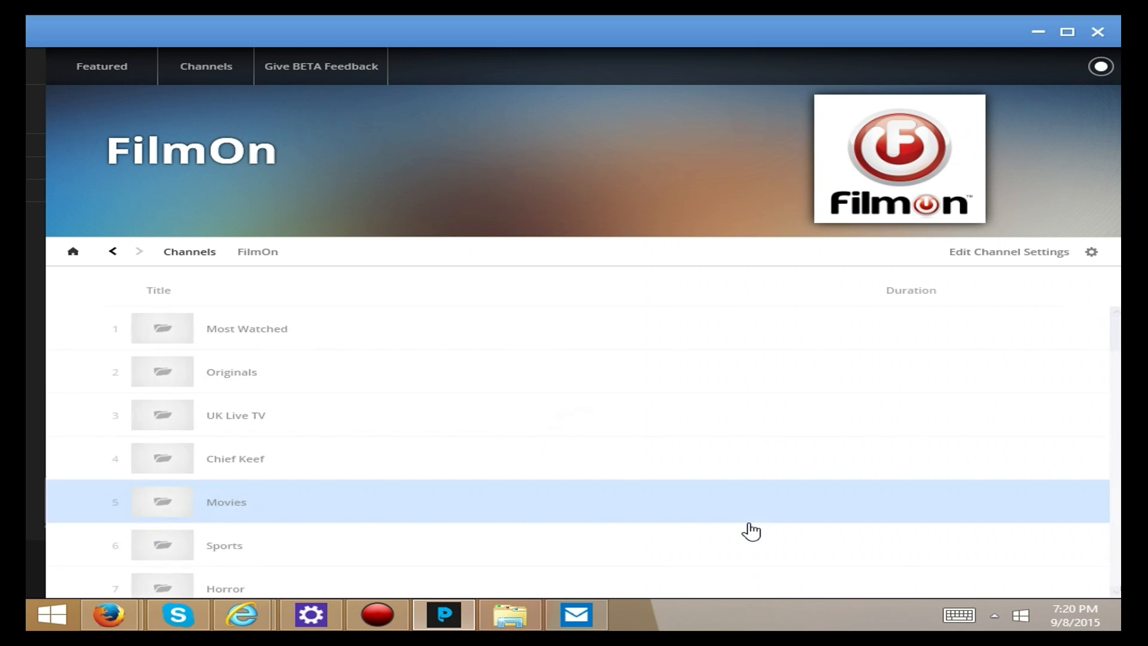
{"action": "mouse_move", "coordinate": [530, 391]}
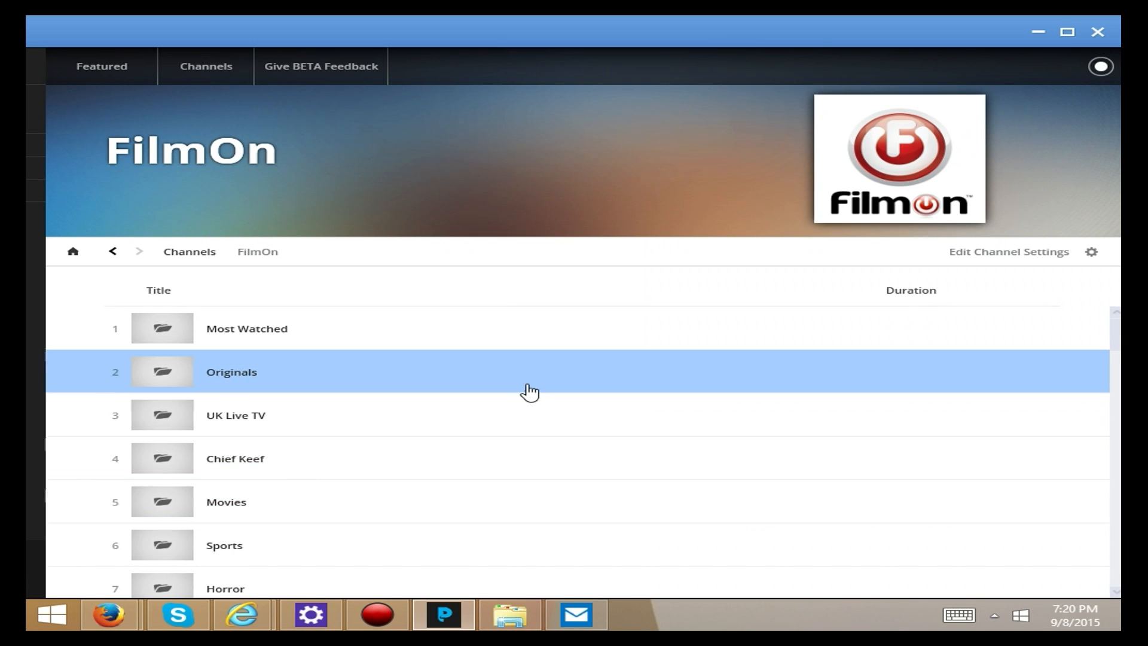
{"action": "mouse_move", "coordinate": [231, 505]}
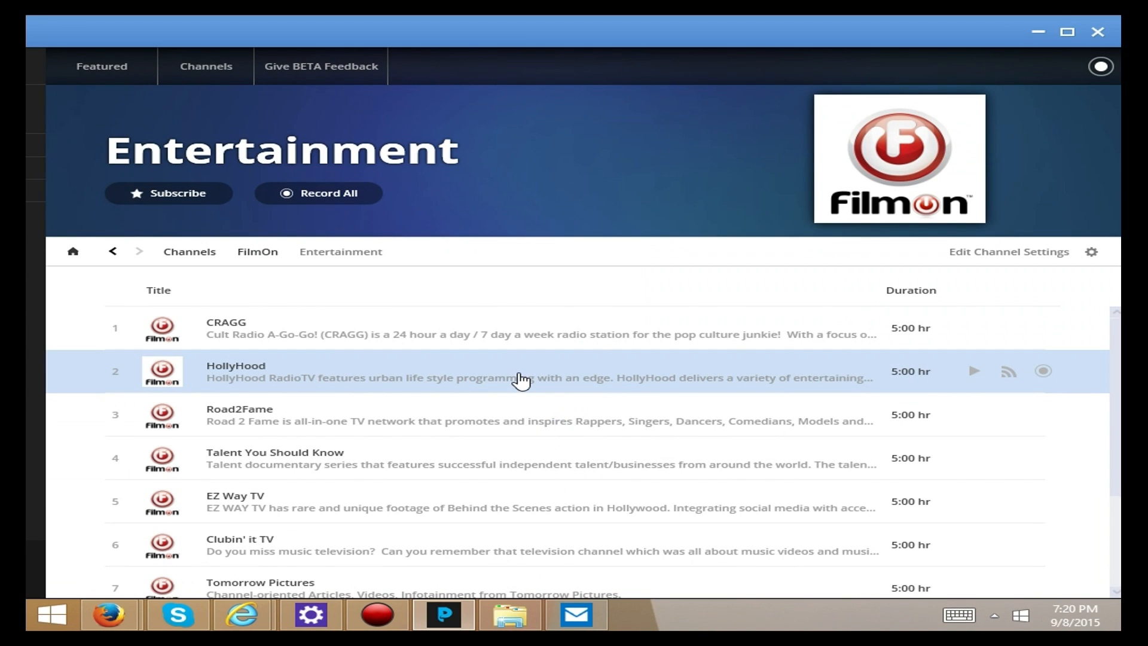
{"action": "mouse_move", "coordinate": [506, 487]}
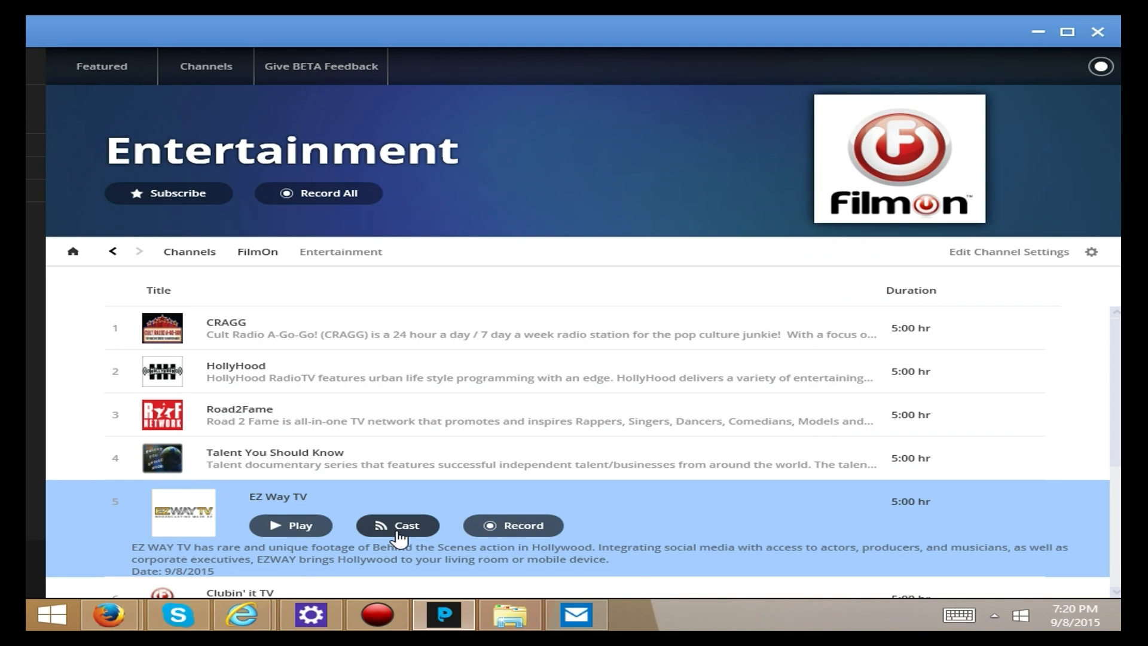
{"action": "left_click", "coordinate": [397, 525]}
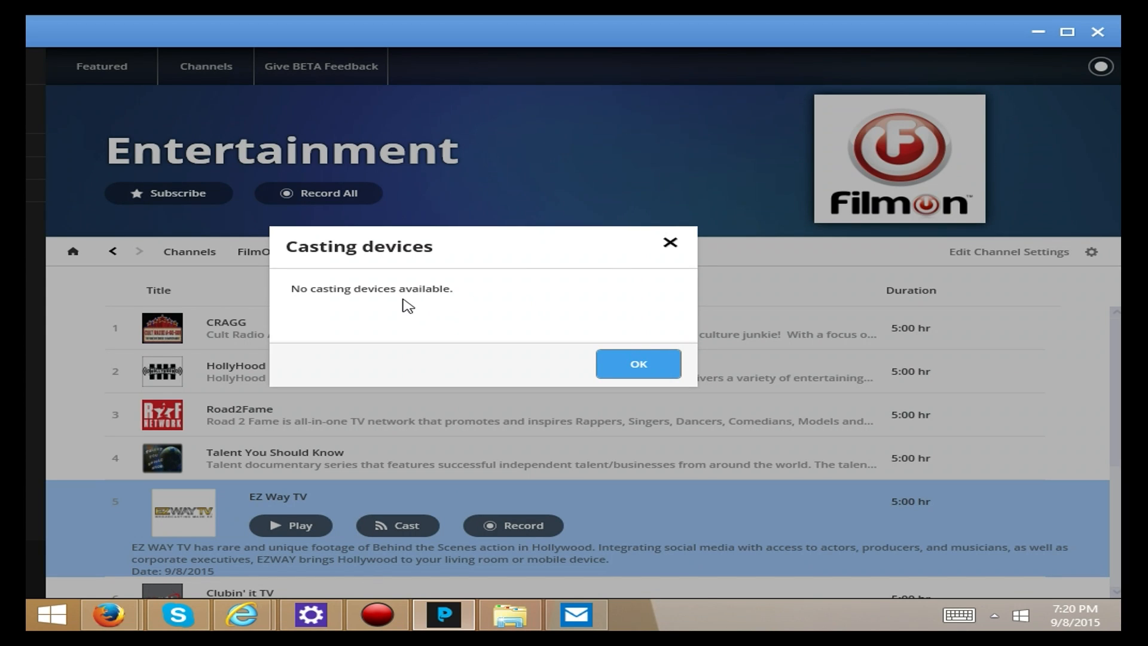
{"action": "mouse_move", "coordinate": [721, 378]}
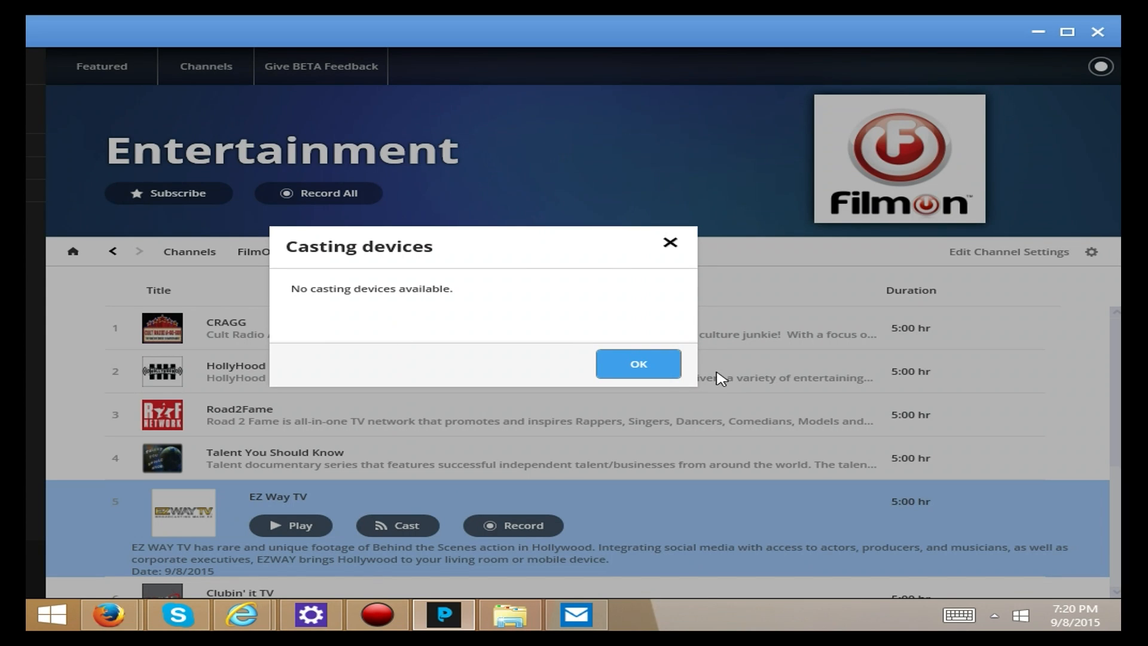
{"action": "left_click", "coordinate": [637, 363]}
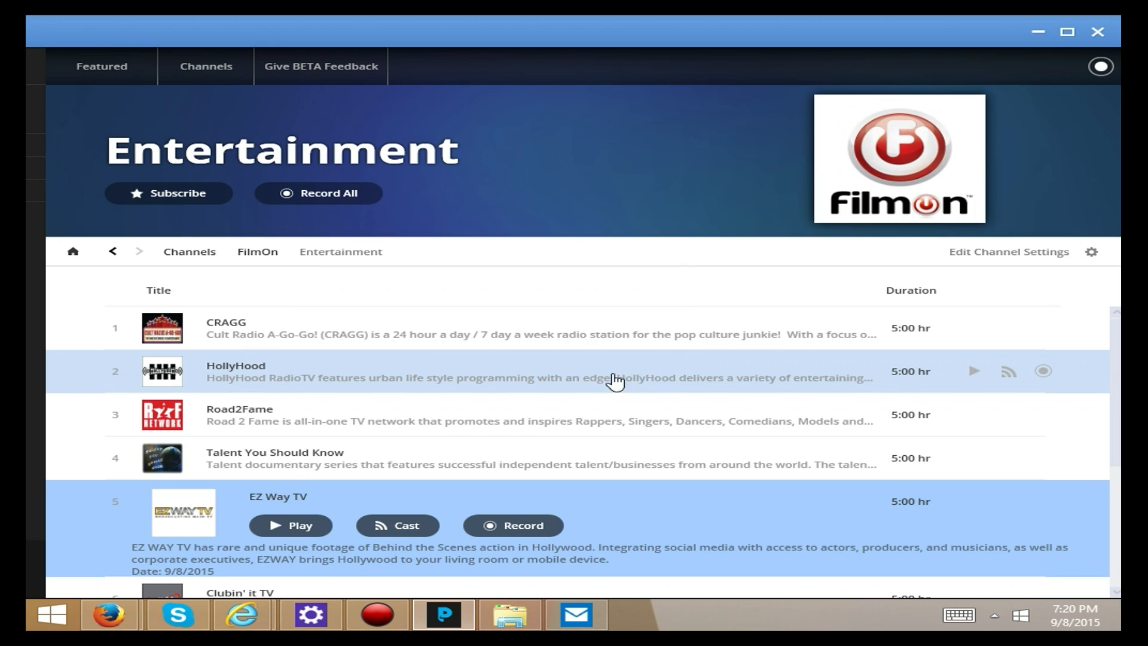
{"action": "mouse_move", "coordinate": [554, 447]}
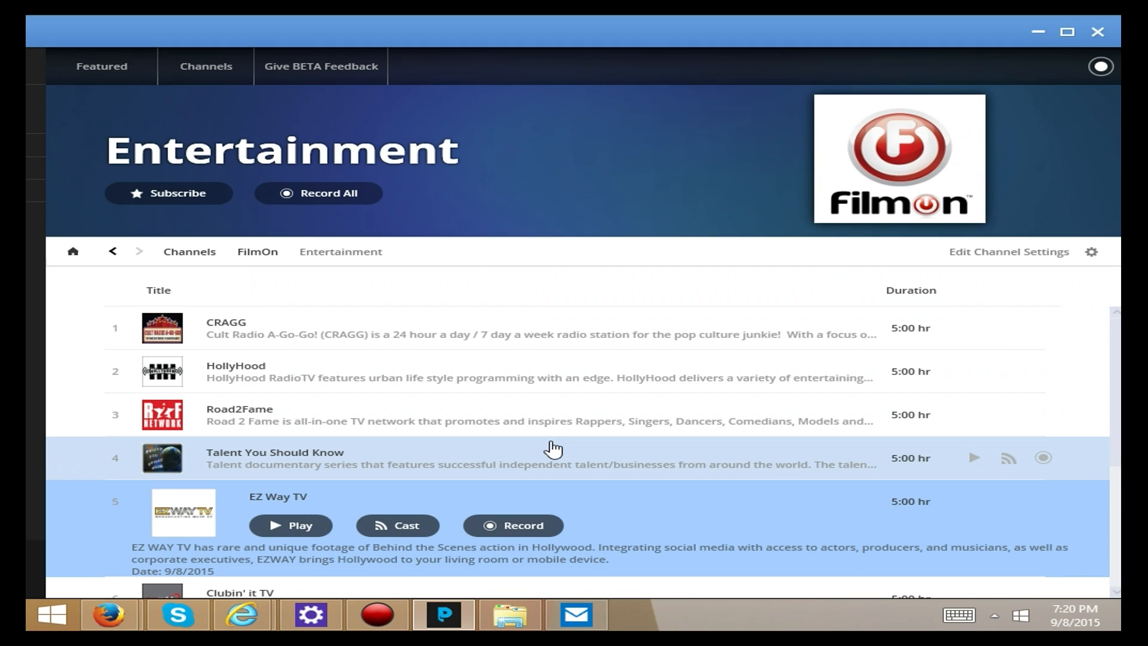
{"action": "mouse_move", "coordinate": [538, 513]}
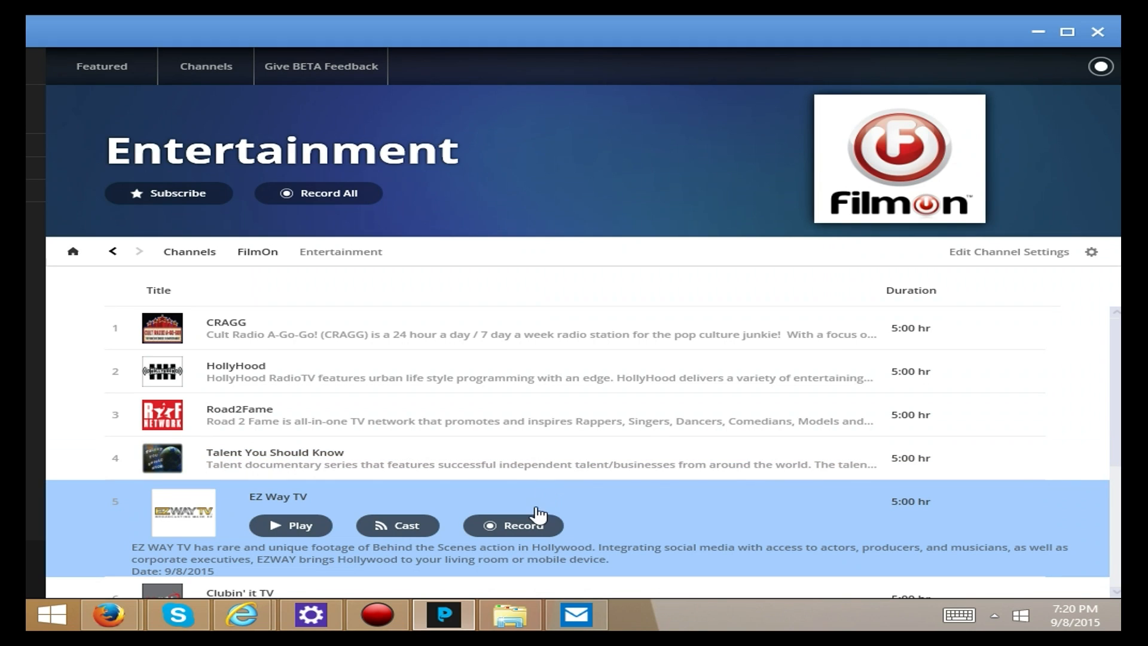
Start recording the EZ Way TV channel and show the recording queue.
{"action": "left_click", "coordinate": [513, 525]}
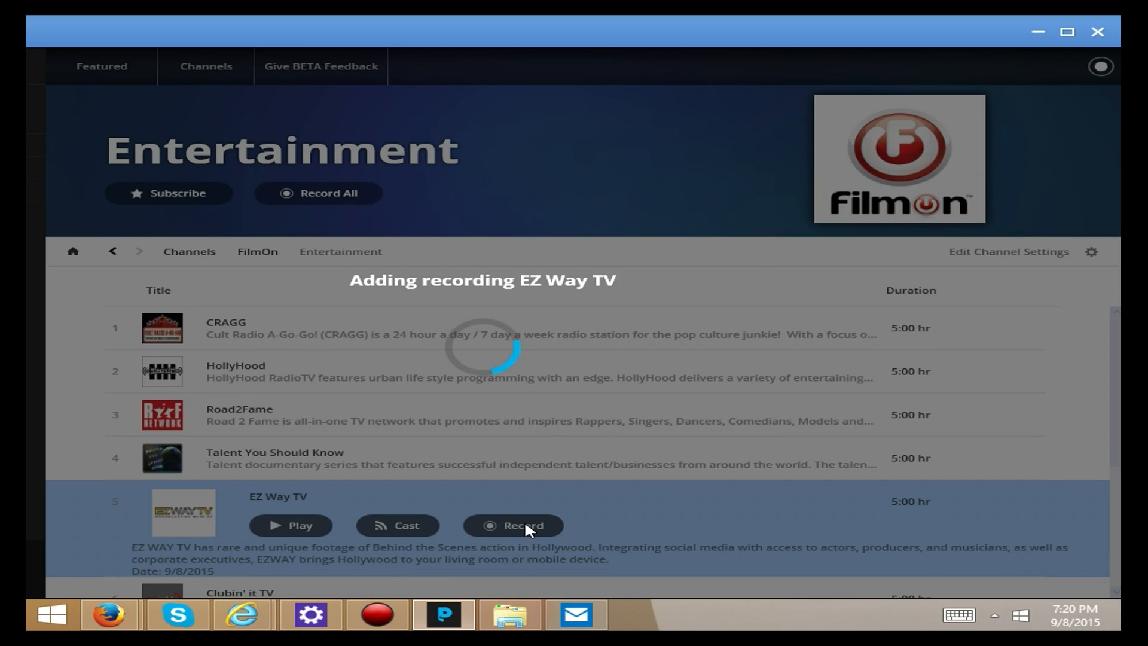
{"action": "left_click", "coordinate": [513, 525]}
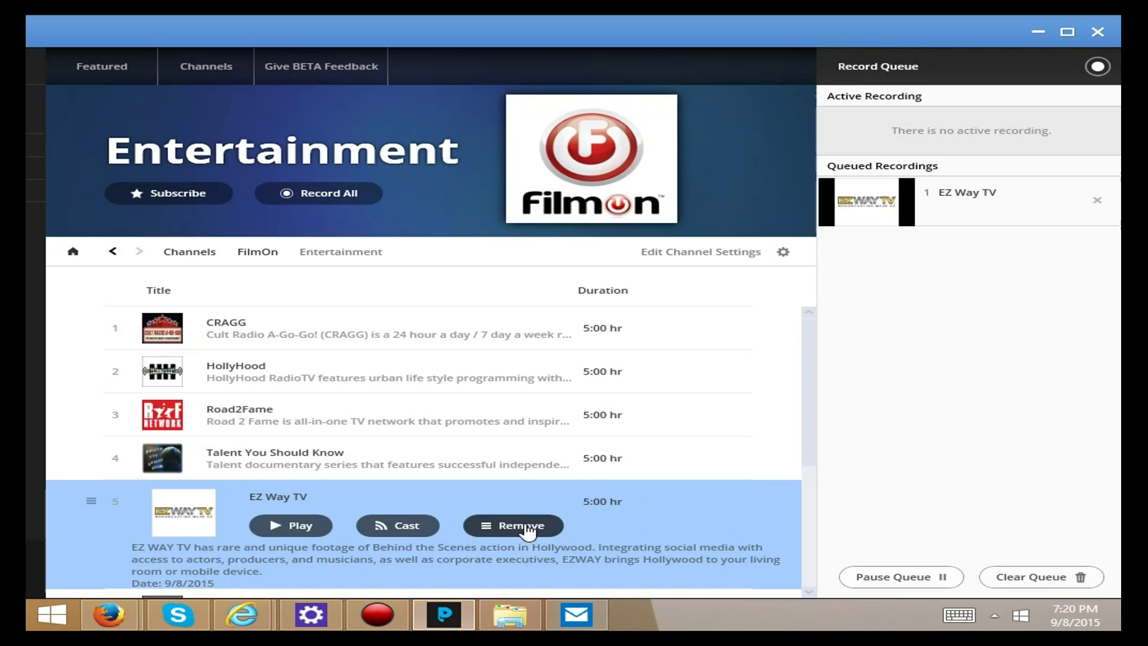
{"action": "left_click", "coordinate": [513, 525]}
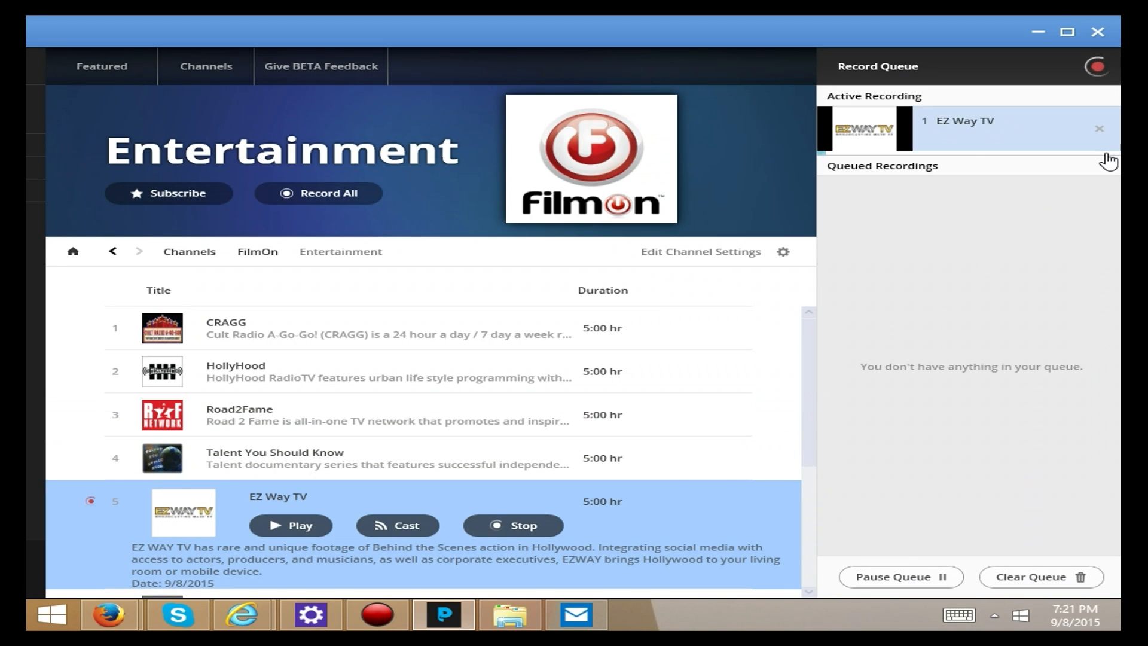
{"action": "mouse_move", "coordinate": [545, 496]}
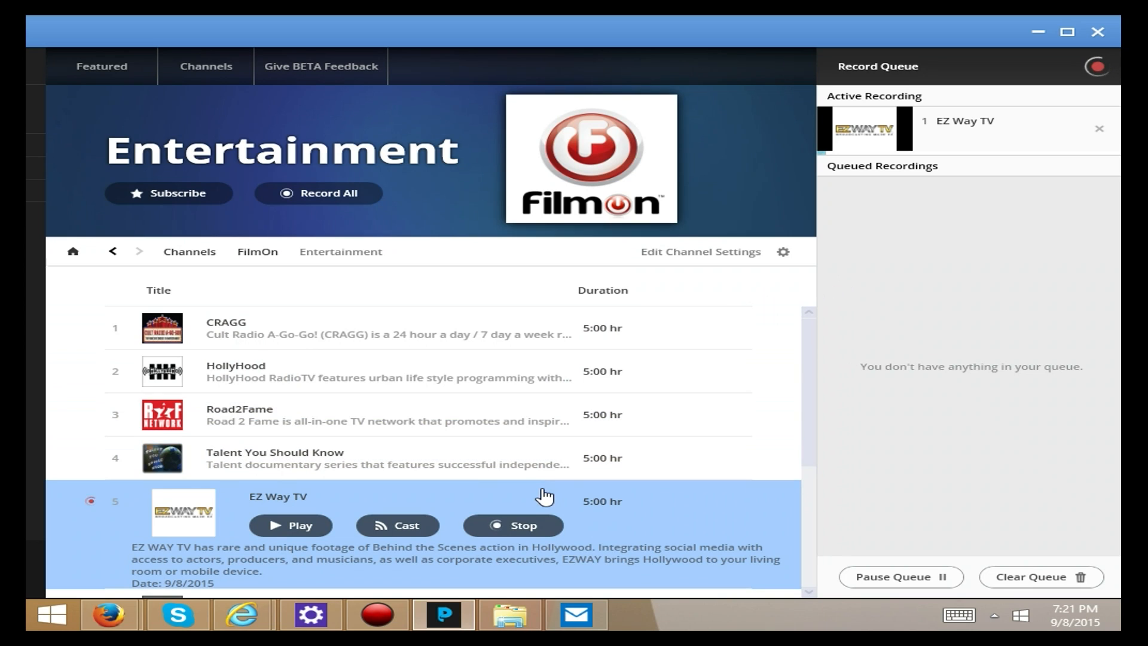
{"action": "mouse_move", "coordinate": [513, 527]}
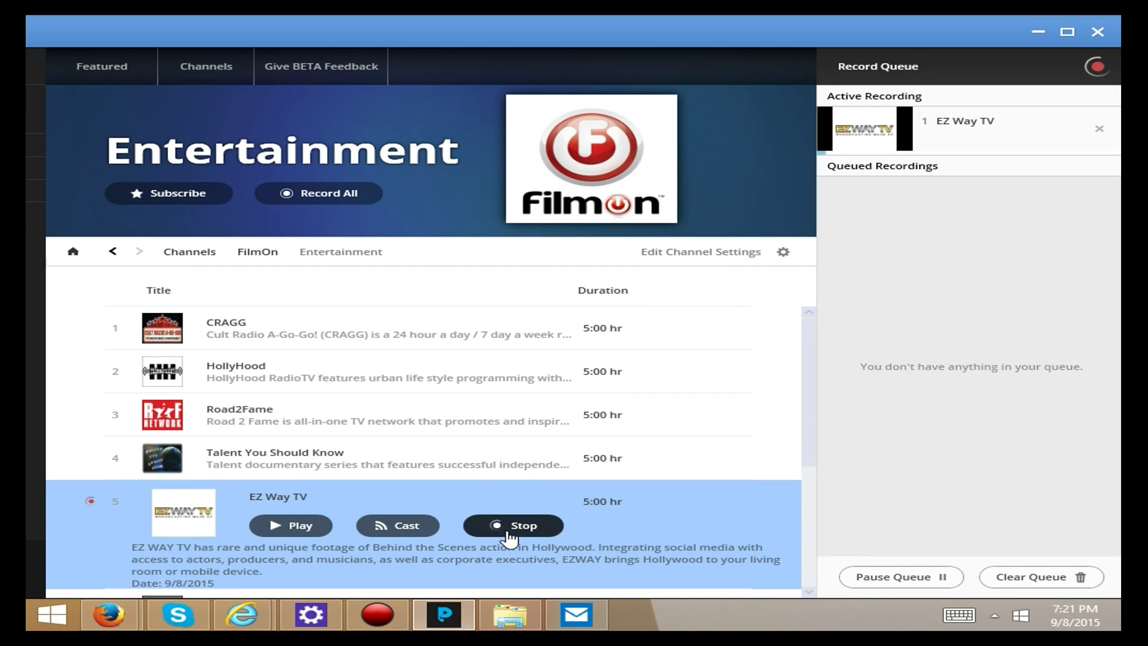
Stop the EZ Way TV recording early, confirming so the partial recording is saved to the FilmOn folder.
{"action": "left_click", "coordinate": [513, 525]}
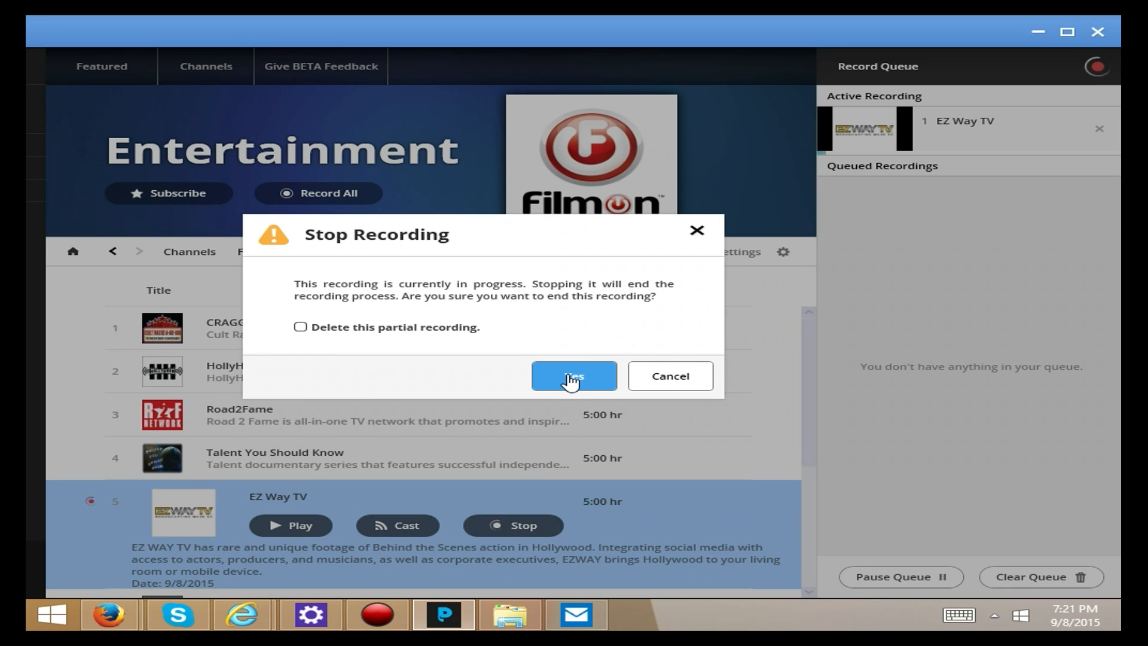
{"action": "left_click", "coordinate": [574, 375]}
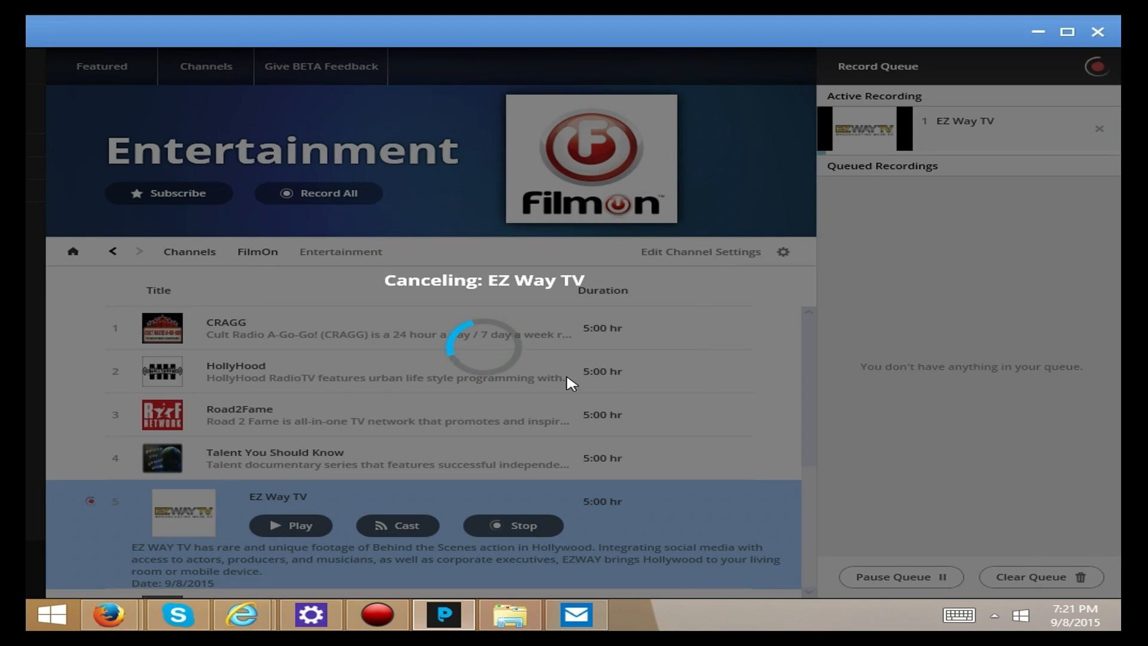
{"action": "left_click", "coordinate": [523, 525]}
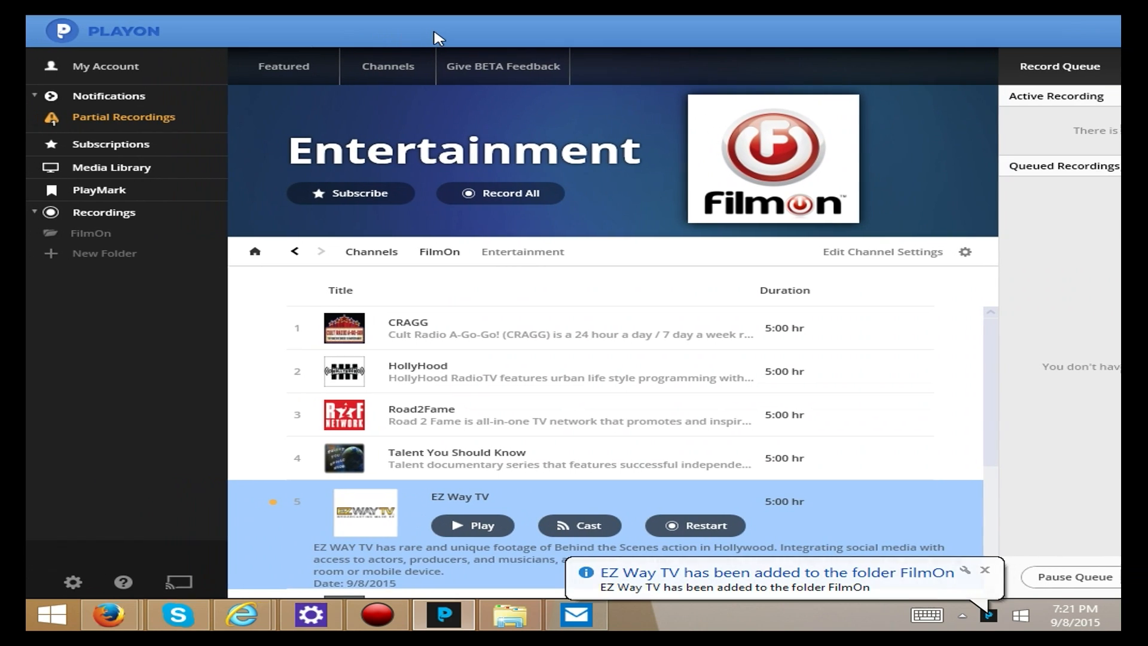
View the Partial Recordings notice for EZ Way TV, then bring up the cast controller.
{"action": "left_click", "coordinate": [123, 116]}
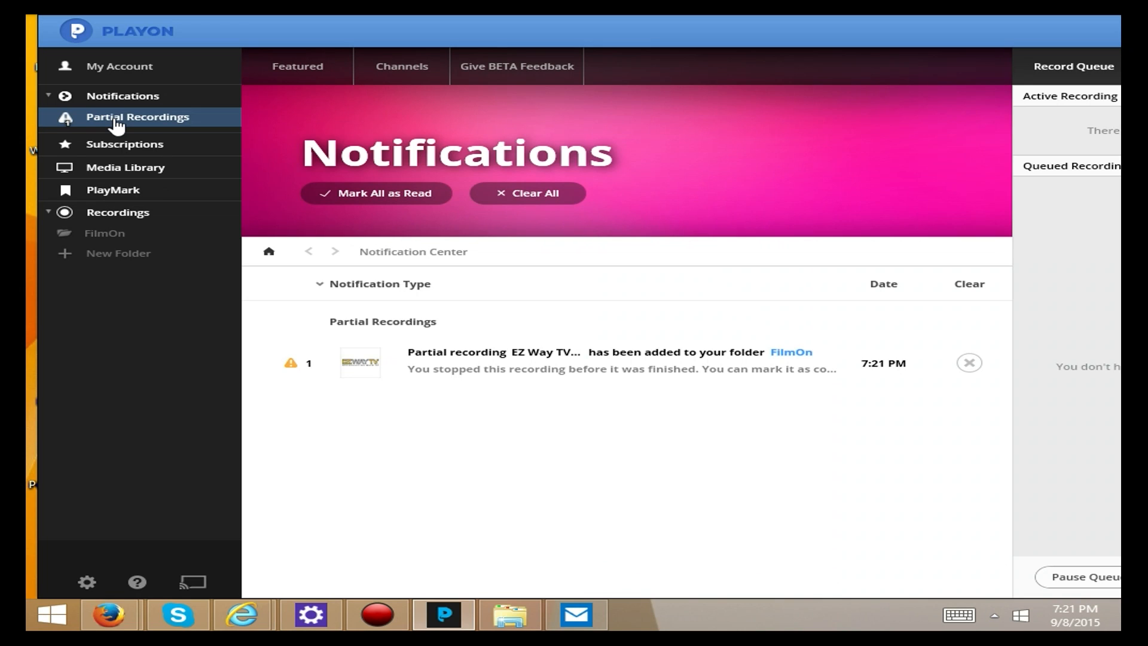
{"action": "mouse_move", "coordinate": [322, 170]}
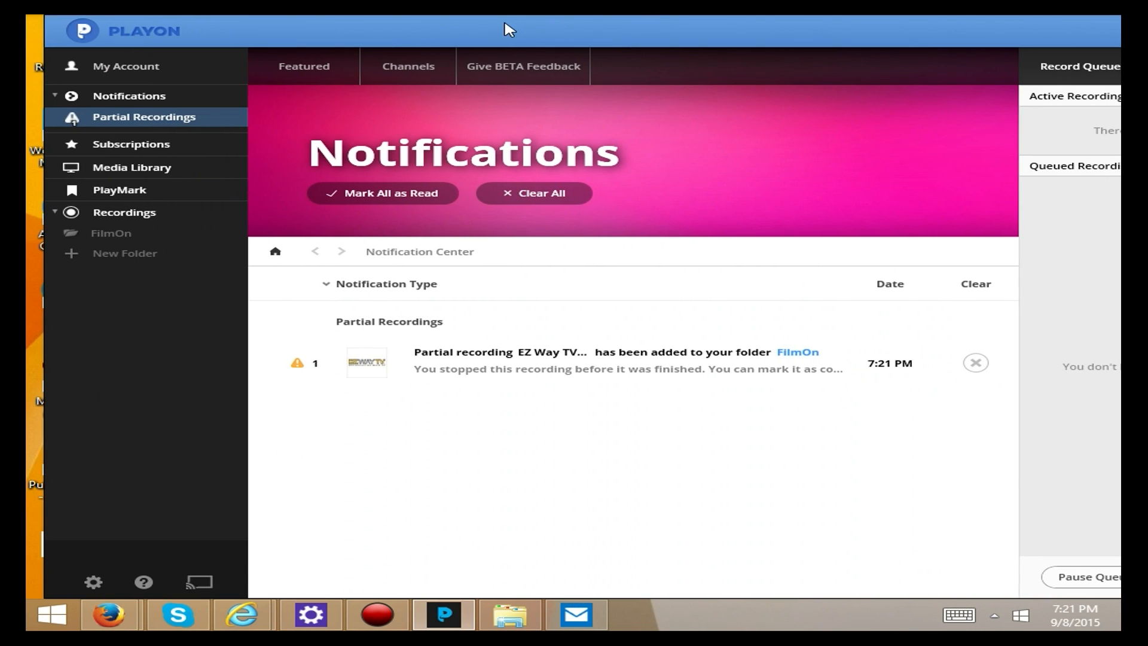
{"action": "mouse_move", "coordinate": [169, 520]}
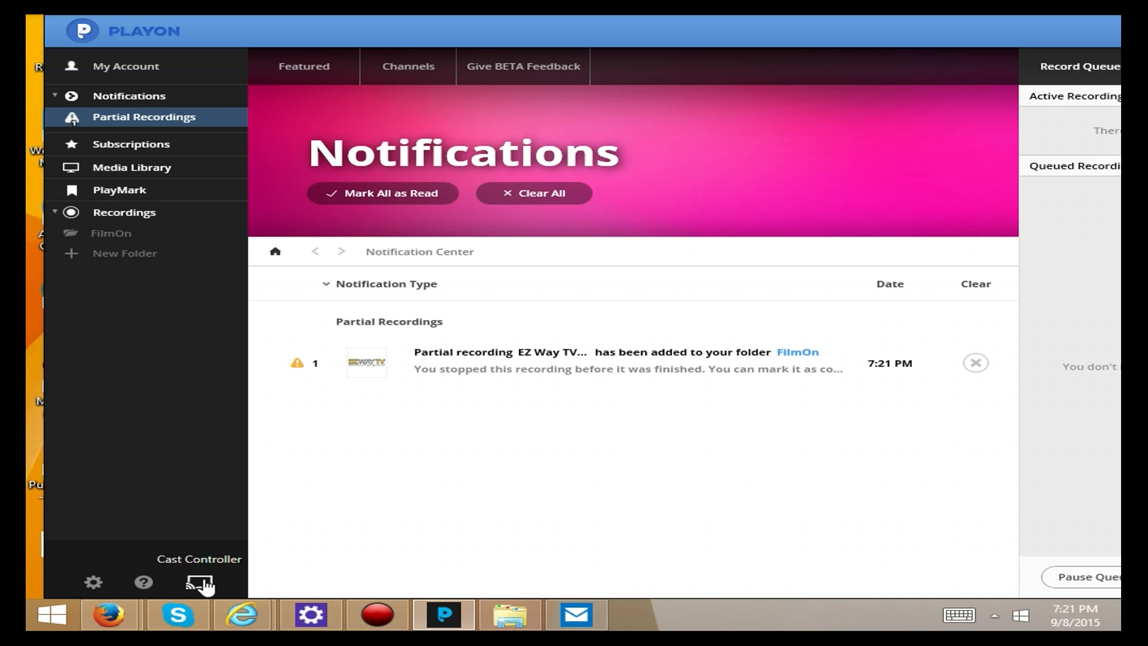
{"action": "left_click", "coordinate": [200, 582]}
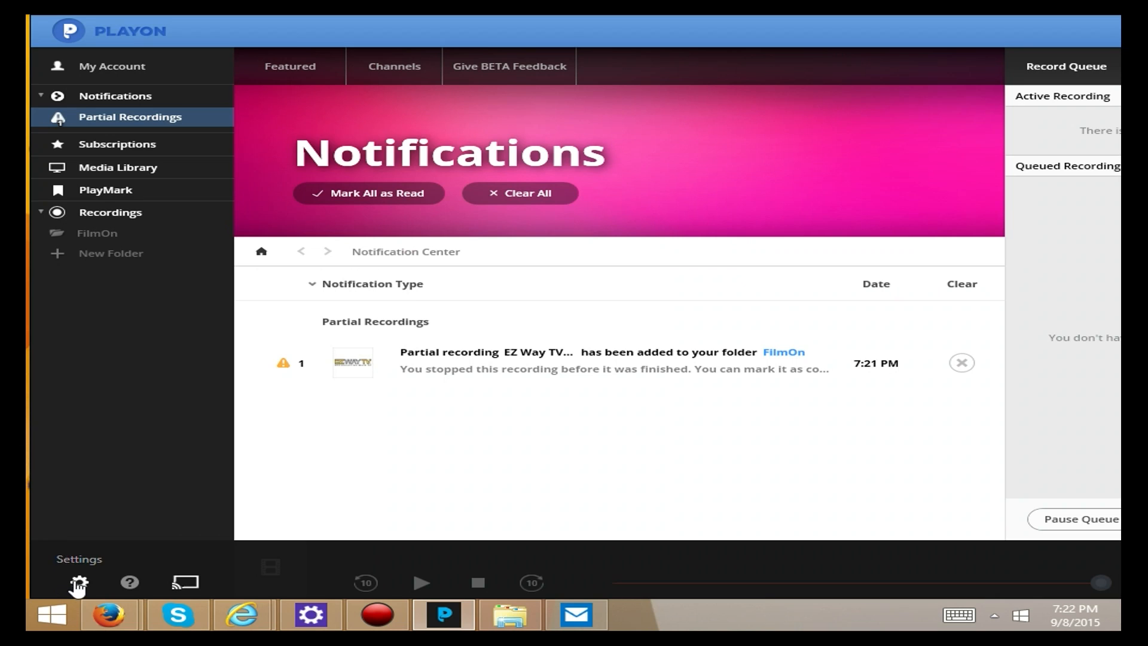
Open PlayOn Settings via the UAC prompt and review the General, Channels login and Plugins pages.
{"action": "left_click", "coordinate": [76, 582]}
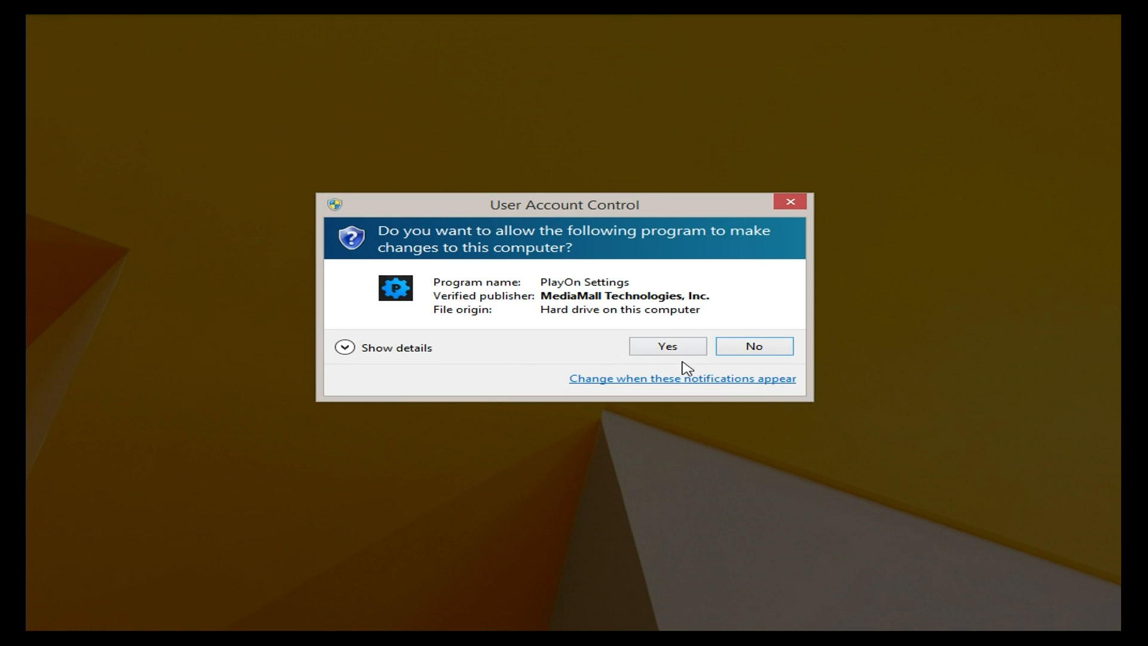
{"action": "left_click", "coordinate": [666, 346]}
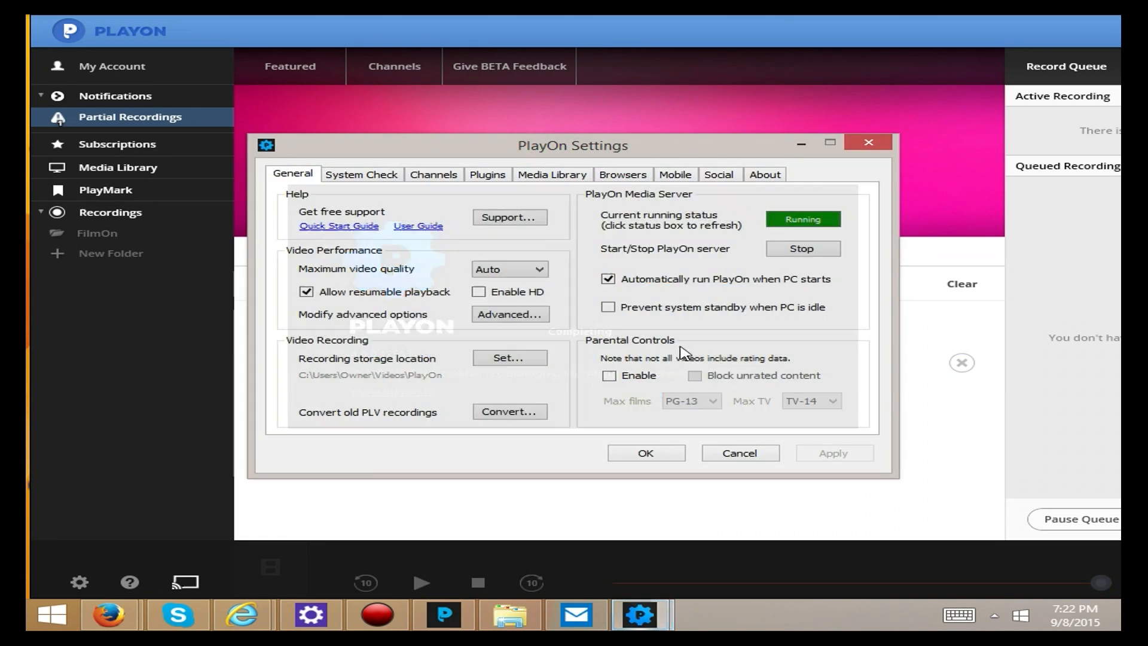
{"action": "left_click", "coordinate": [360, 175]}
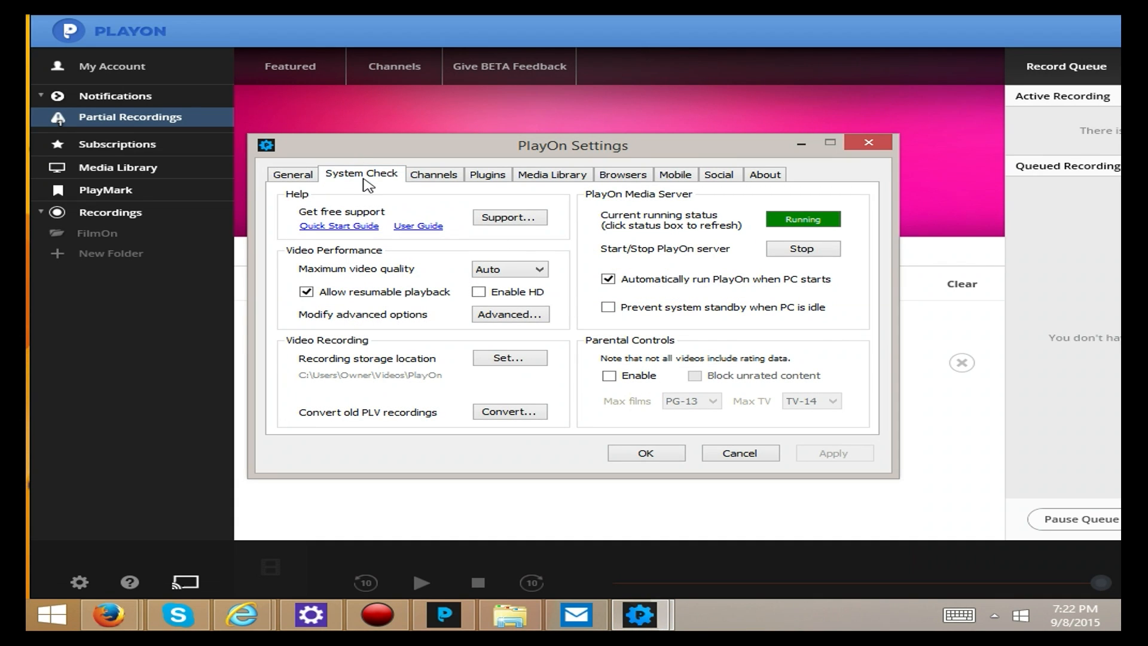
{"action": "left_click", "coordinate": [433, 174]}
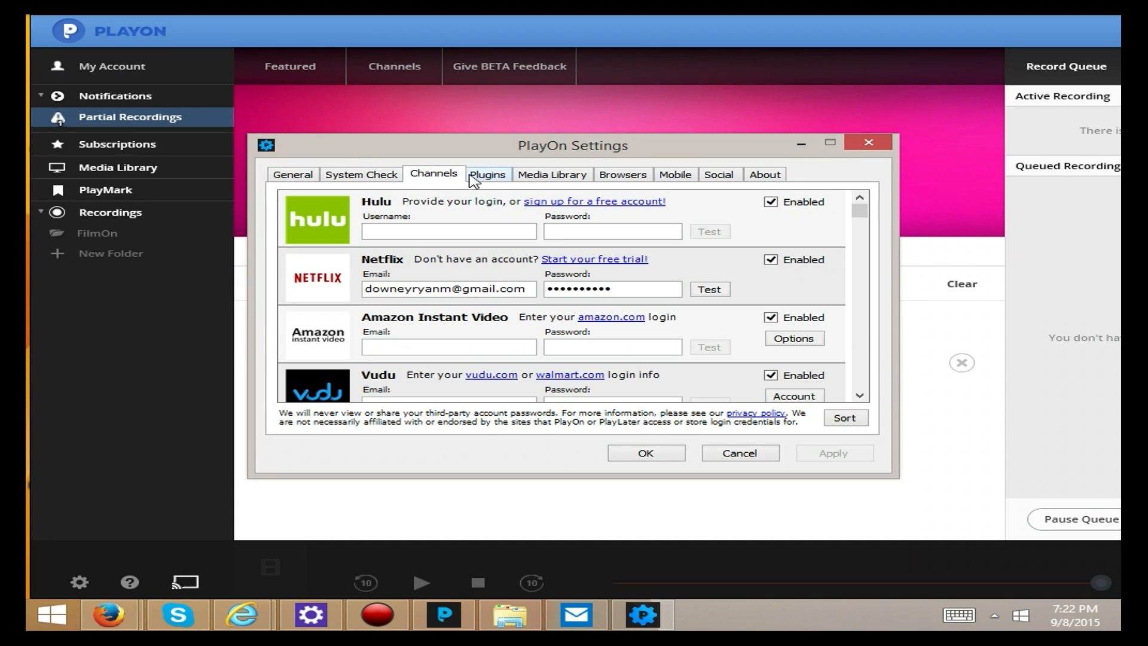
{"action": "left_click", "coordinate": [486, 174]}
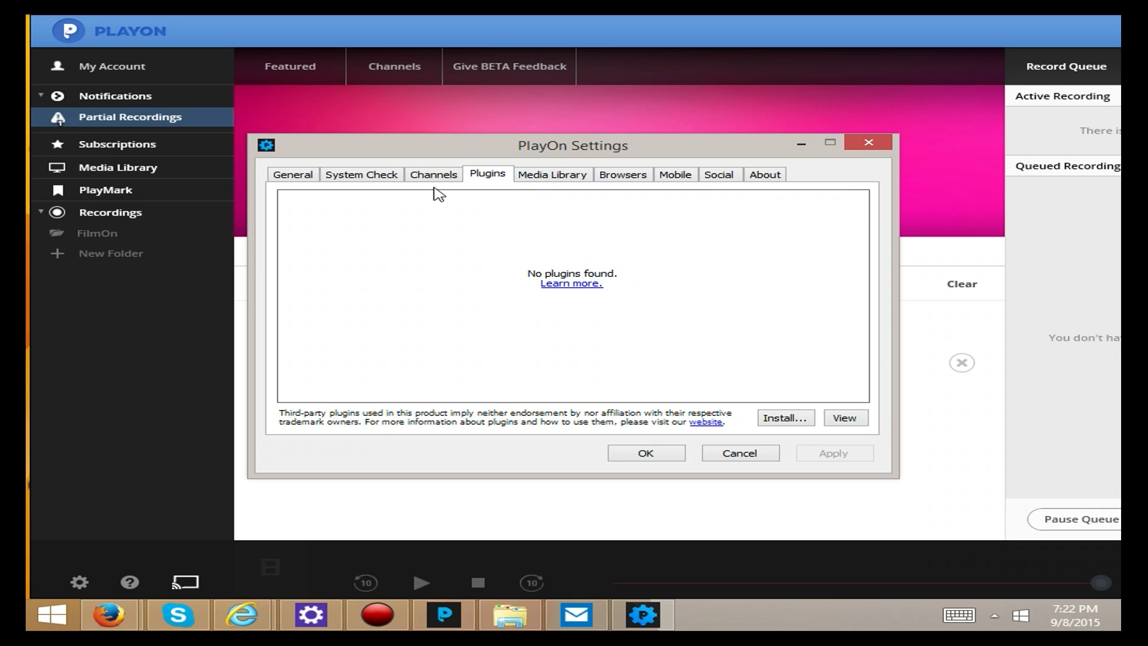
{"action": "left_click", "coordinate": [433, 175]}
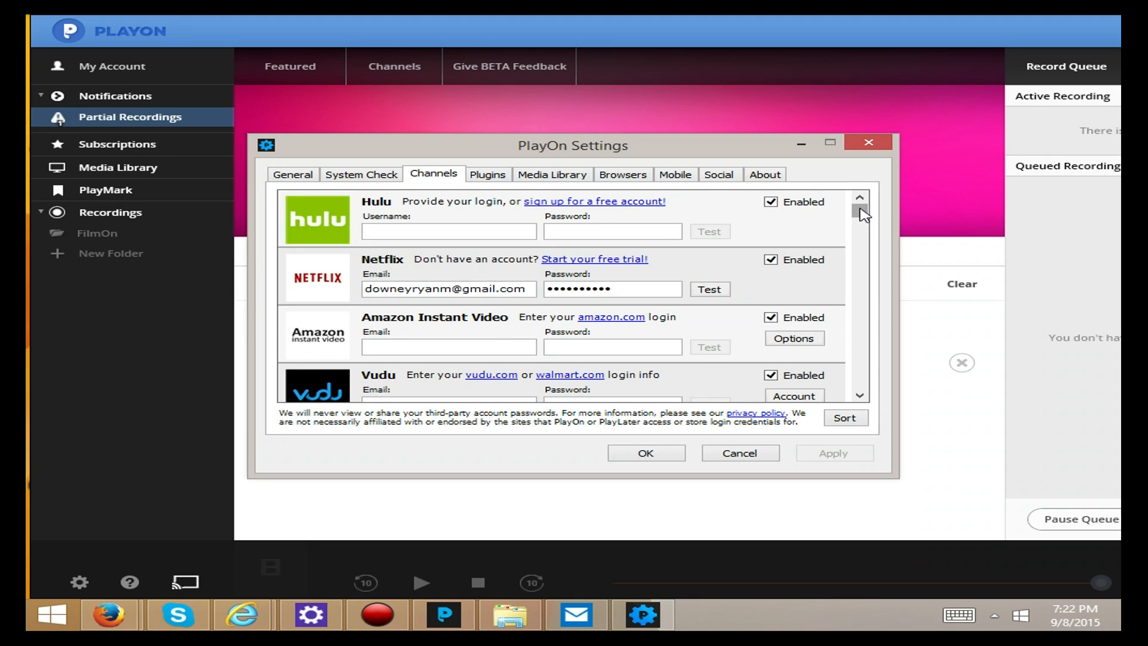
{"action": "scroll", "scroll_direction": "down", "scroll_amount": 3}
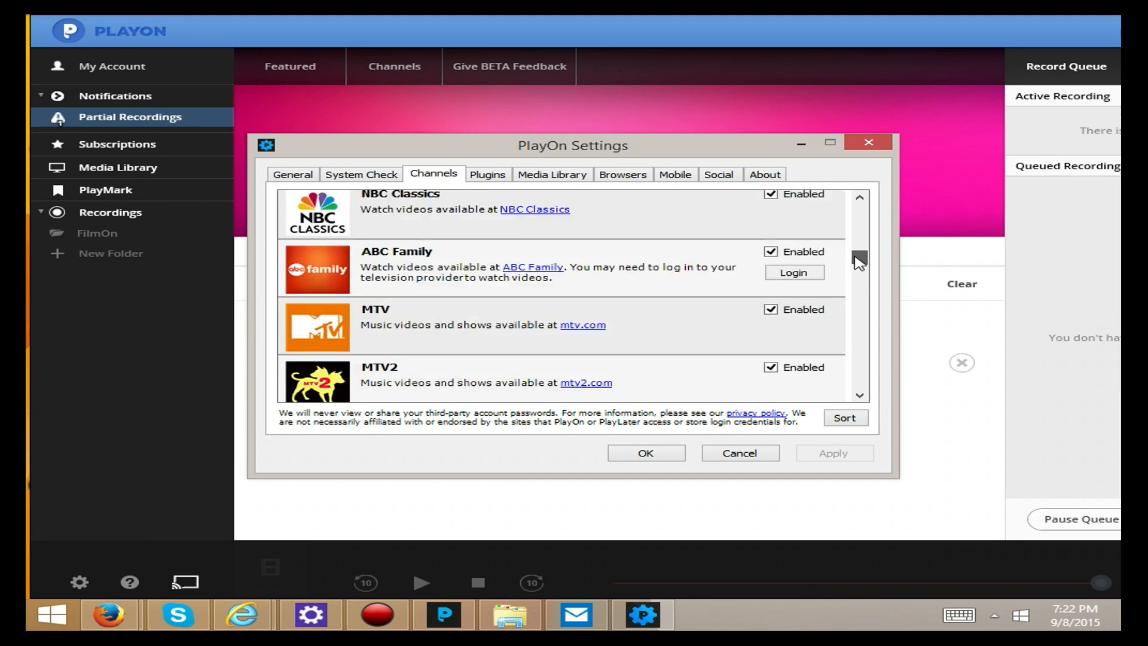
{"action": "scroll", "scroll_direction": "down", "scroll_amount": 3}
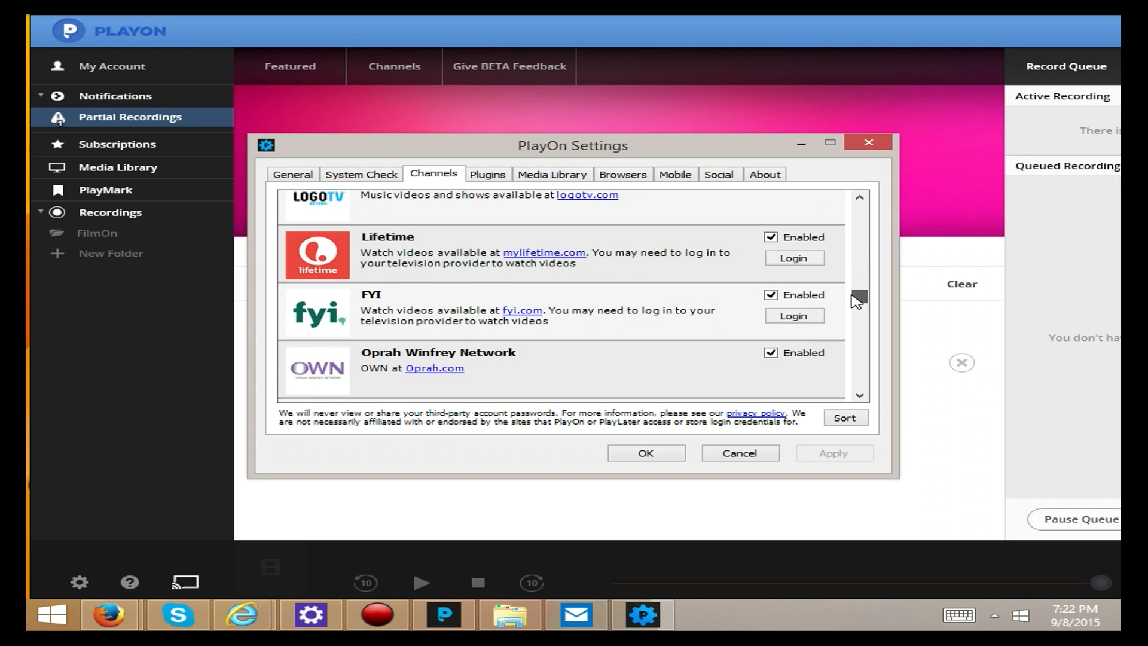
{"action": "scroll", "scroll_direction": "down", "scroll_amount": 3}
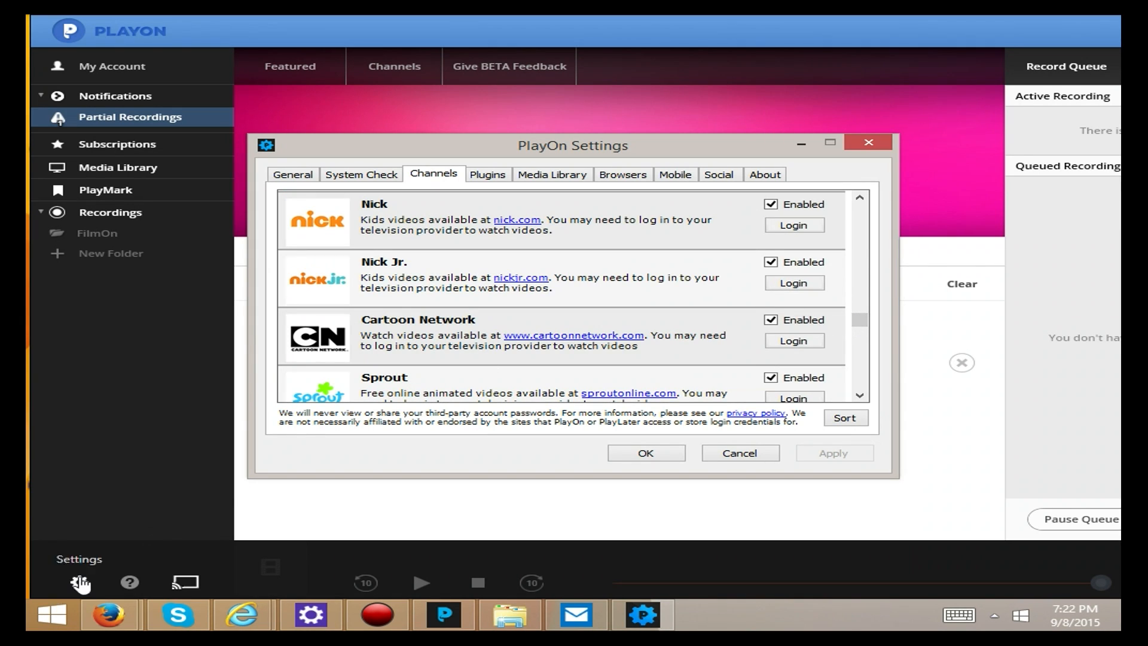
{"action": "left_click", "coordinate": [488, 175]}
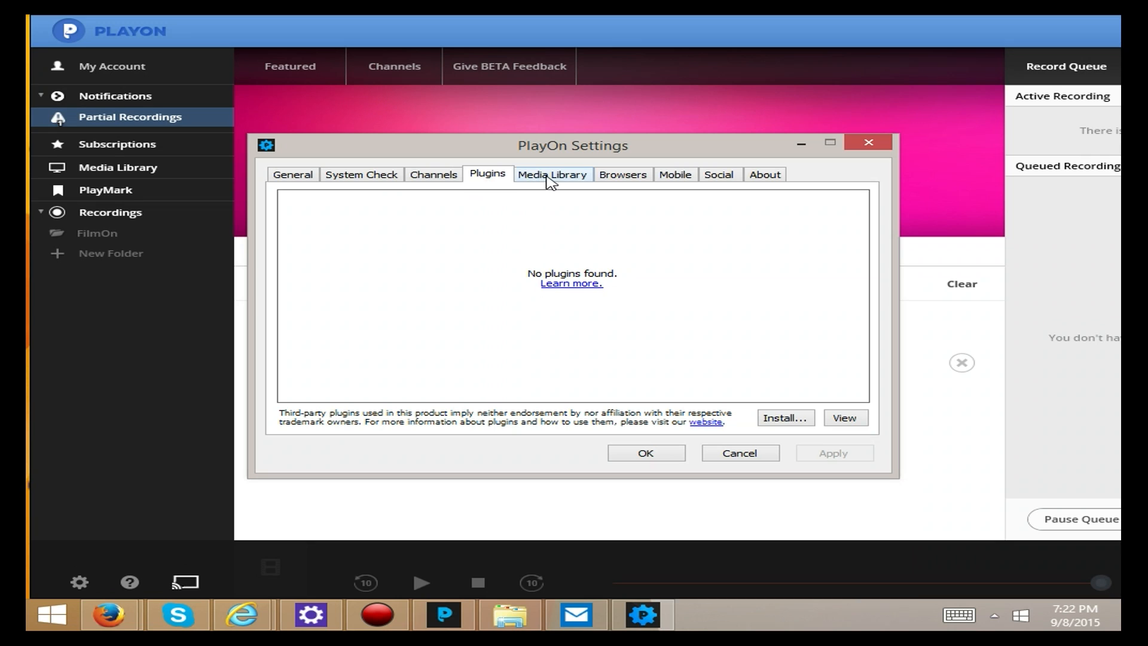
Review the Media Library, Browsers, Mobile and About pages, finishing back on General.
{"action": "left_click", "coordinate": [552, 175]}
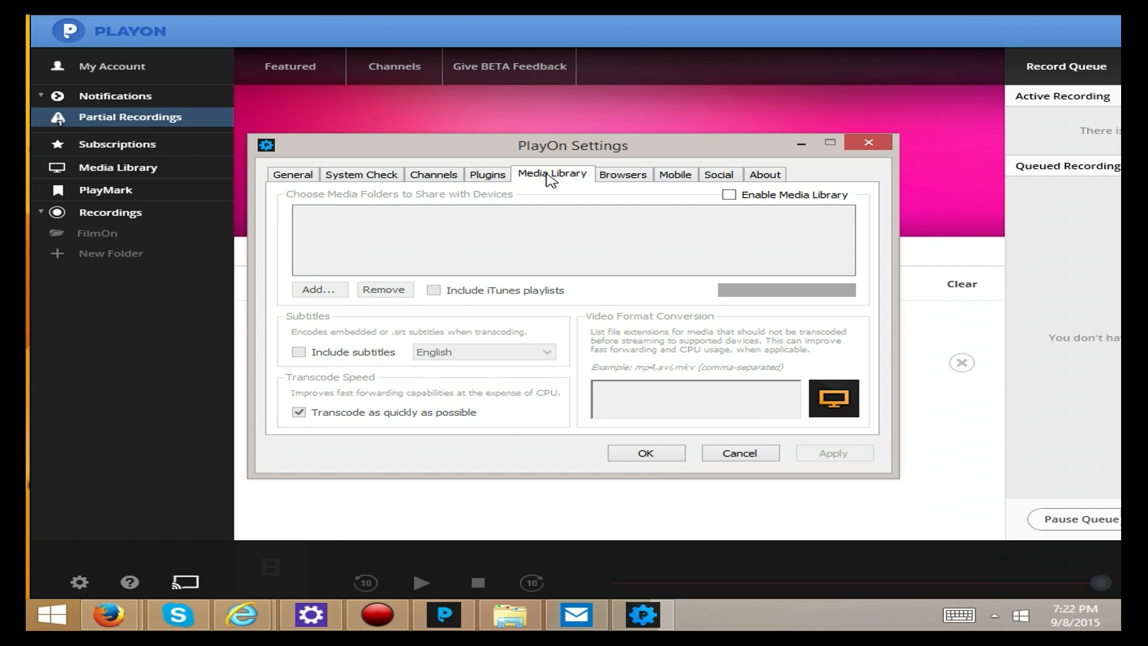
{"action": "left_click", "coordinate": [622, 175]}
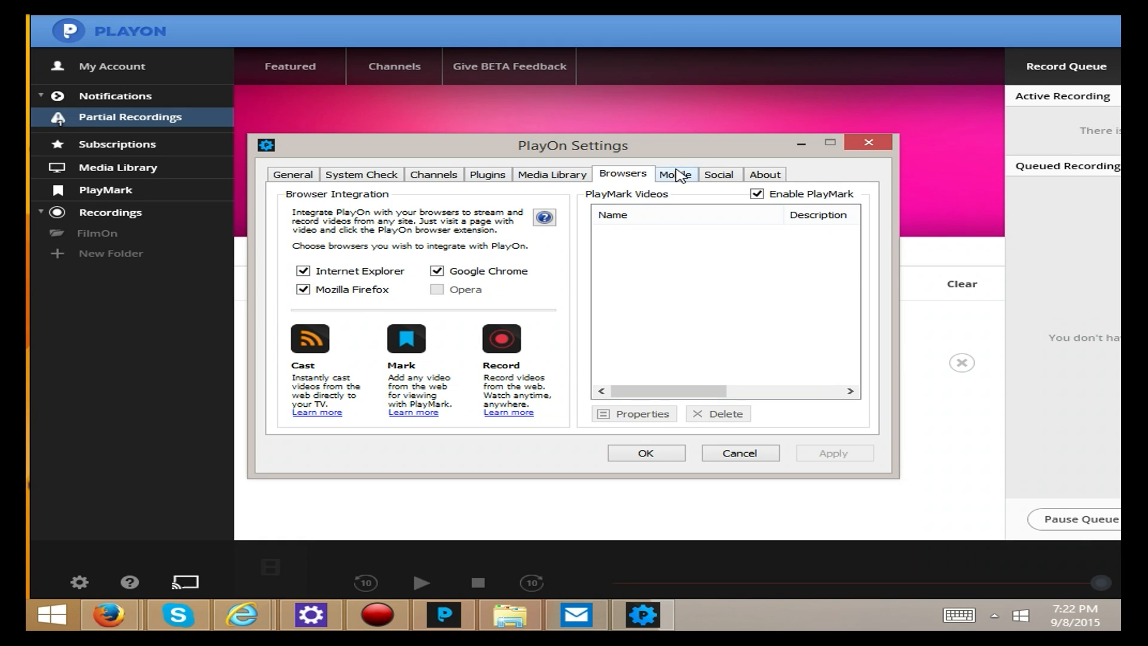
{"action": "left_click", "coordinate": [719, 175]}
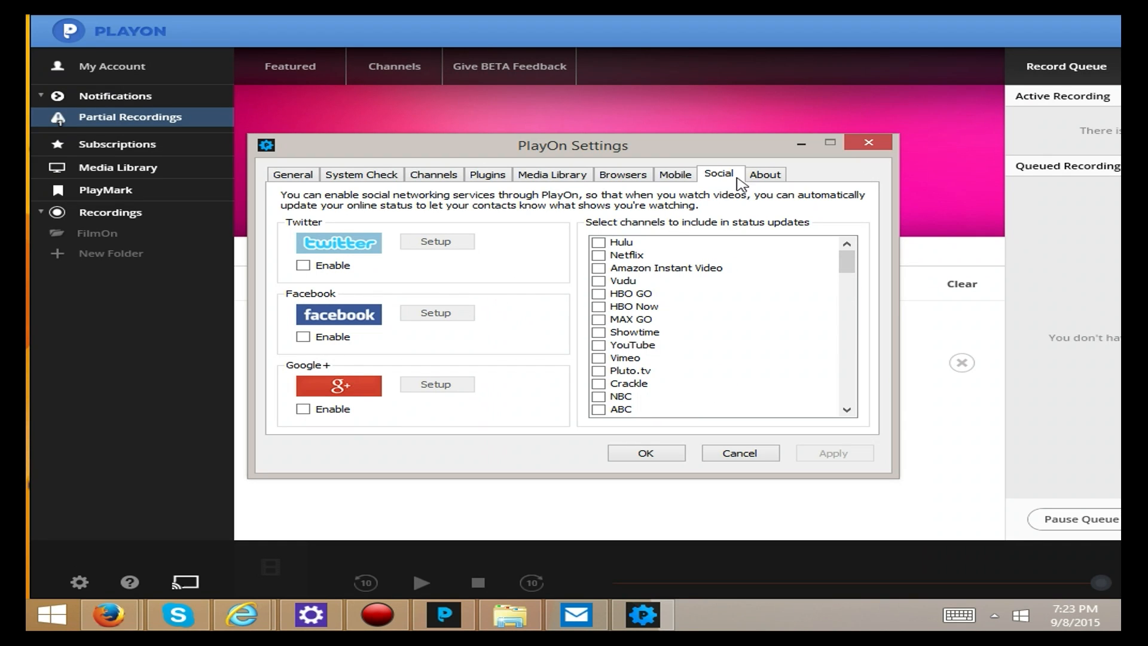
{"action": "left_click", "coordinate": [764, 173]}
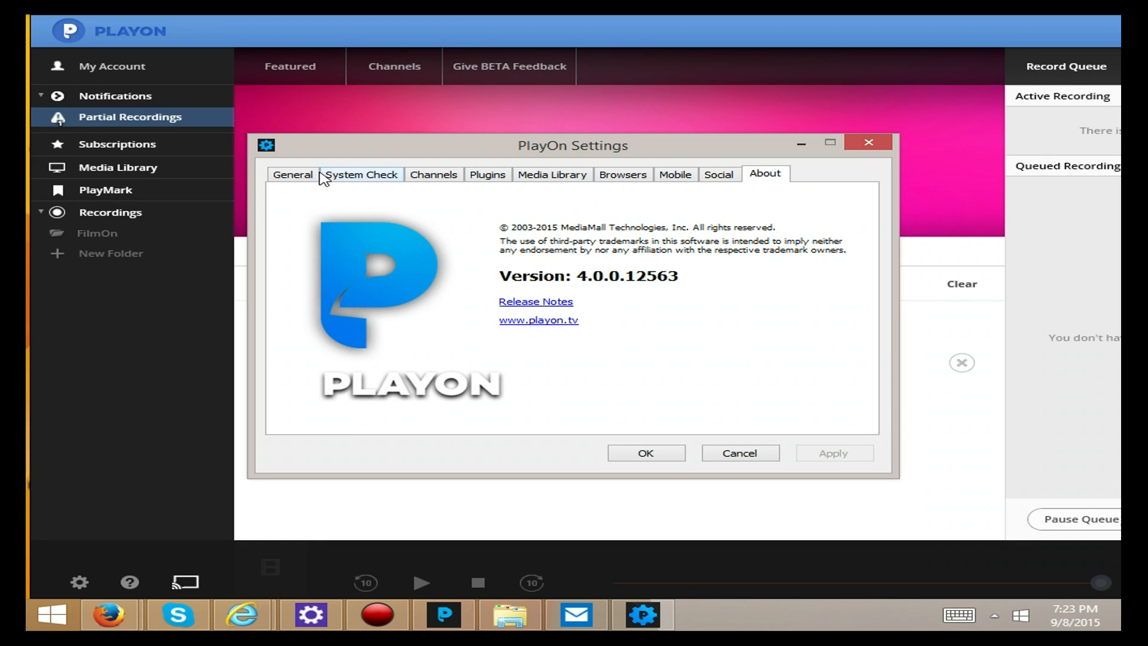
{"action": "left_click", "coordinate": [292, 175]}
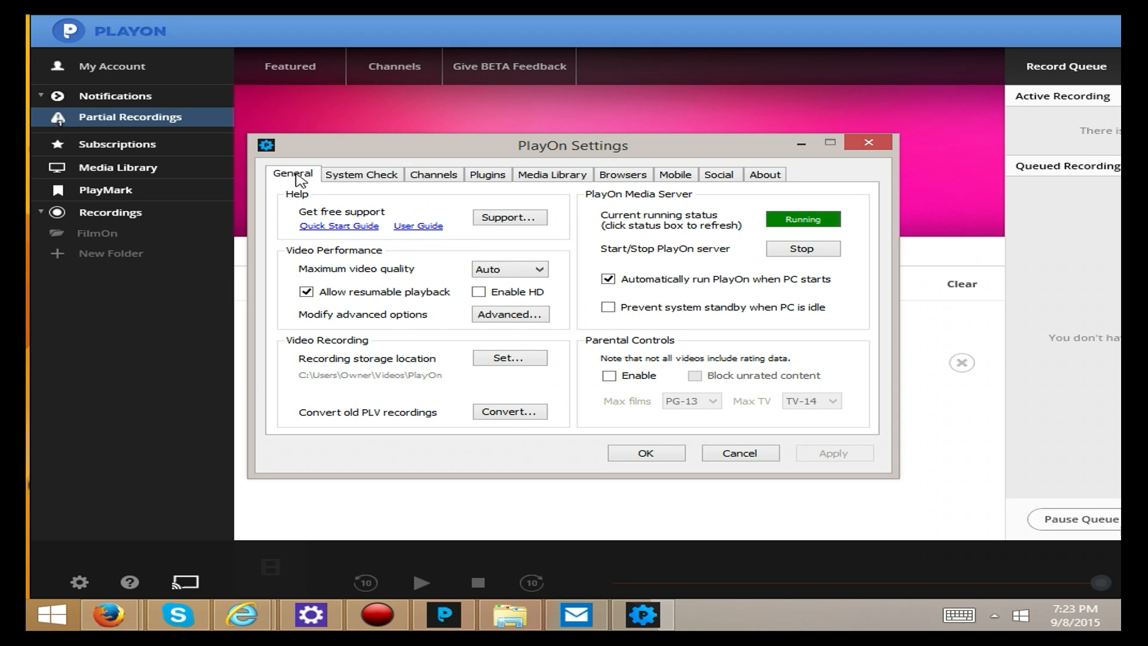
{"action": "mouse_move", "coordinate": [216, 210]}
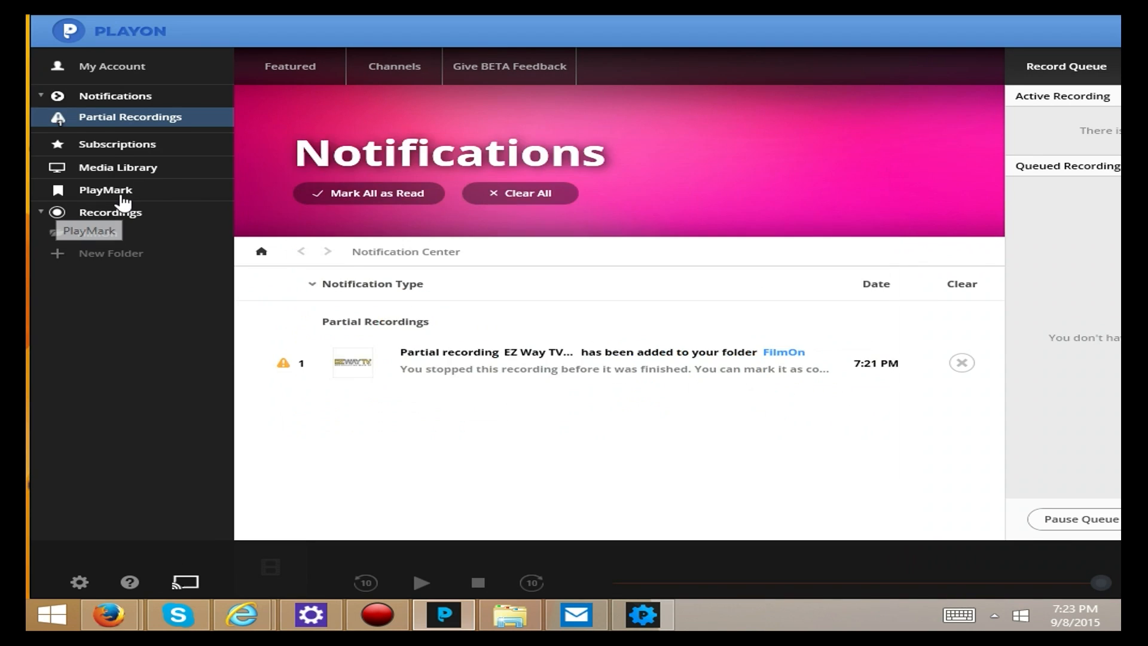
Revisit PlayMark, Recordings, Subscription Center and Notifications, then return to the Featured listing.
{"action": "left_click", "coordinate": [105, 191]}
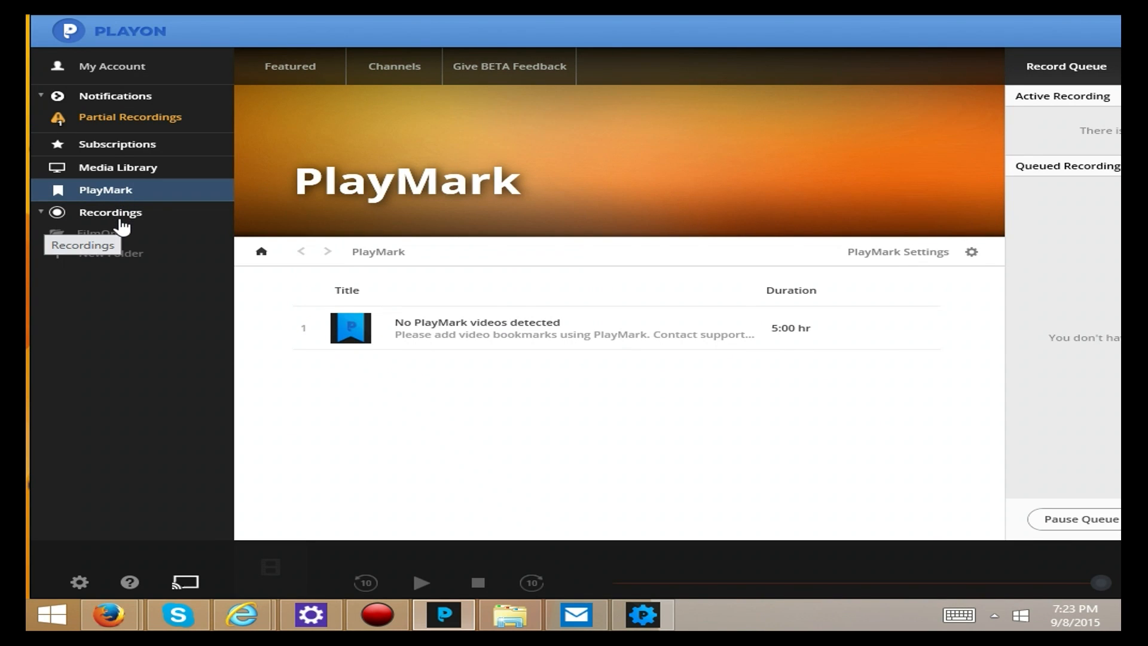
{"action": "left_click", "coordinate": [110, 211]}
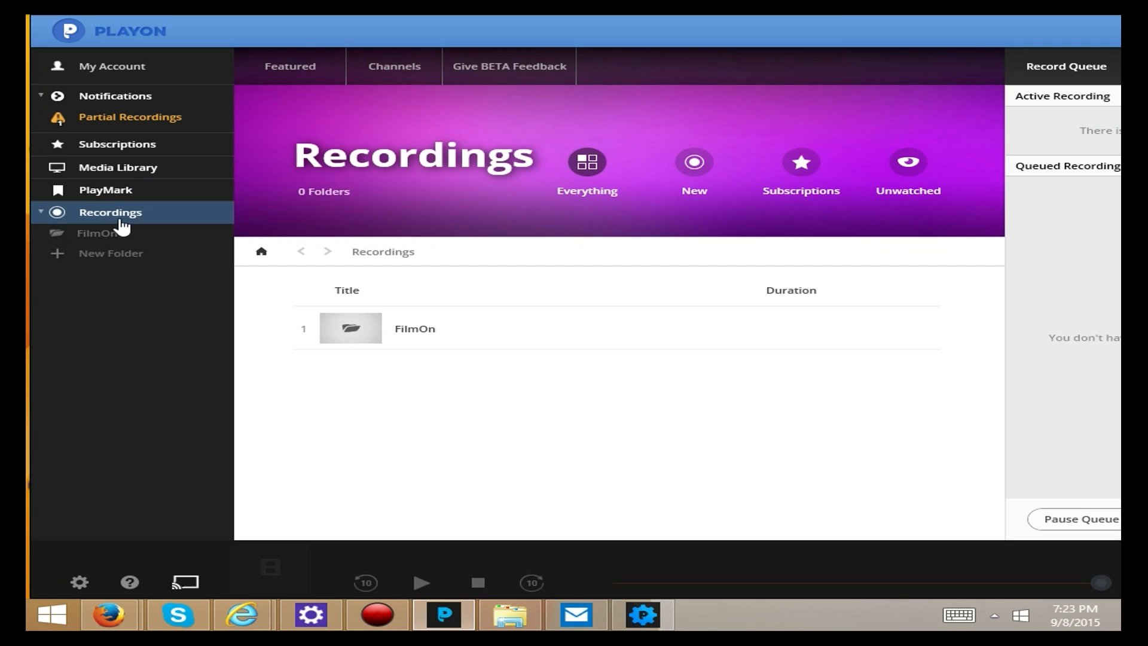
{"action": "mouse_move", "coordinate": [373, 335]}
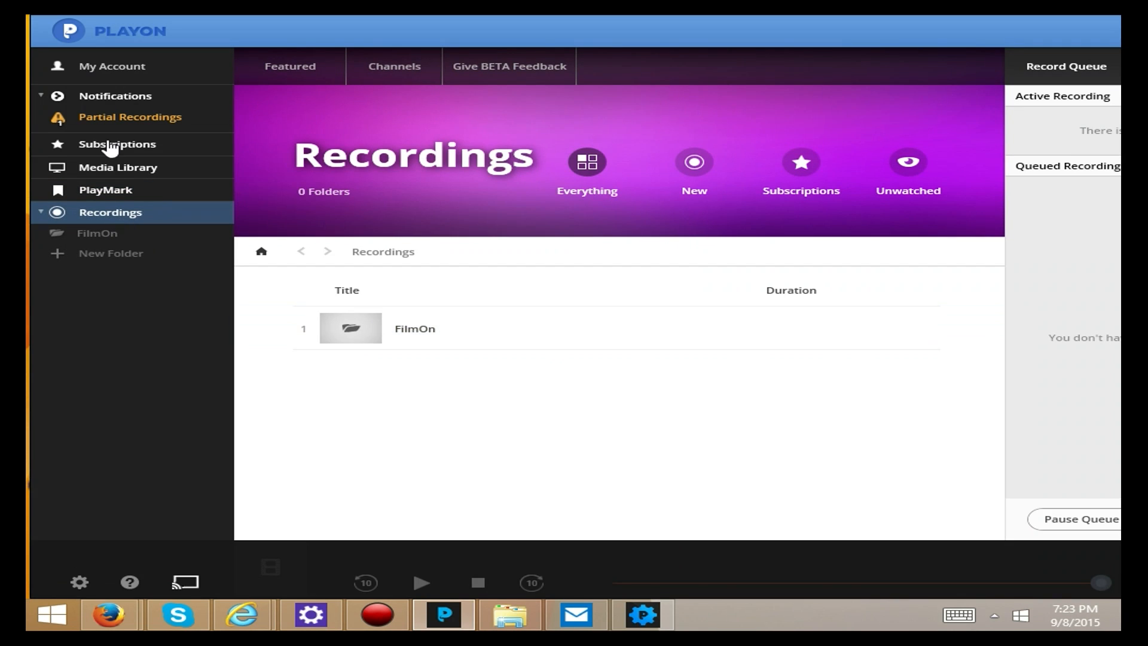
{"action": "left_click", "coordinate": [118, 143]}
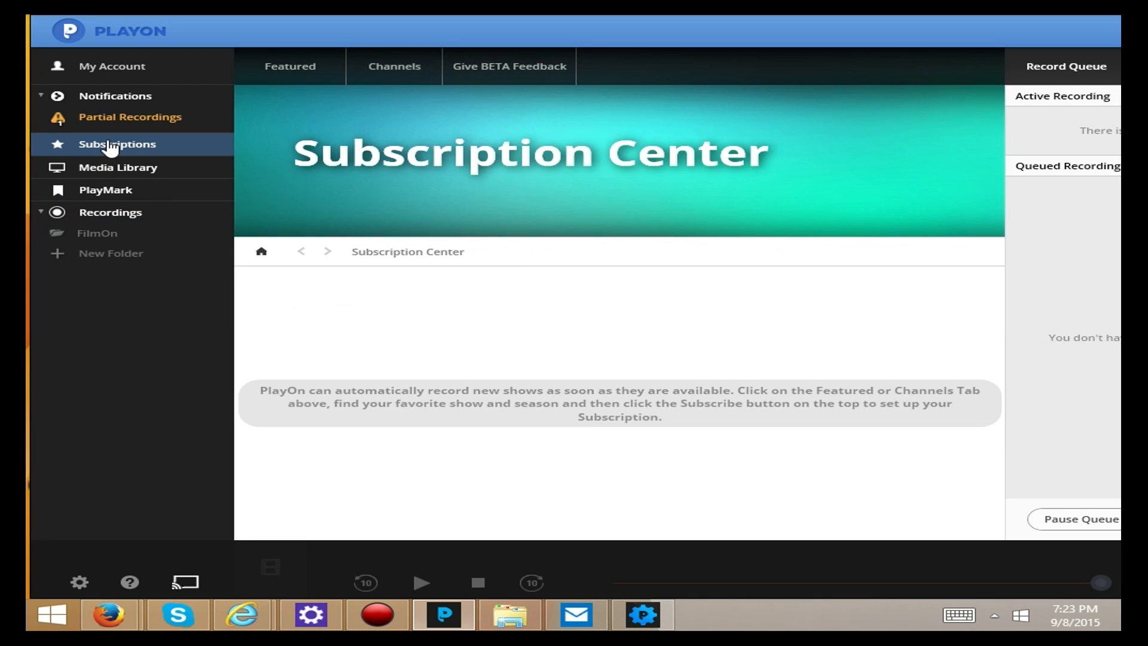
{"action": "left_click", "coordinate": [115, 96]}
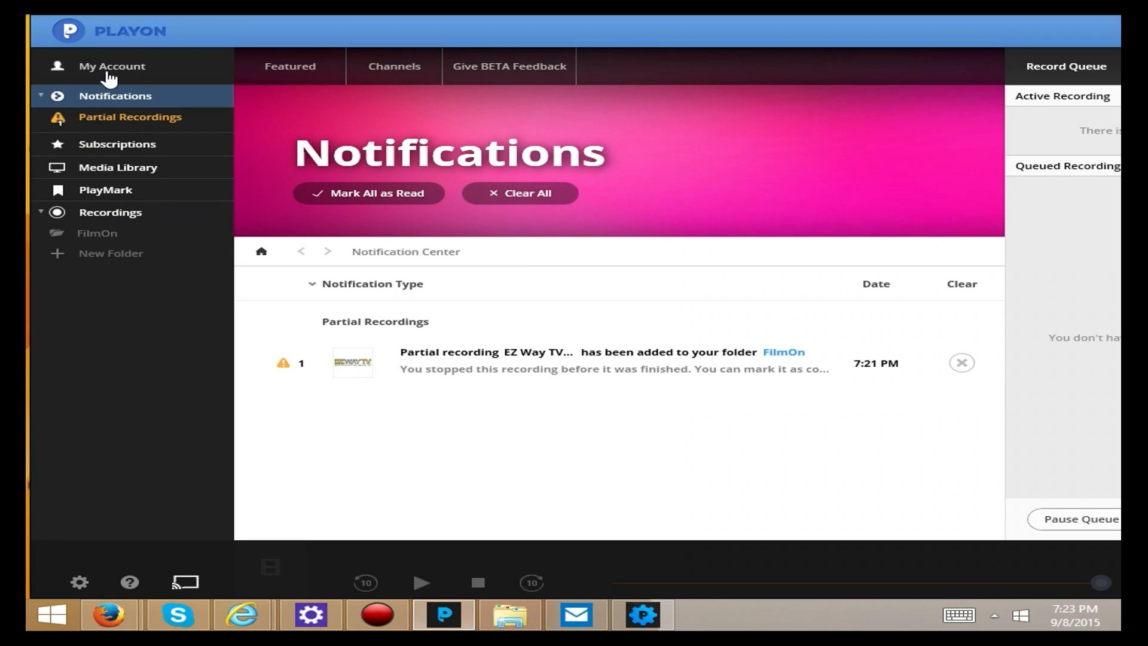
{"action": "left_click", "coordinate": [289, 66]}
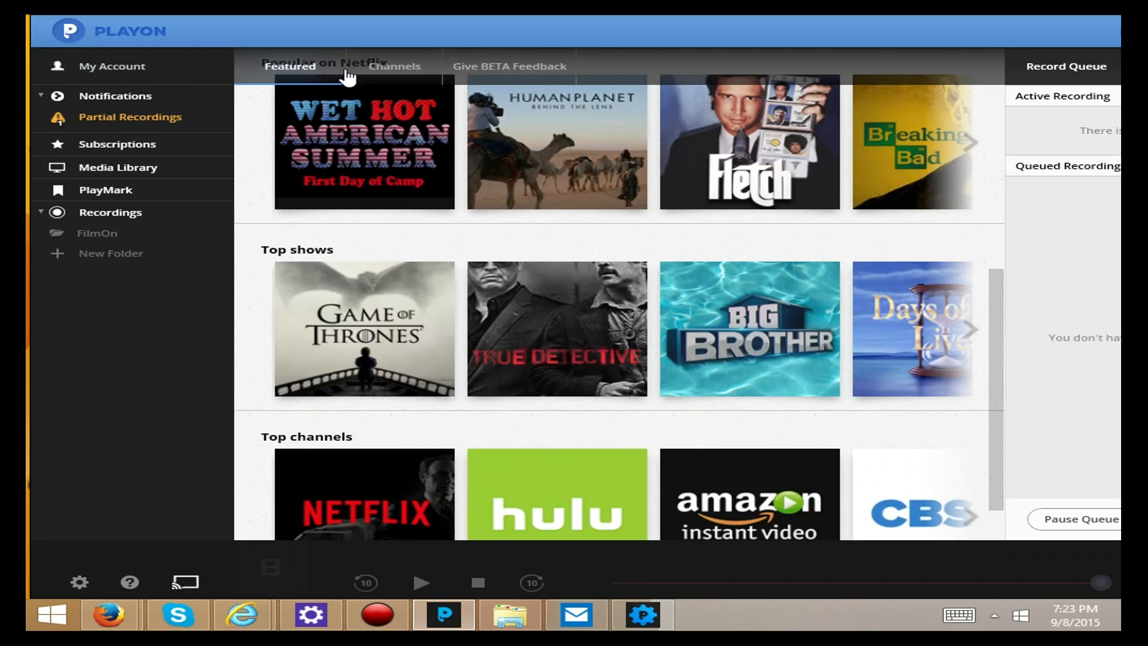
Open the Give BETA Feedback support request via the UAC prompt, then close it and the Settings window.
{"action": "left_click", "coordinate": [394, 65]}
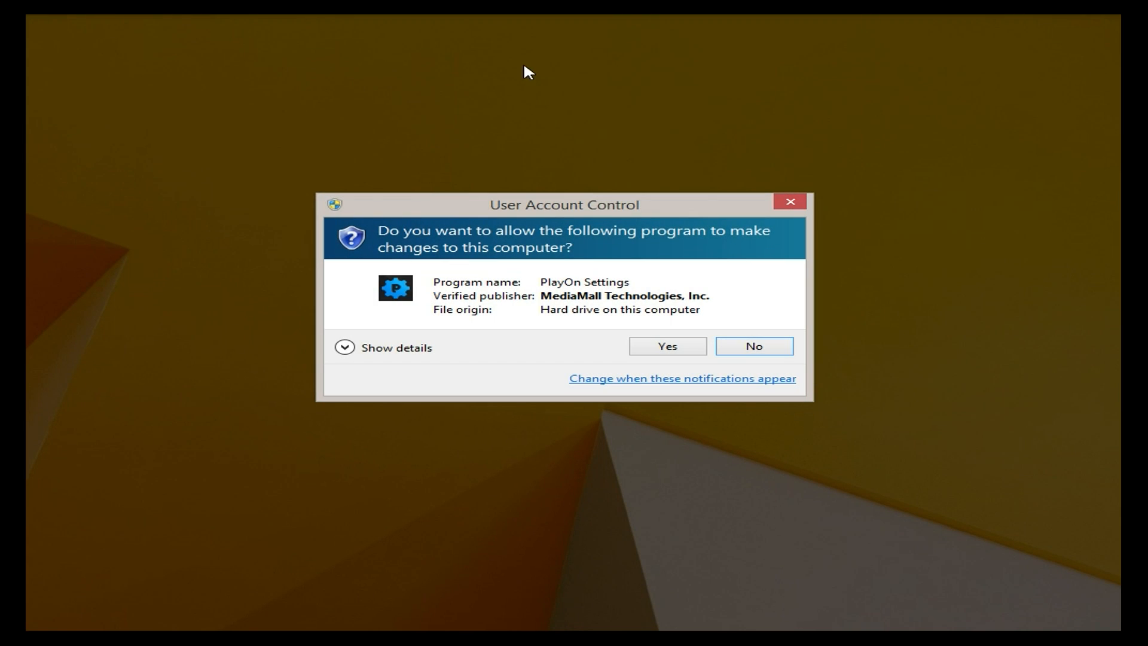
{"action": "left_click", "coordinate": [666, 346]}
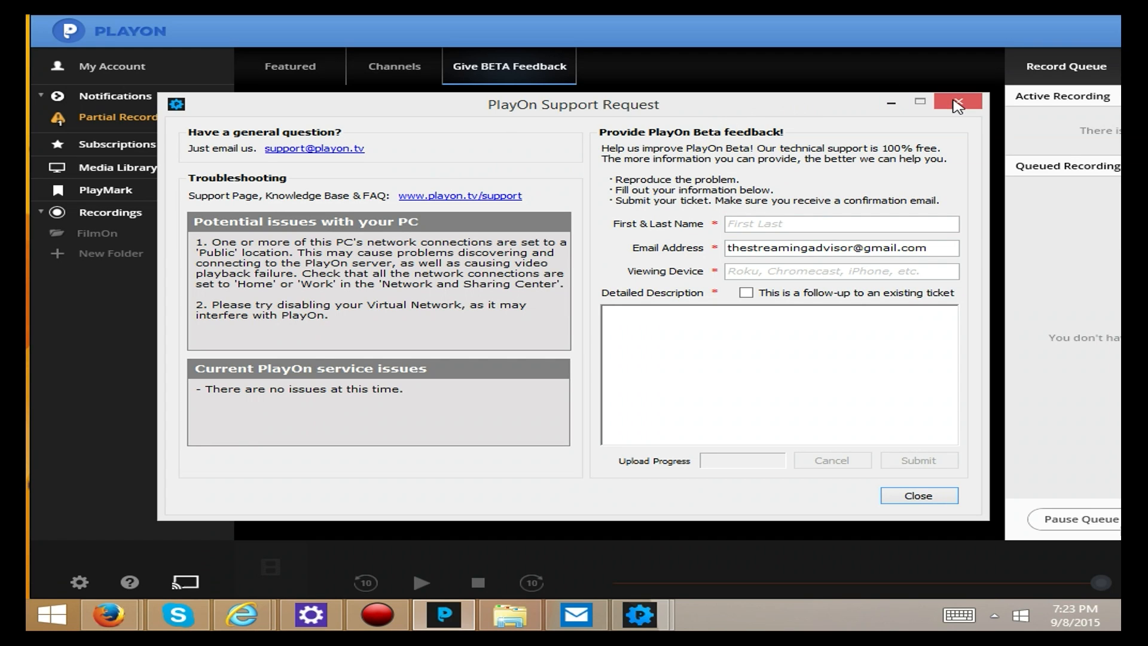
{"action": "left_click", "coordinate": [956, 103]}
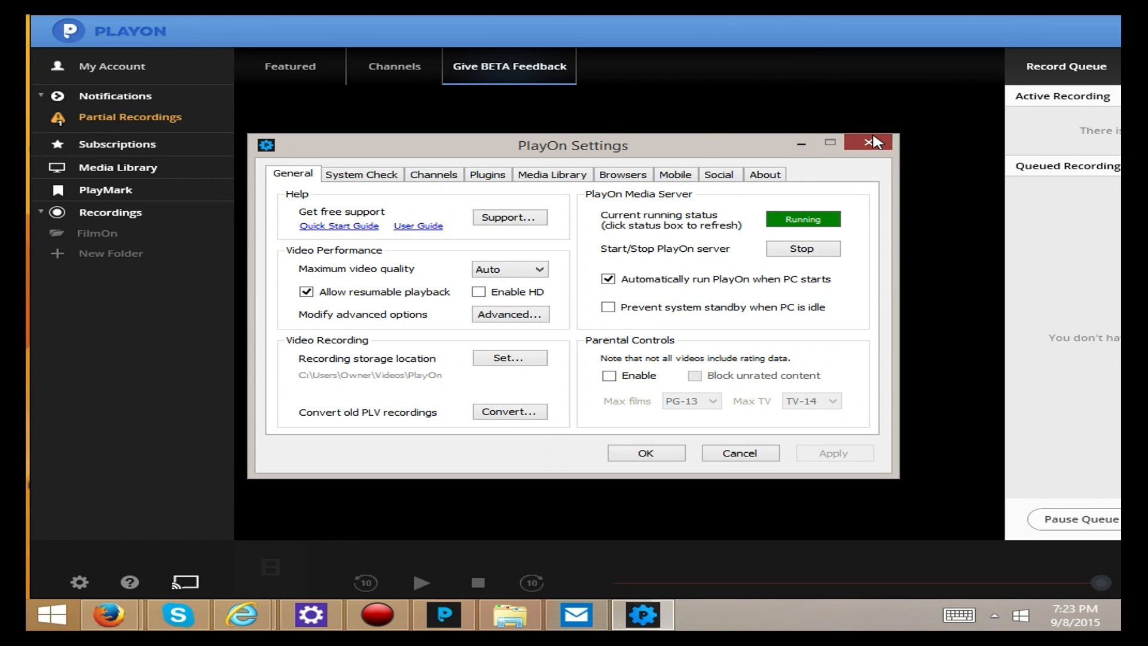
{"action": "left_click", "coordinate": [873, 142]}
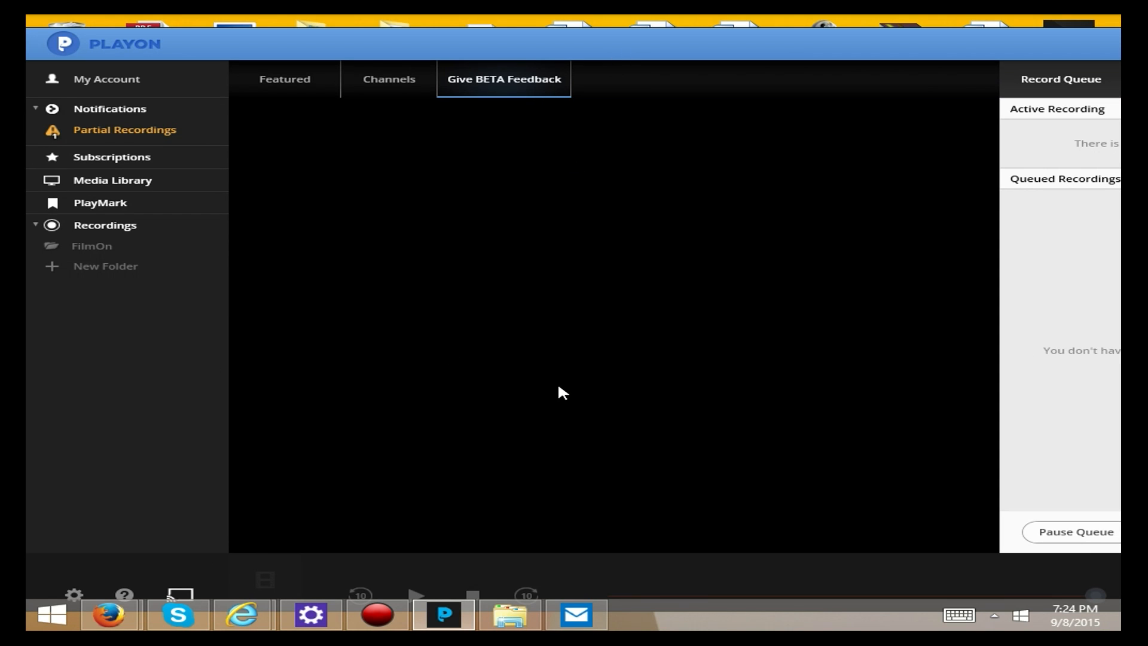
Show the Channels grid and scroll down through the network tiles to the kids networks like Disney and Cartoon Network.
{"action": "left_click", "coordinate": [389, 79]}
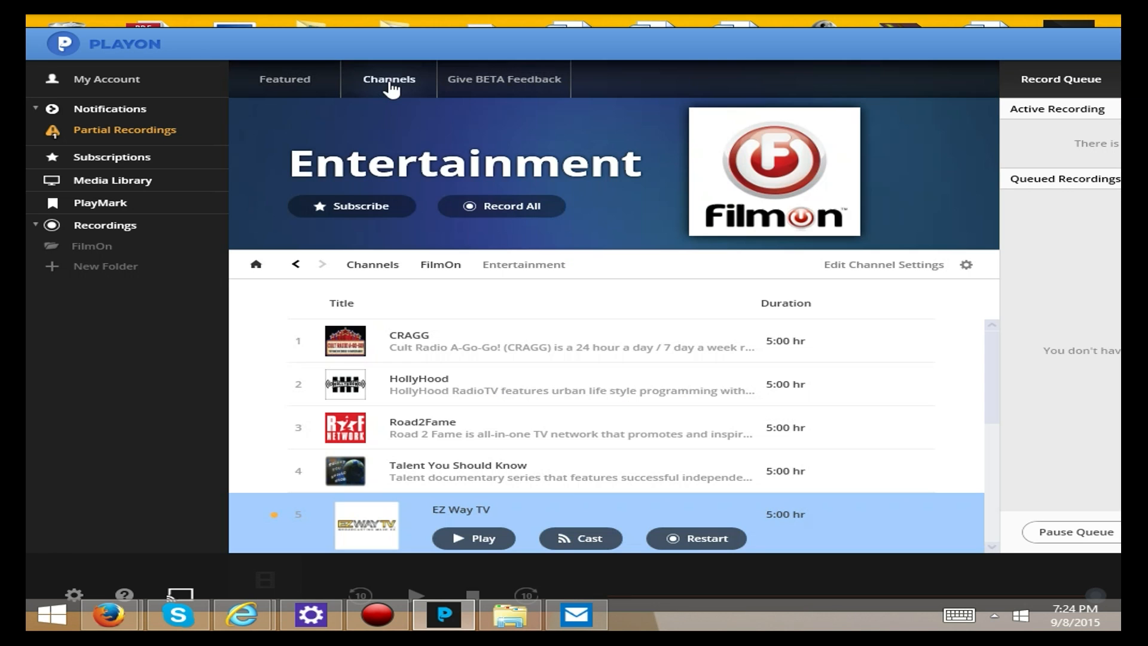
{"action": "mouse_move", "coordinate": [303, 262]}
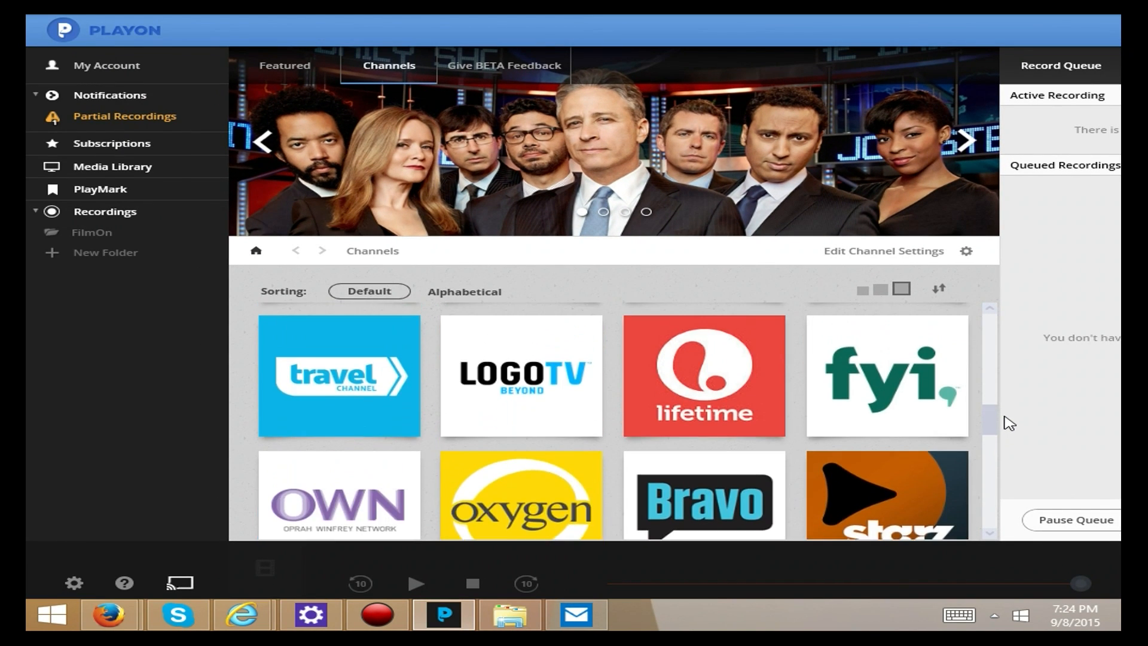
{"action": "scroll", "scroll_direction": "down", "scroll_amount": 3}
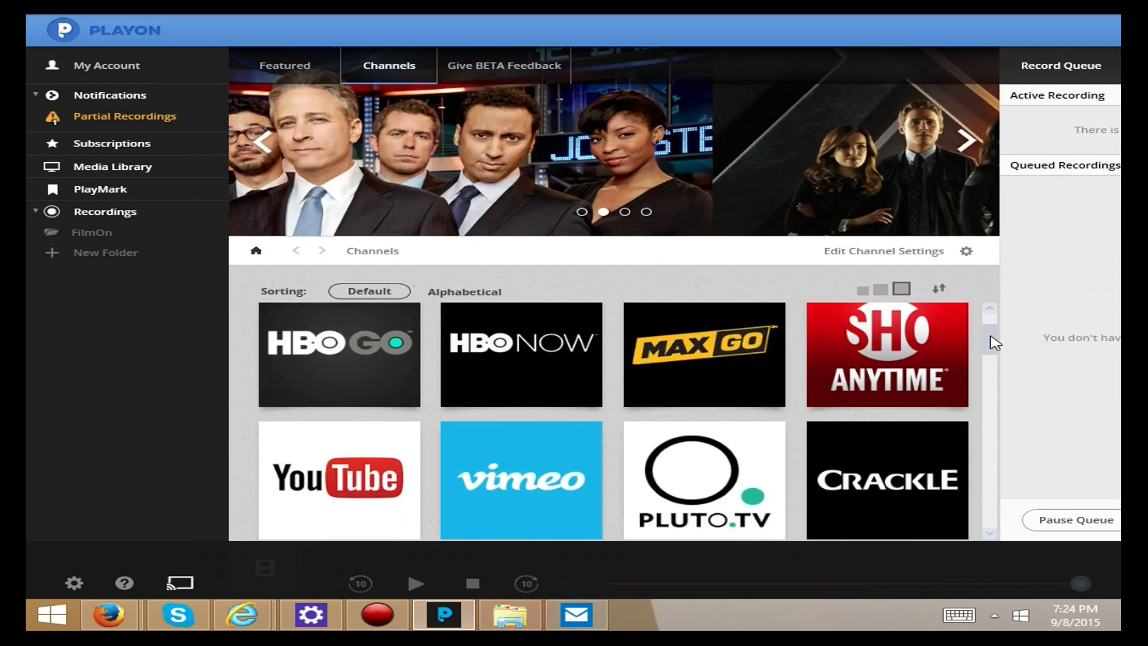
{"action": "scroll", "scroll_direction": "down", "scroll_amount": 3}
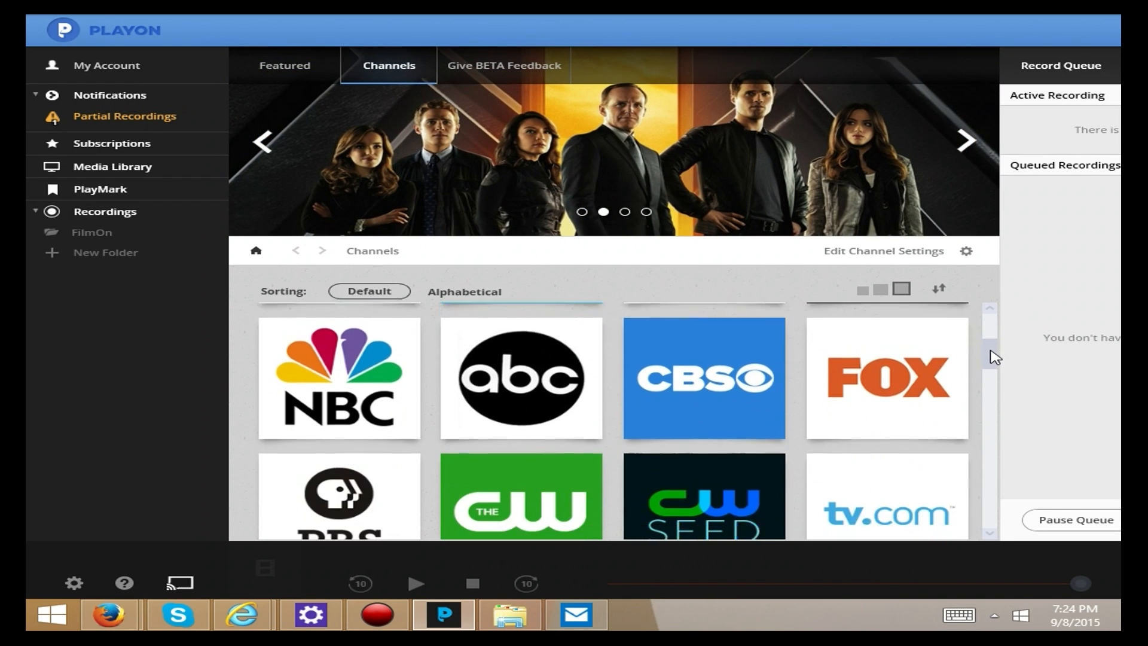
{"action": "scroll", "scroll_direction": "down", "scroll_amount": 3}
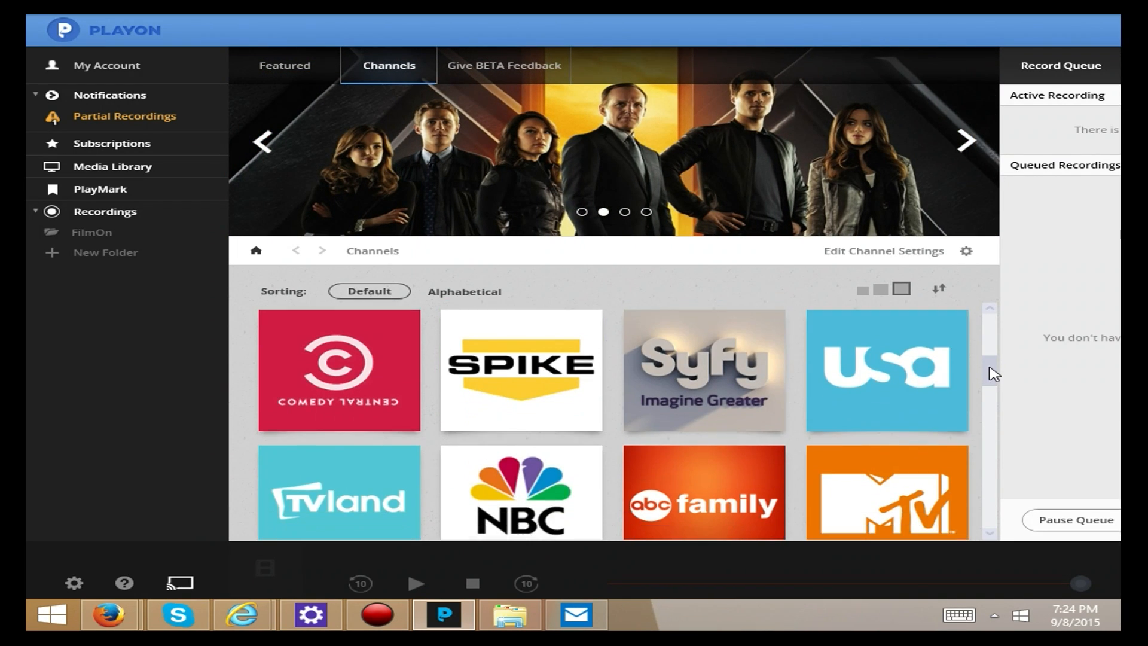
{"action": "scroll", "scroll_direction": "down", "scroll_amount": 3}
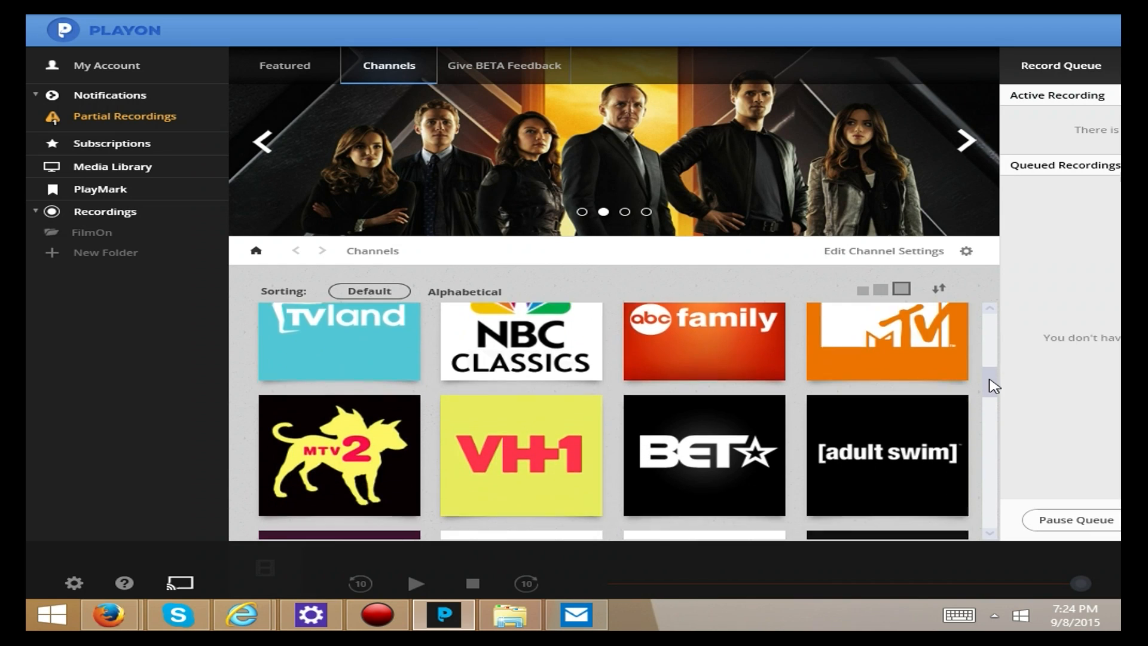
{"action": "scroll", "scroll_direction": "down", "scroll_amount": 3}
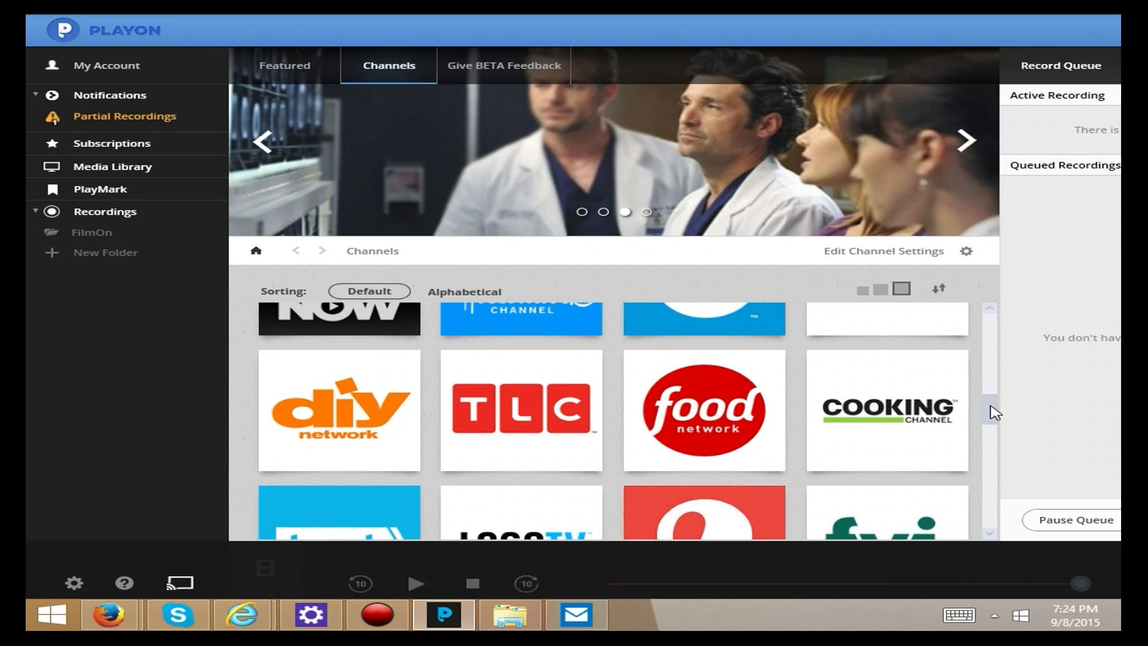
{"action": "scroll", "scroll_direction": "down", "scroll_amount": 3}
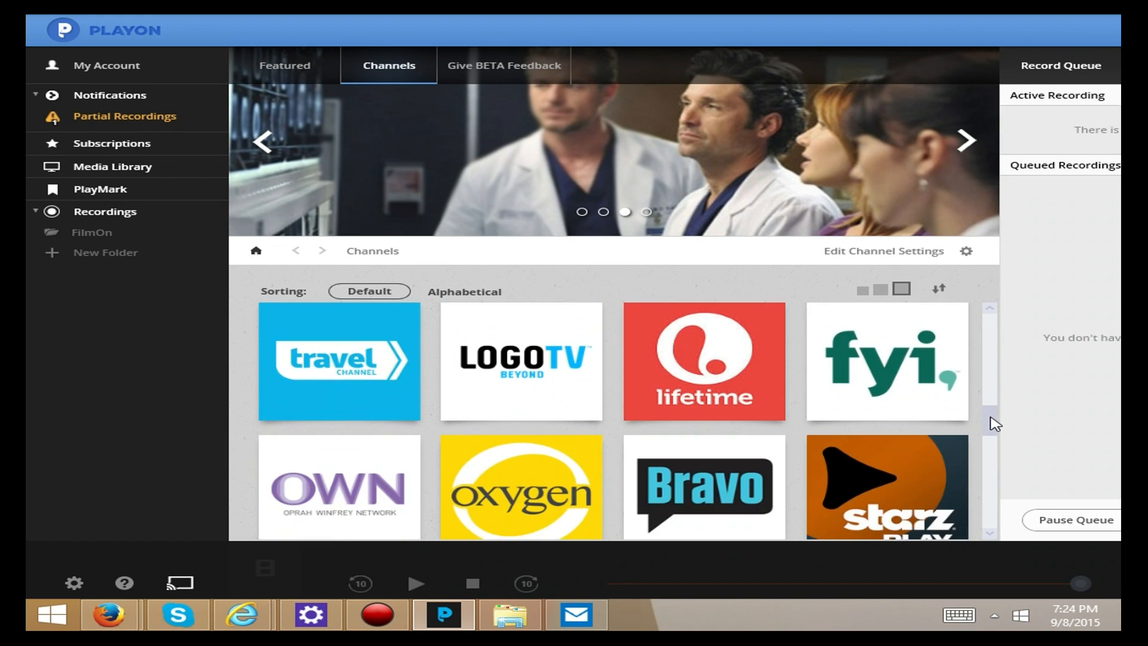
{"action": "scroll", "scroll_direction": "down", "scroll_amount": 3}
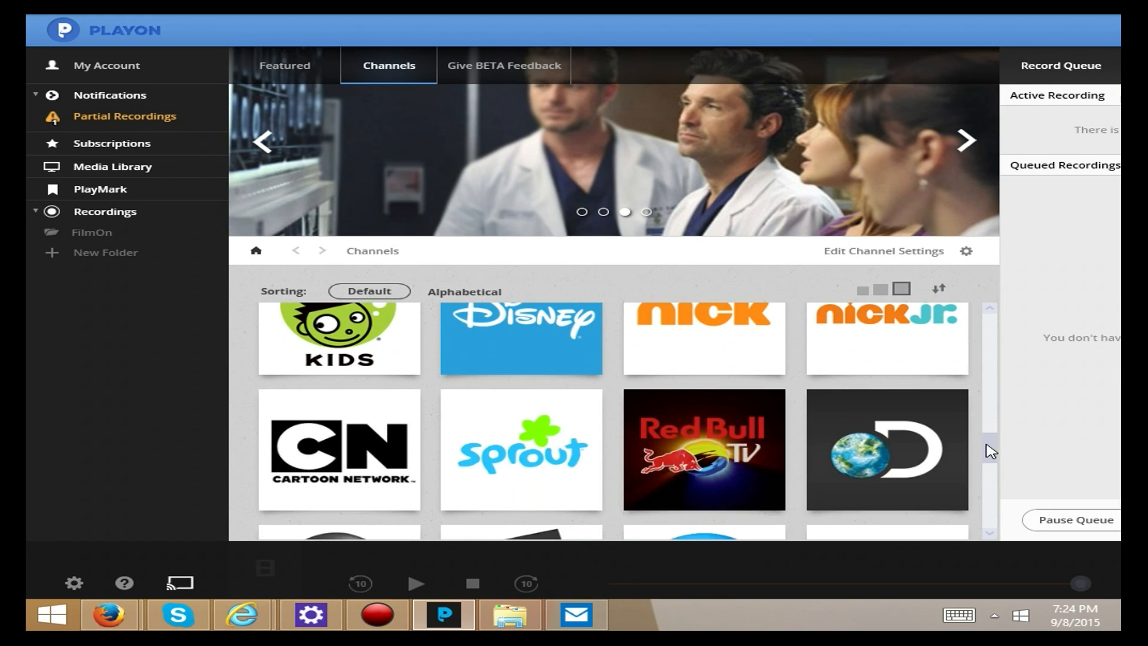